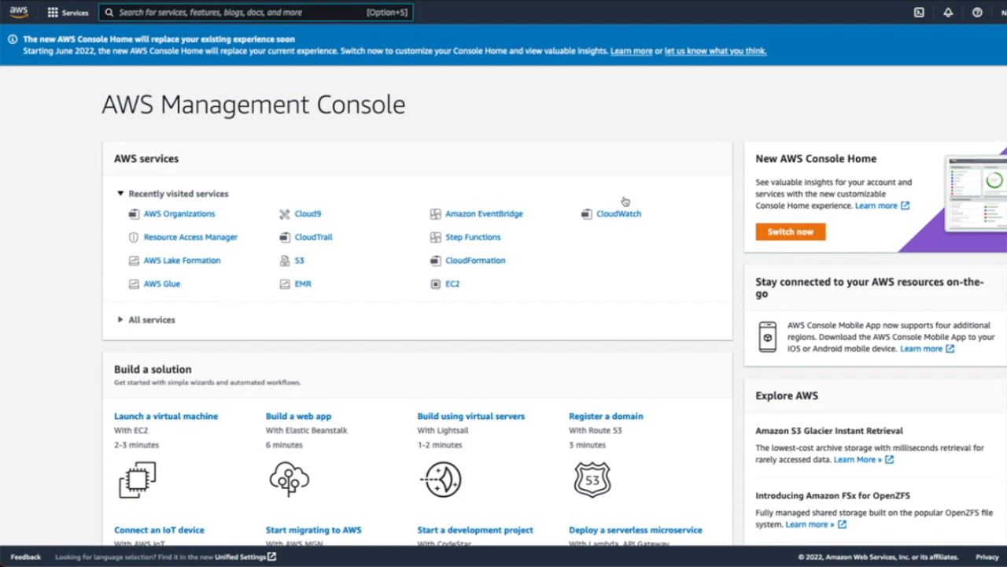
pyautogui.moveTo(626, 202)
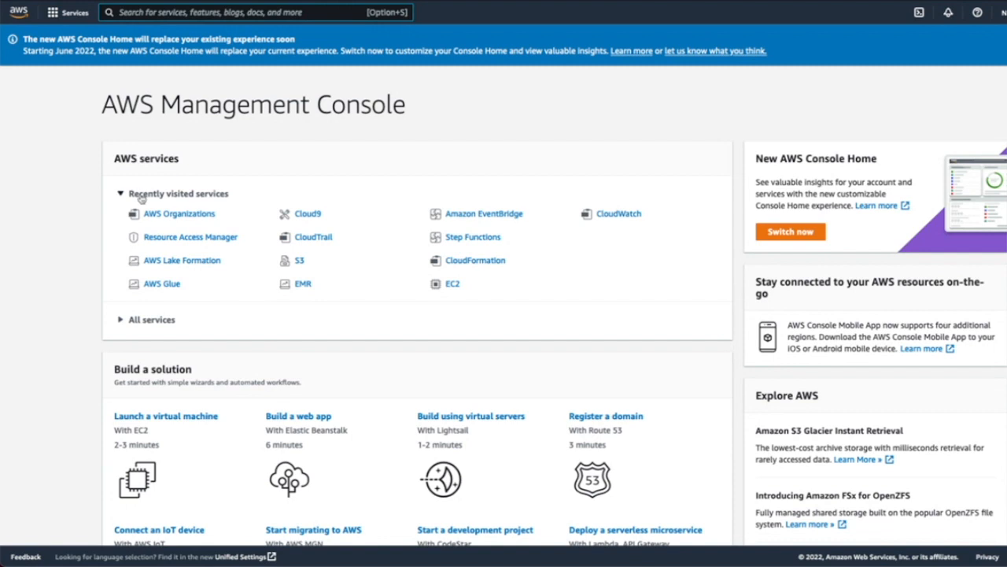
pyautogui.moveTo(180, 214)
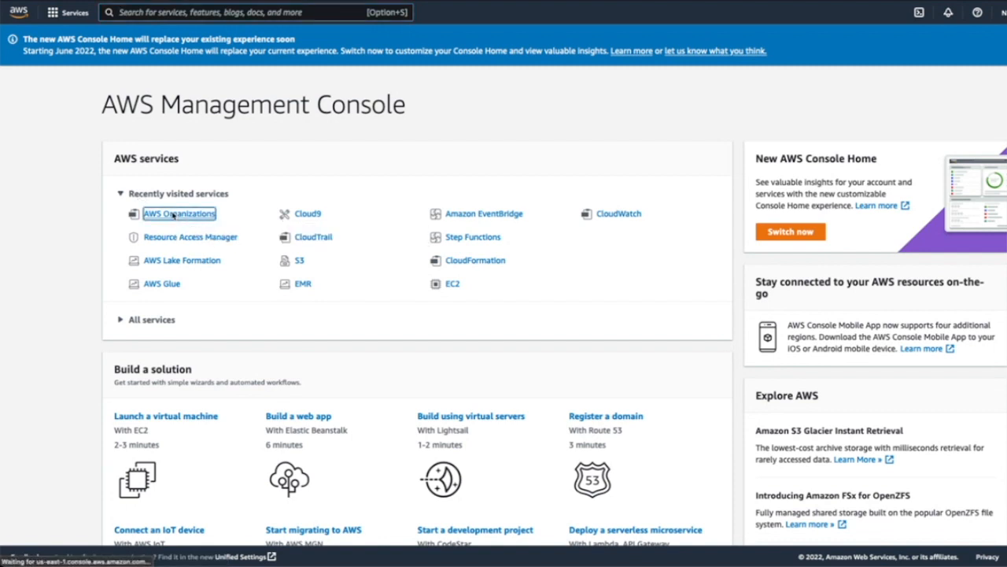
# Expand LOBs-Marketing and LOBs-Sales in the Organizations hierarchy to show their member accounts.
pyautogui.click(179, 214)
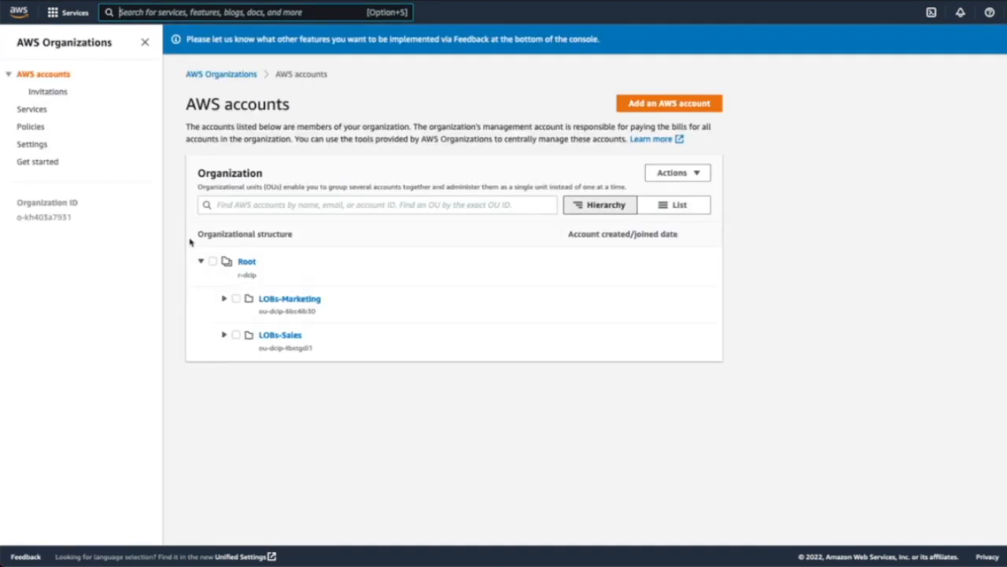
pyautogui.moveTo(221, 312)
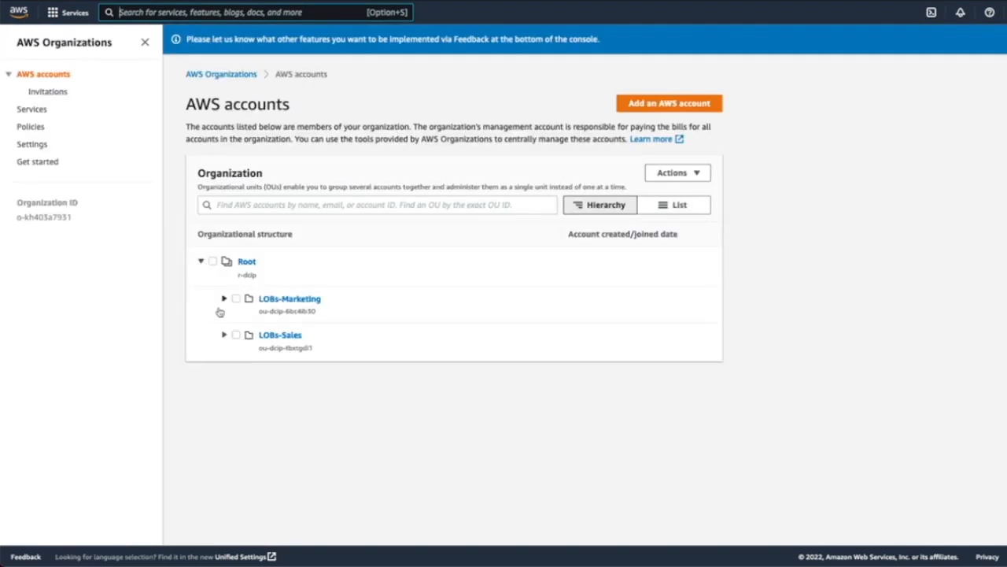
pyautogui.click(224, 299)
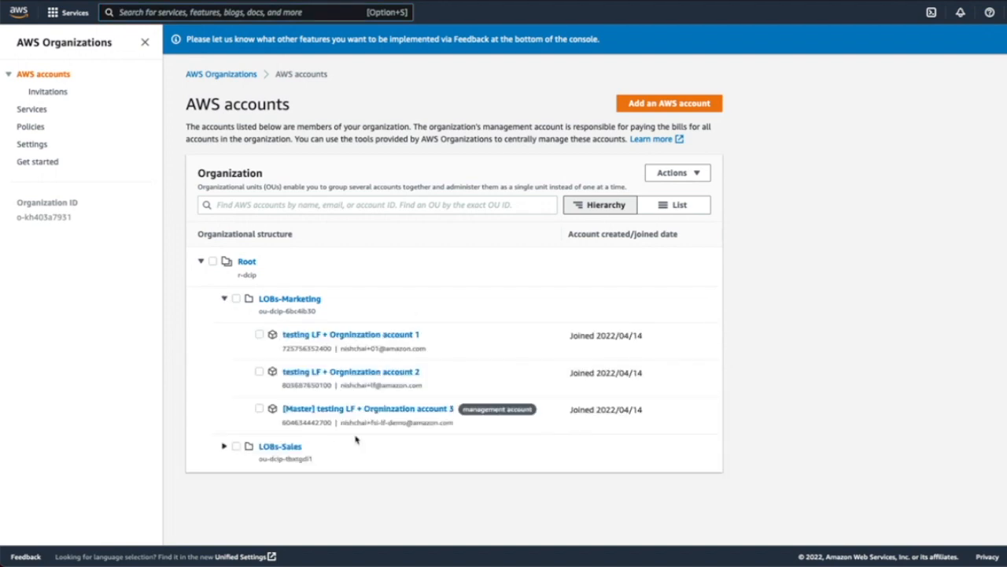
pyautogui.click(223, 446)
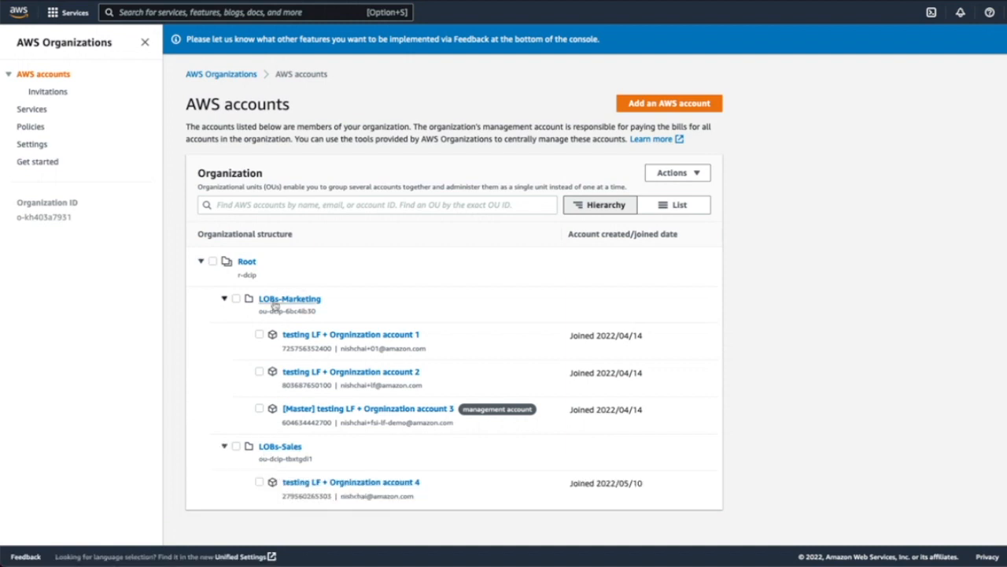
pyautogui.moveTo(289, 299)
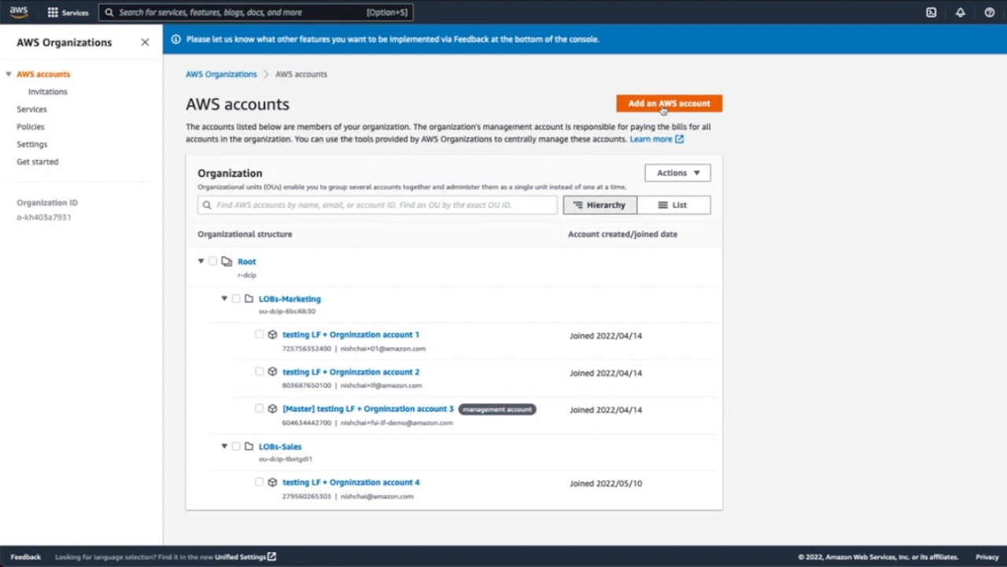
pyautogui.click(668, 103)
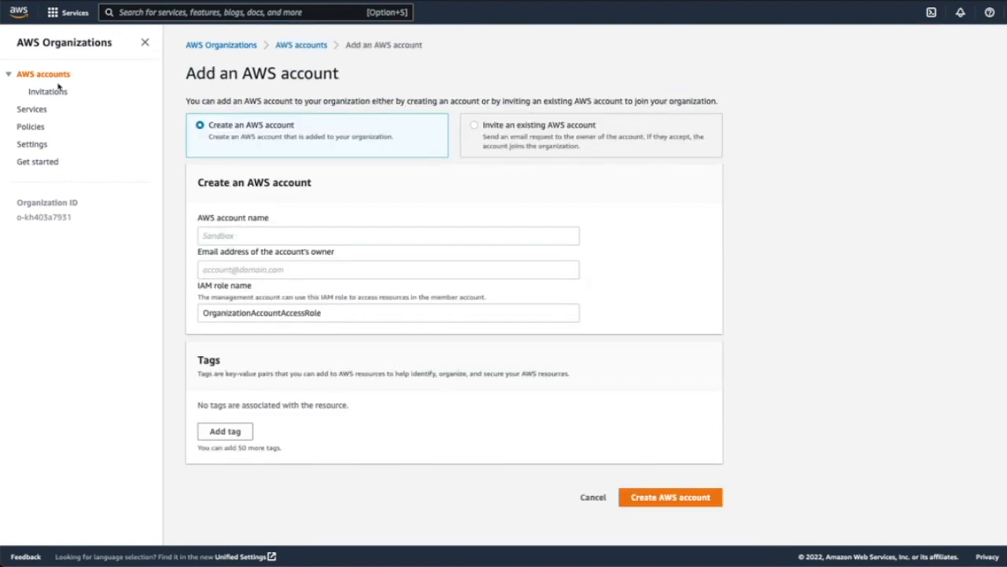
pyautogui.click(47, 92)
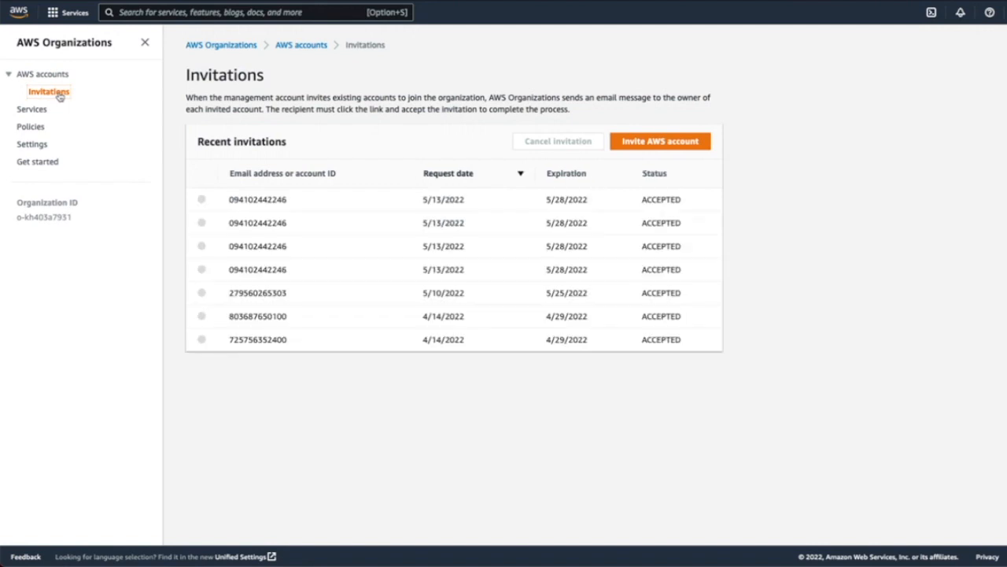
pyautogui.click(660, 142)
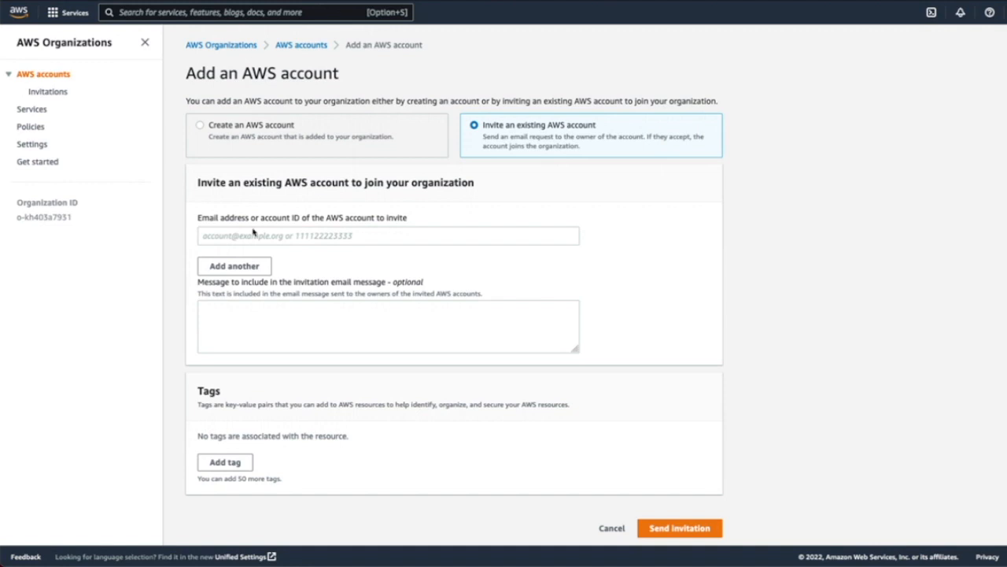
pyautogui.write('094102442246')
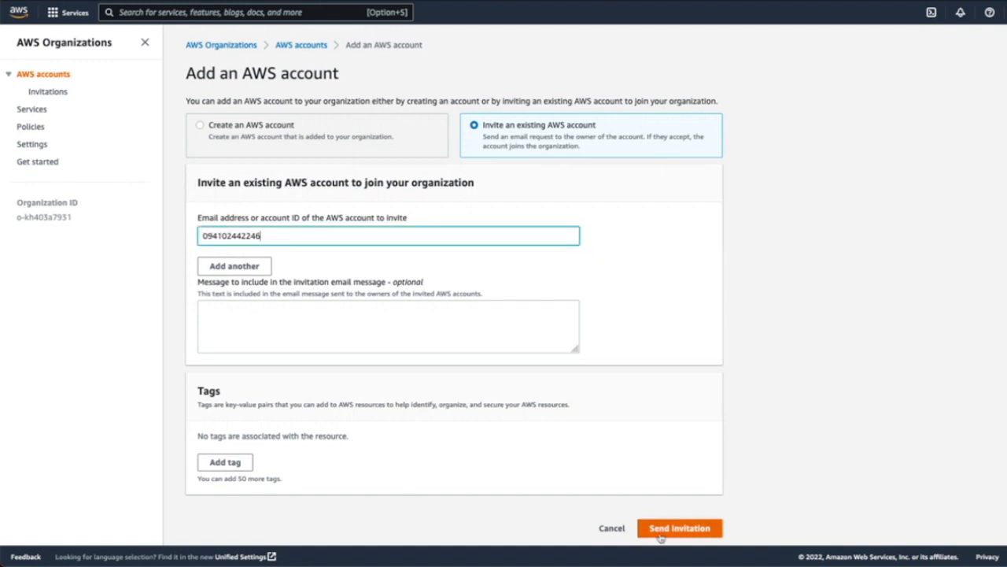
pyautogui.click(680, 527)
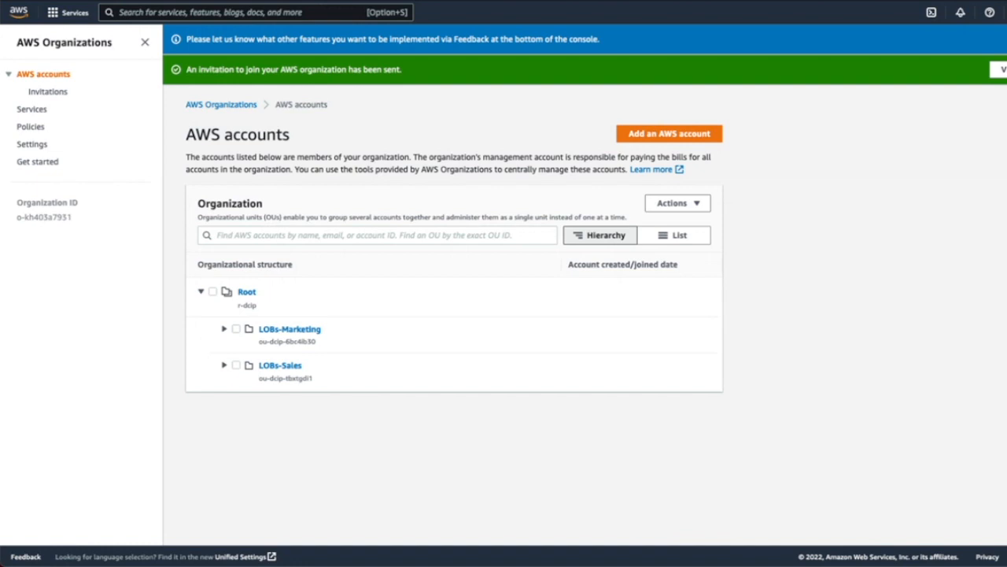
pyautogui.moveTo(407, 173)
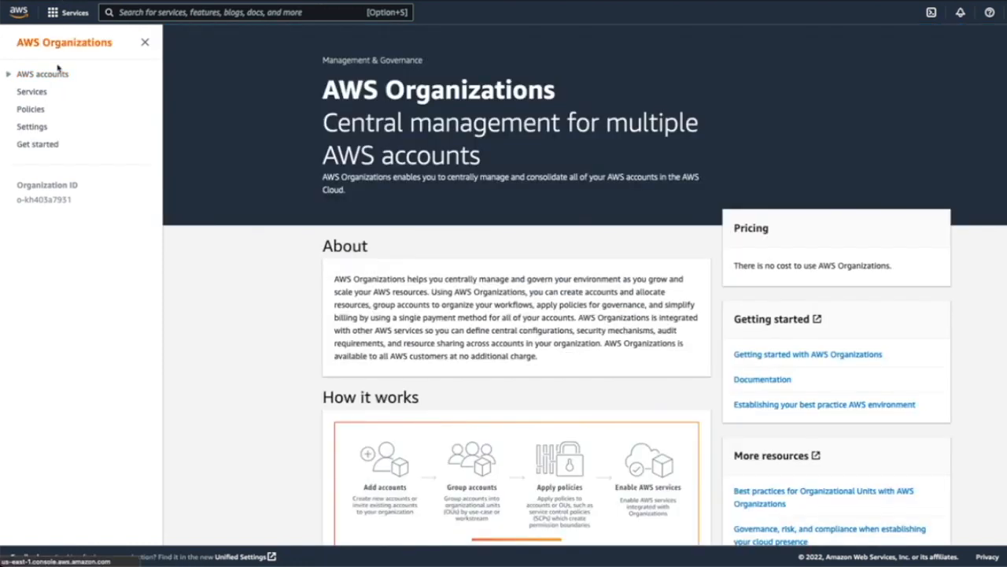
# Move the newly joined account 5 into the LOBs-Sales organizational unit.
pyautogui.click(42, 74)
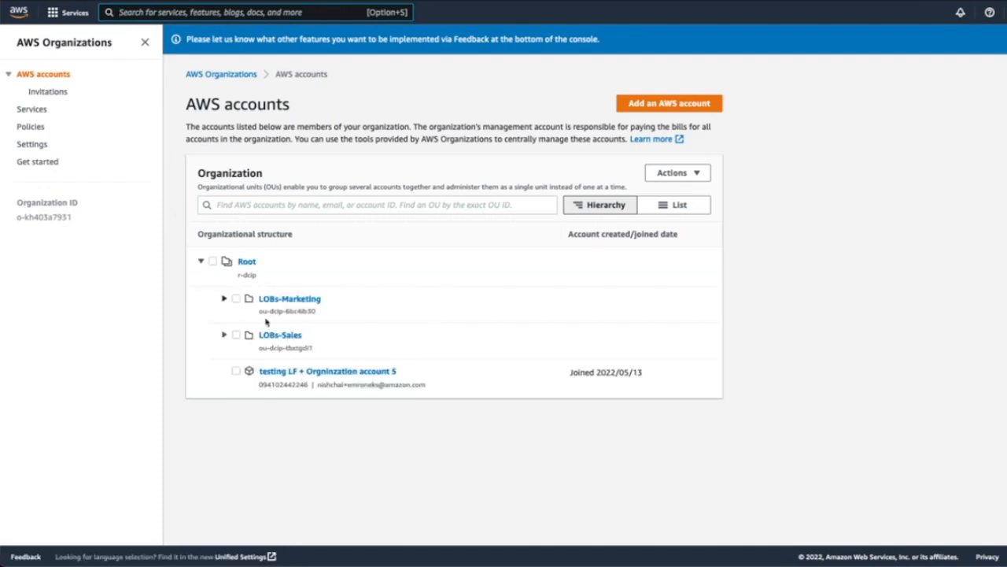
pyautogui.click(236, 370)
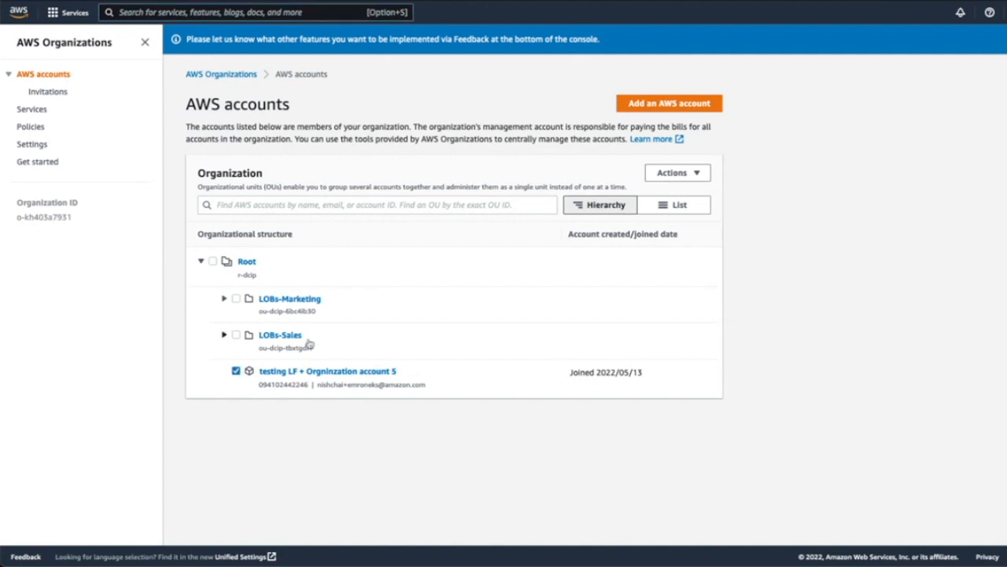
pyautogui.click(677, 171)
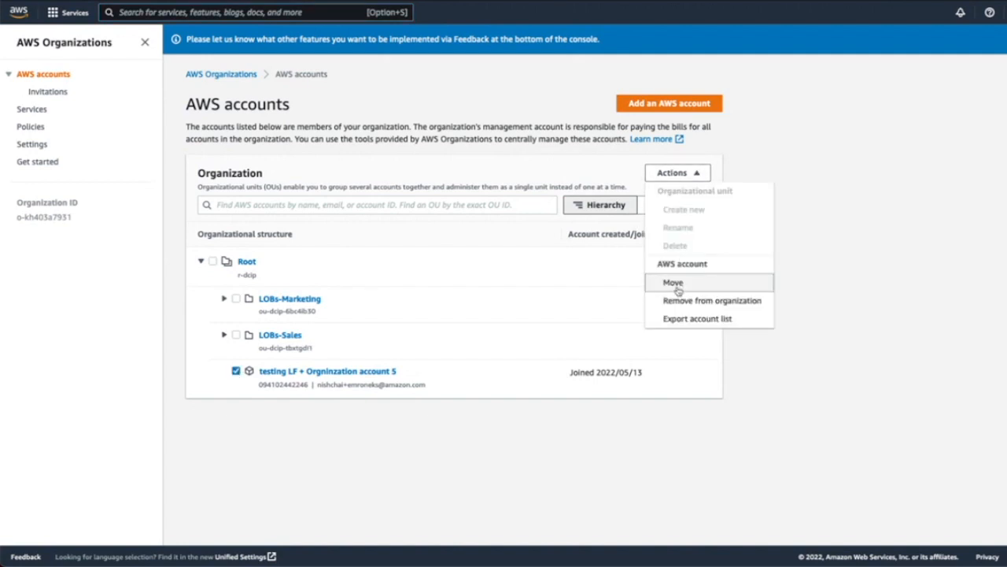
pyautogui.moveTo(683, 295)
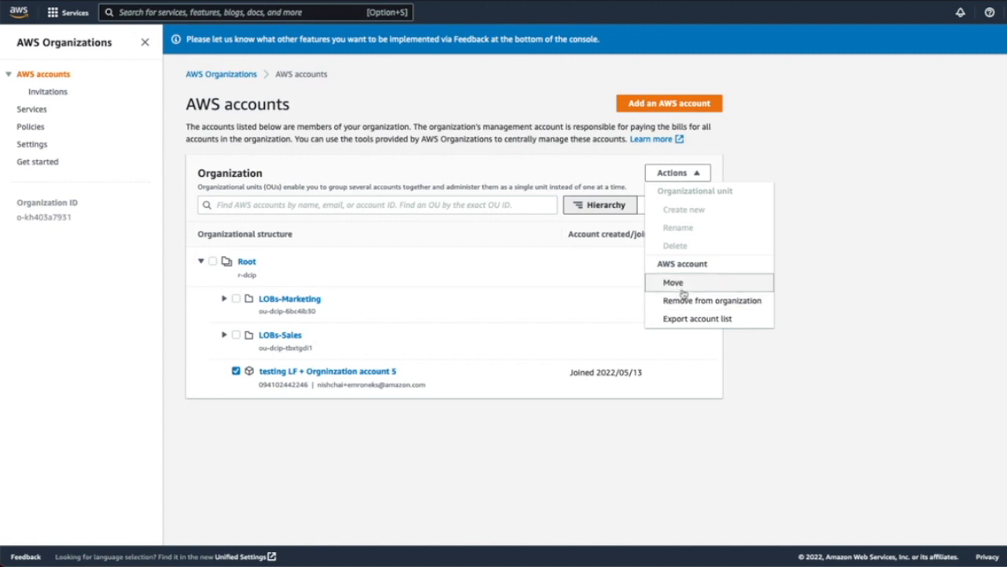
pyautogui.click(673, 282)
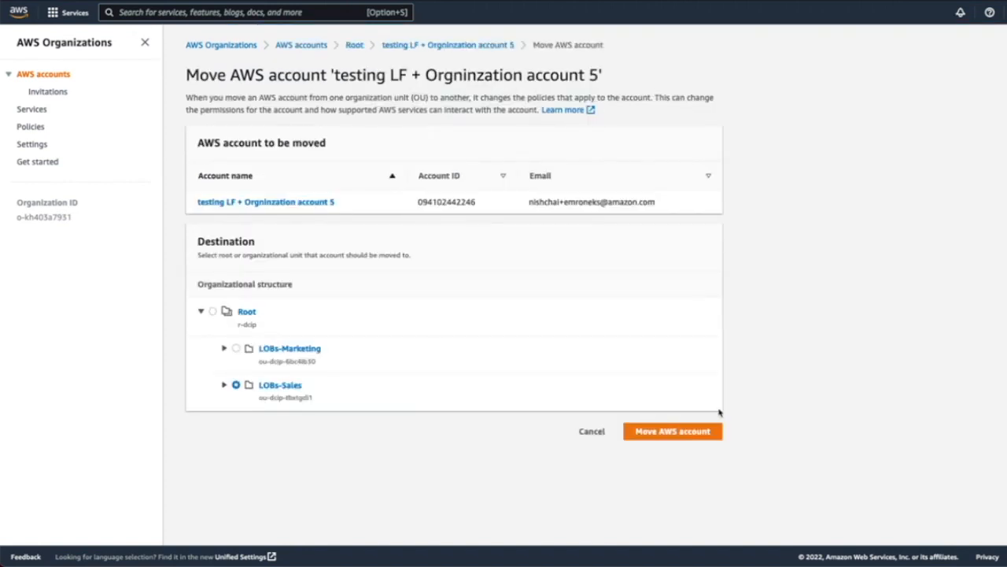
pyautogui.click(672, 431)
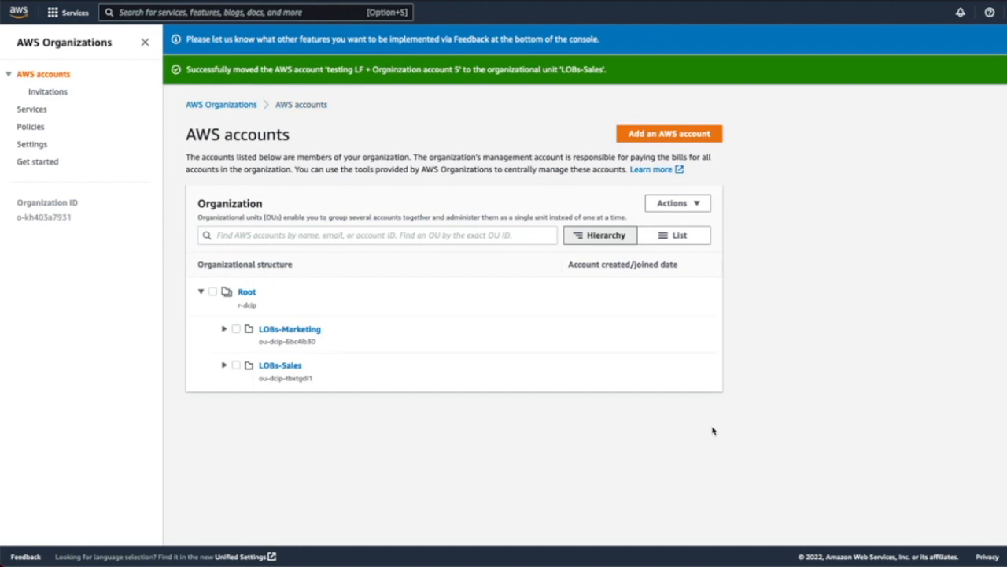
pyautogui.moveTo(273, 370)
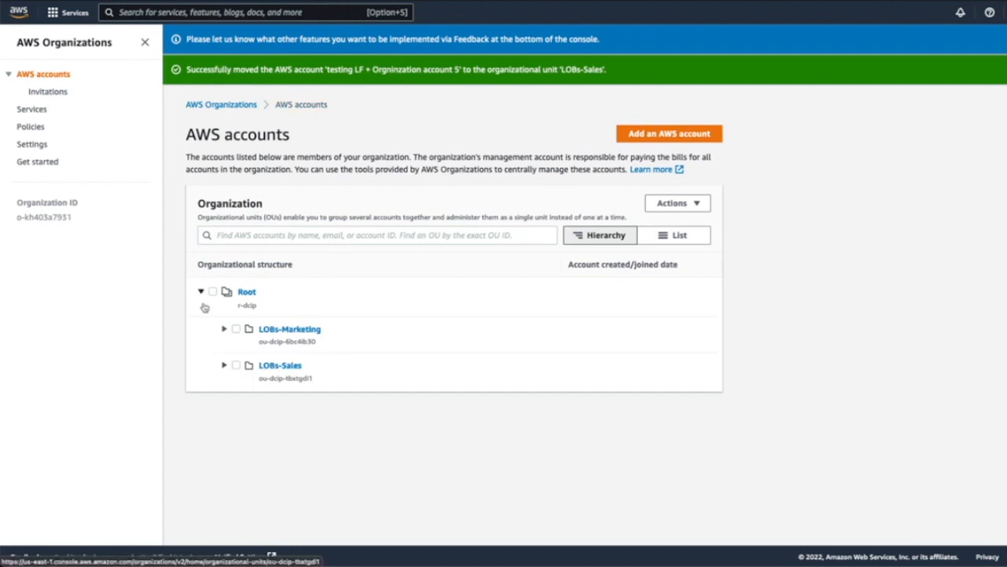
# Expand LOBs-Marketing and LOBs-Sales to confirm account 5 now sits under LOBs-Sales.
pyautogui.click(223, 329)
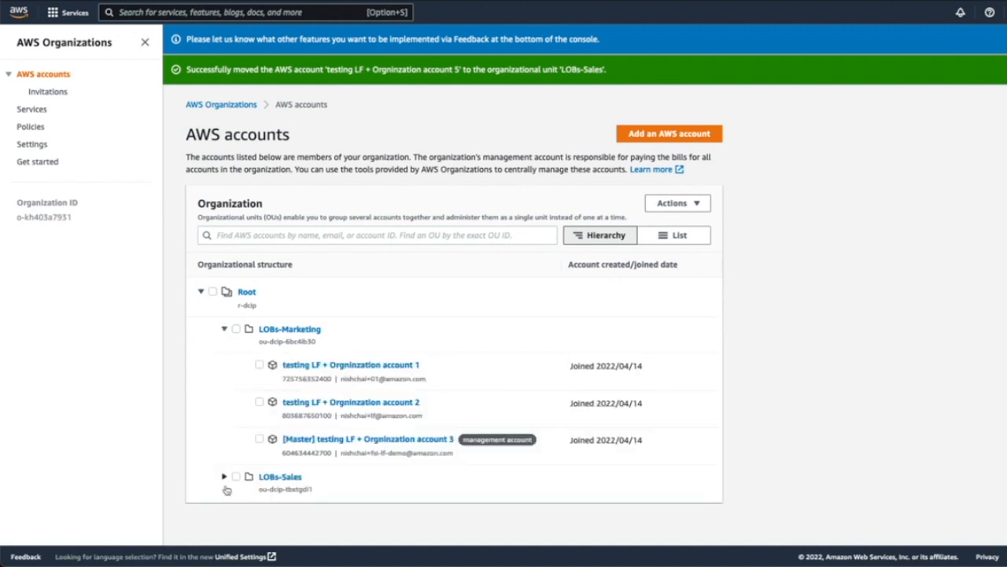
pyautogui.click(223, 475)
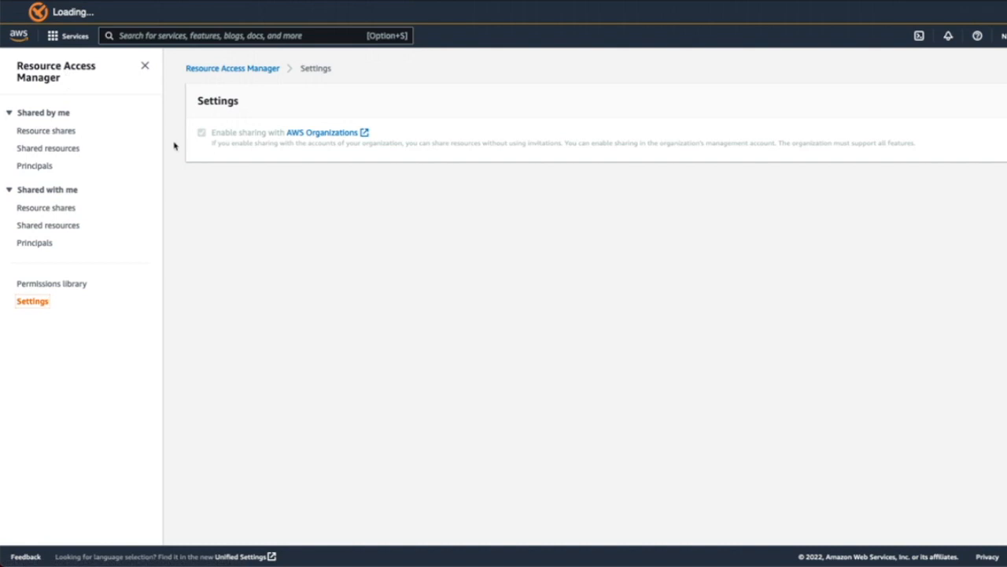
pyautogui.moveTo(62, 304)
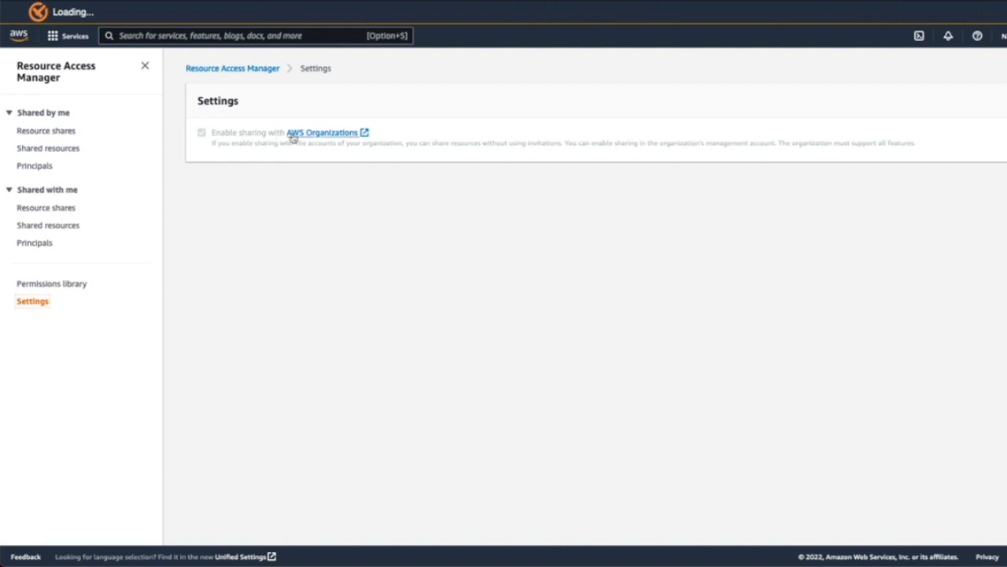
pyautogui.moveTo(338, 147)
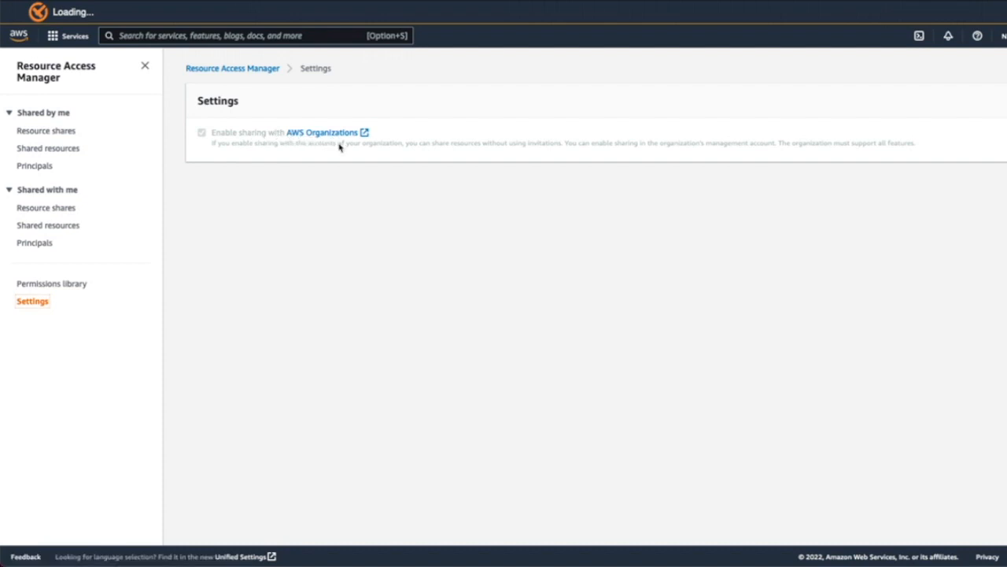
pyautogui.moveTo(326, 163)
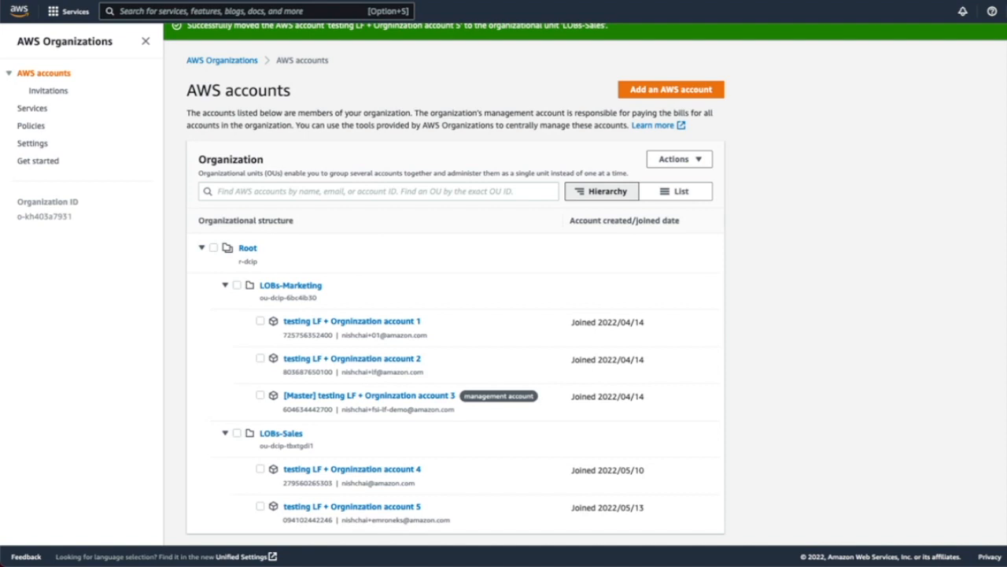
pyautogui.moveTo(561, 375)
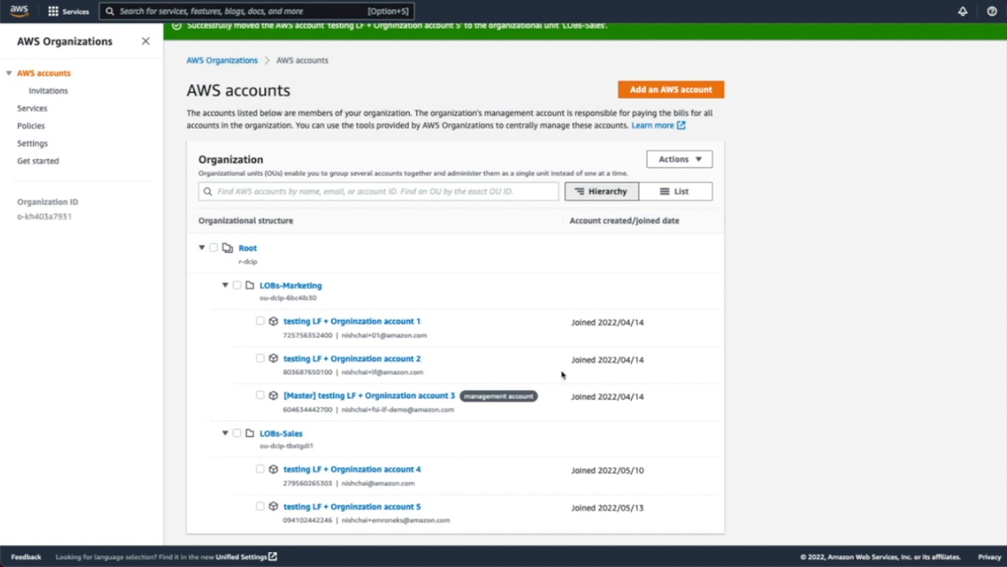
pyautogui.moveTo(476, 402)
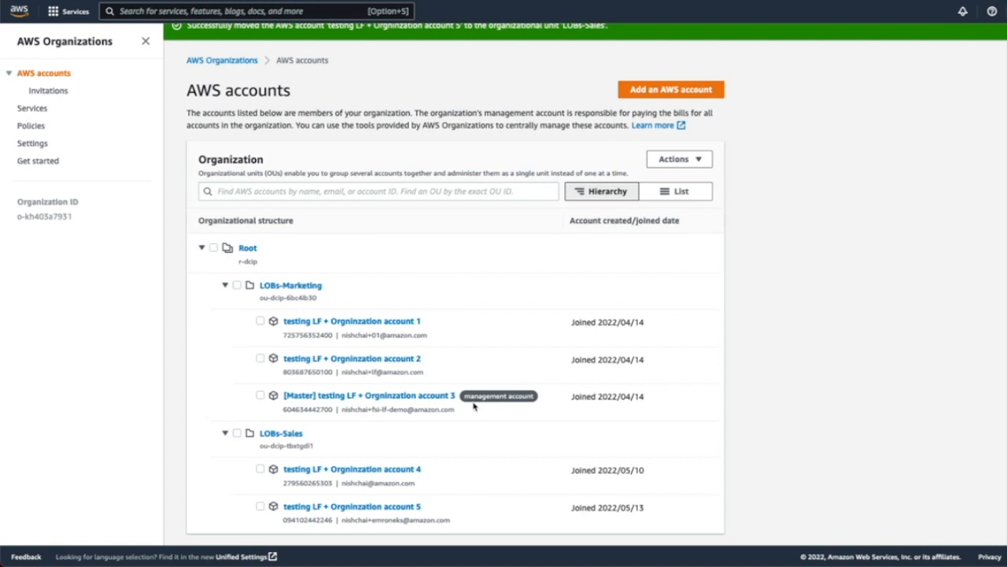
pyautogui.moveTo(356, 464)
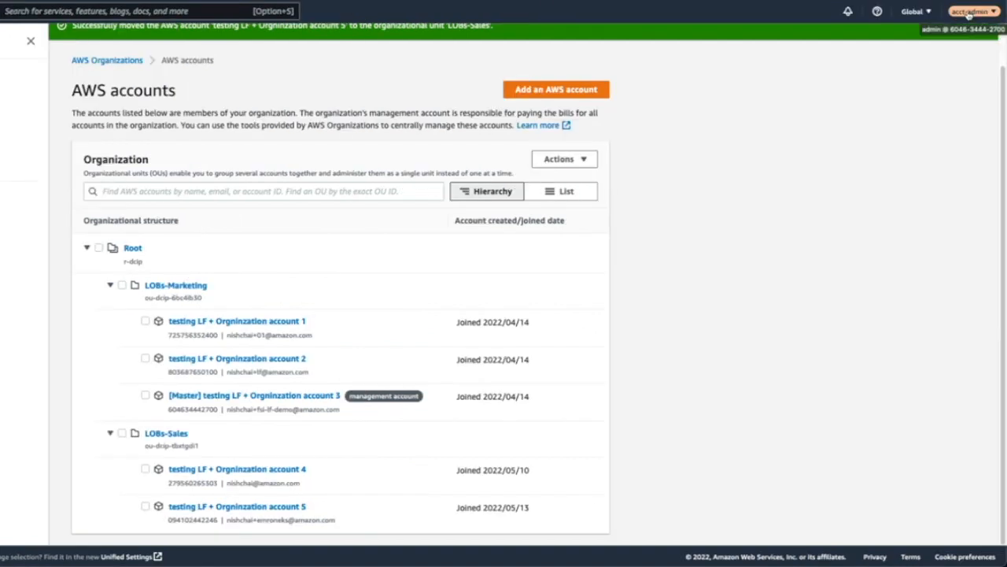
# Switch the console session to the producer-acct-LF-Admin role from Role history.
pyautogui.click(973, 11)
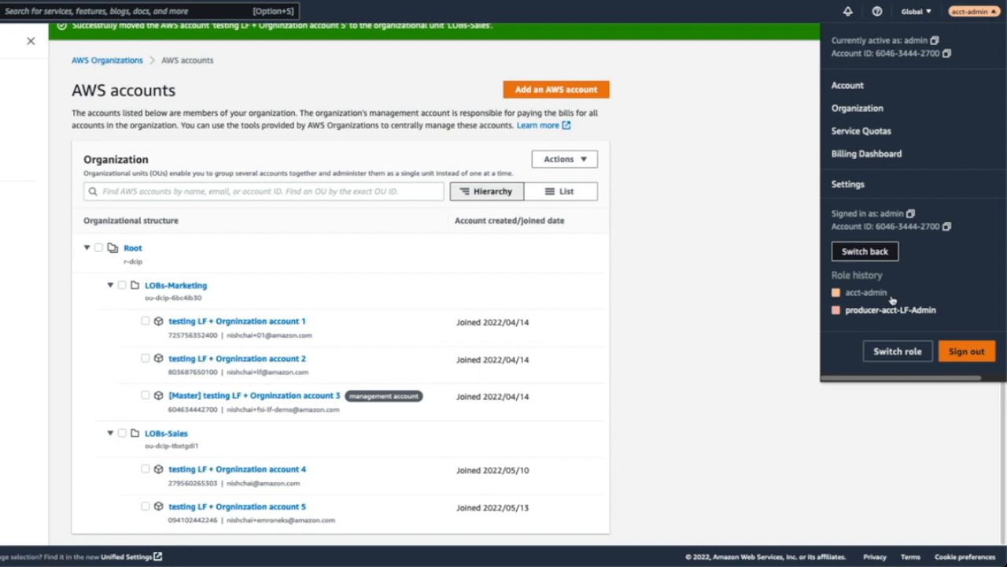
pyautogui.moveTo(890, 308)
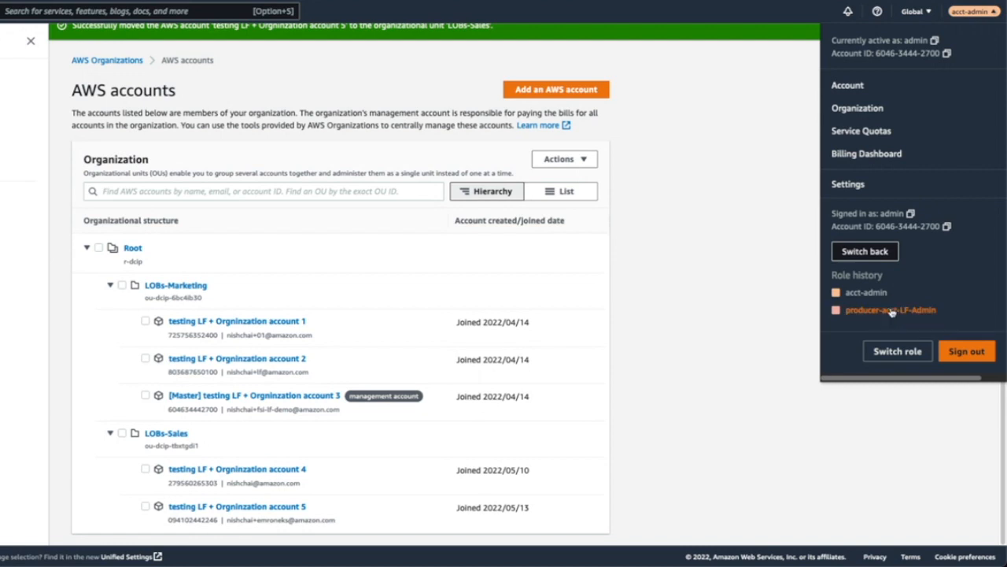
pyautogui.click(891, 309)
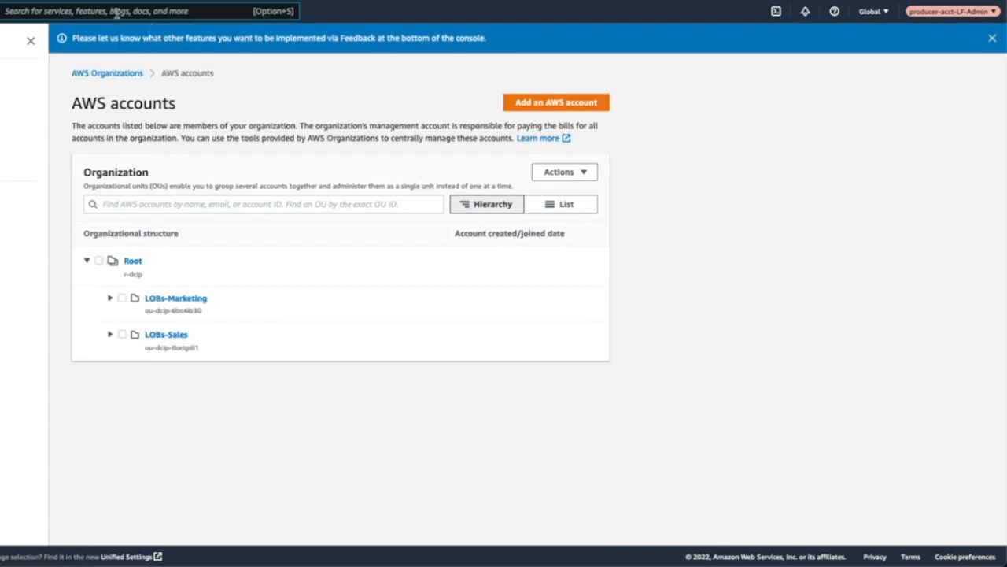
# In Lake Formation, view test-sharing-ou-db's tables and the details of table_2.
pyautogui.write('lake')
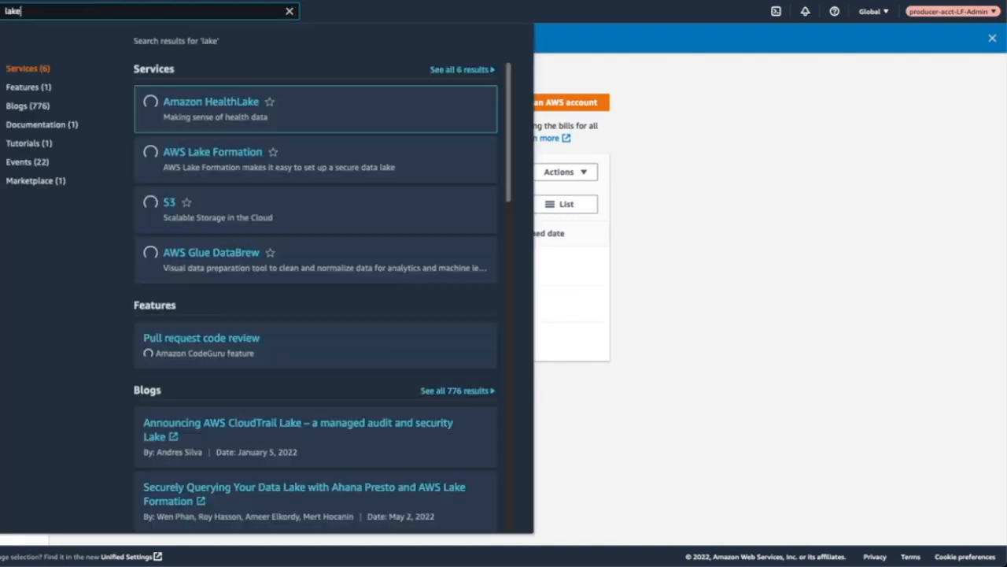
pyautogui.click(211, 151)
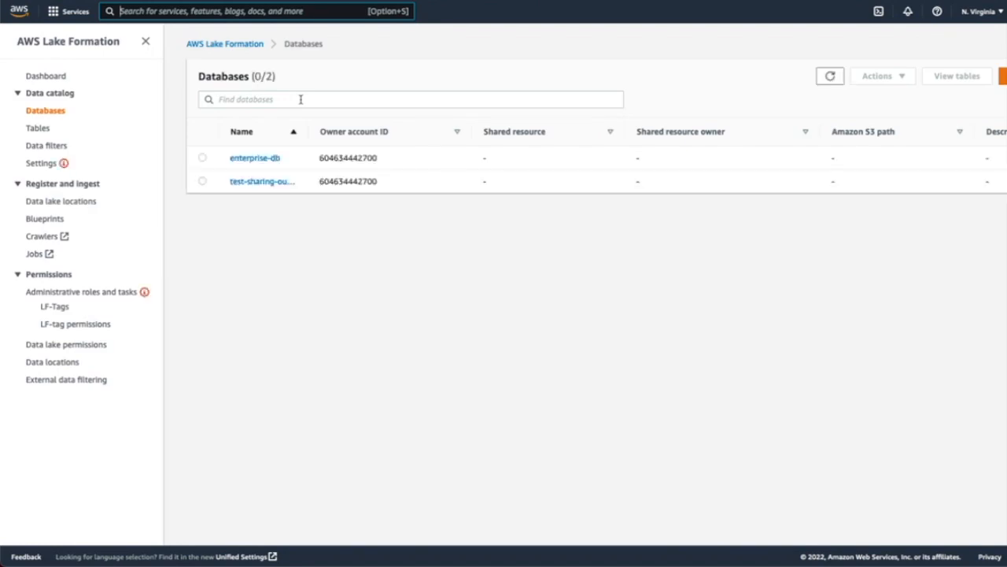
pyautogui.moveTo(313, 126)
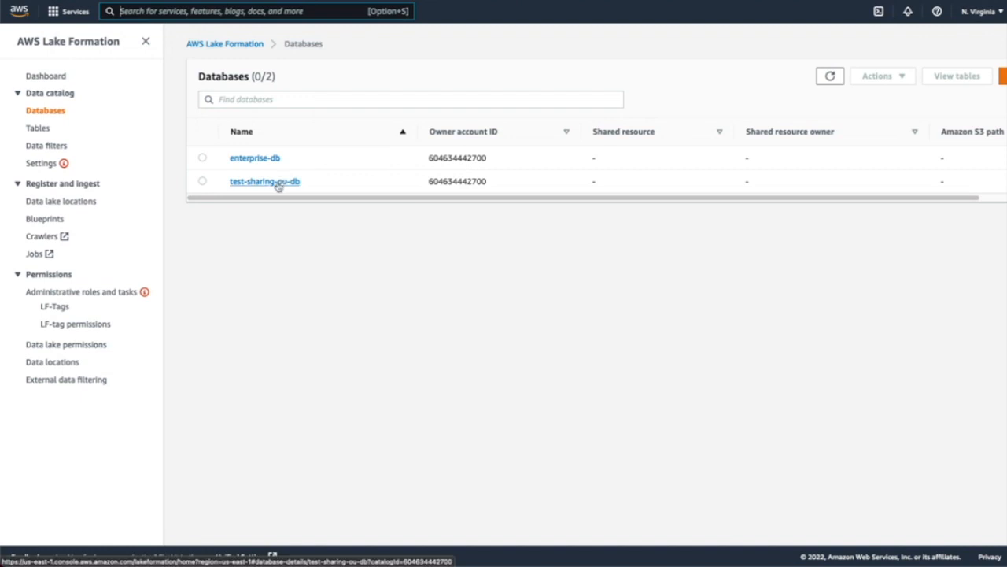
pyautogui.click(264, 181)
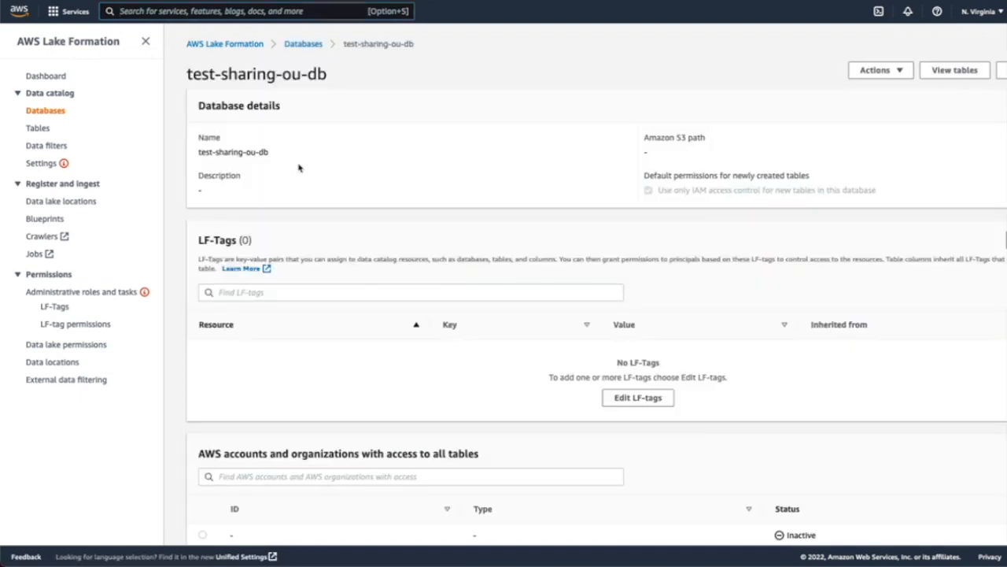
pyautogui.click(954, 70)
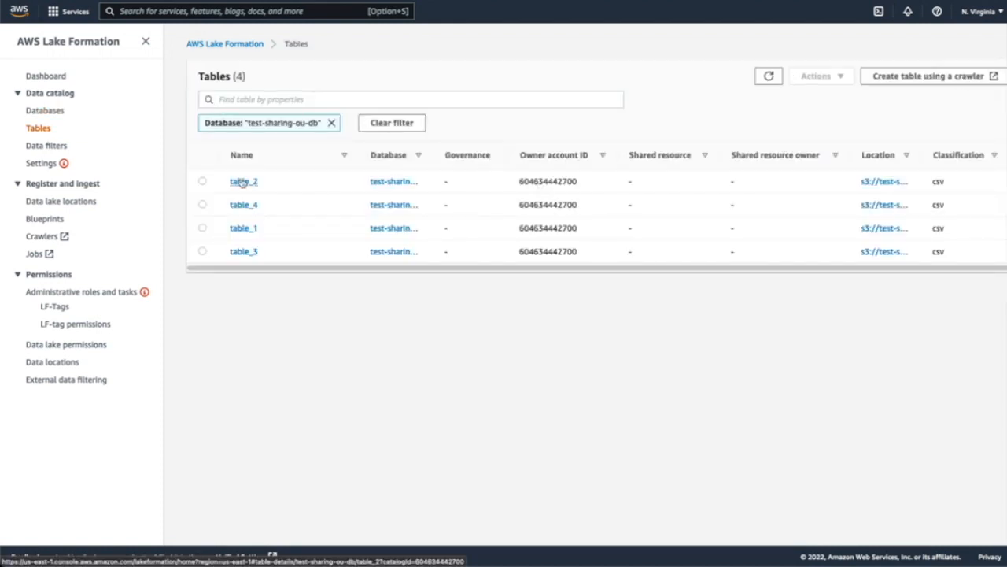
pyautogui.click(243, 181)
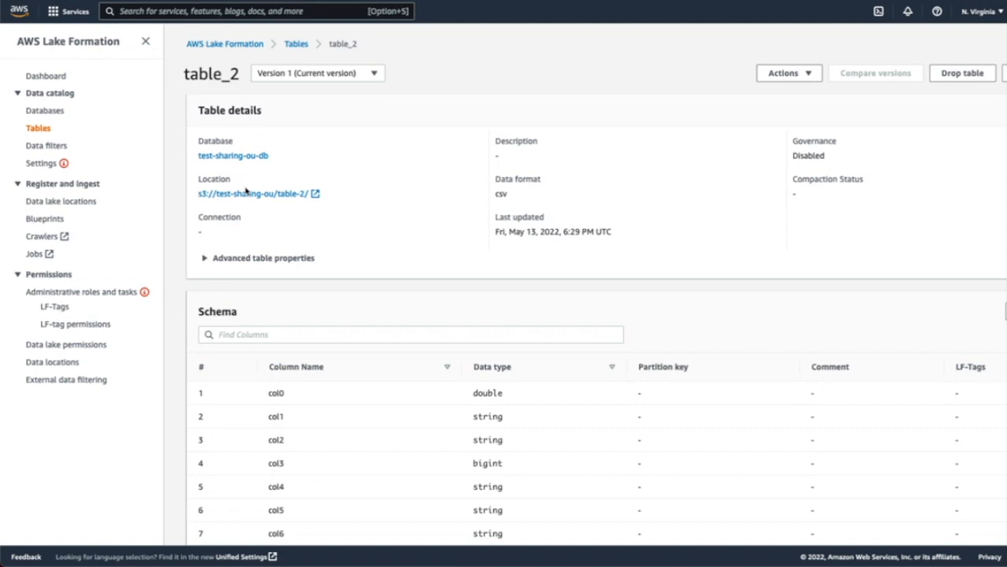
pyautogui.moveTo(252, 194)
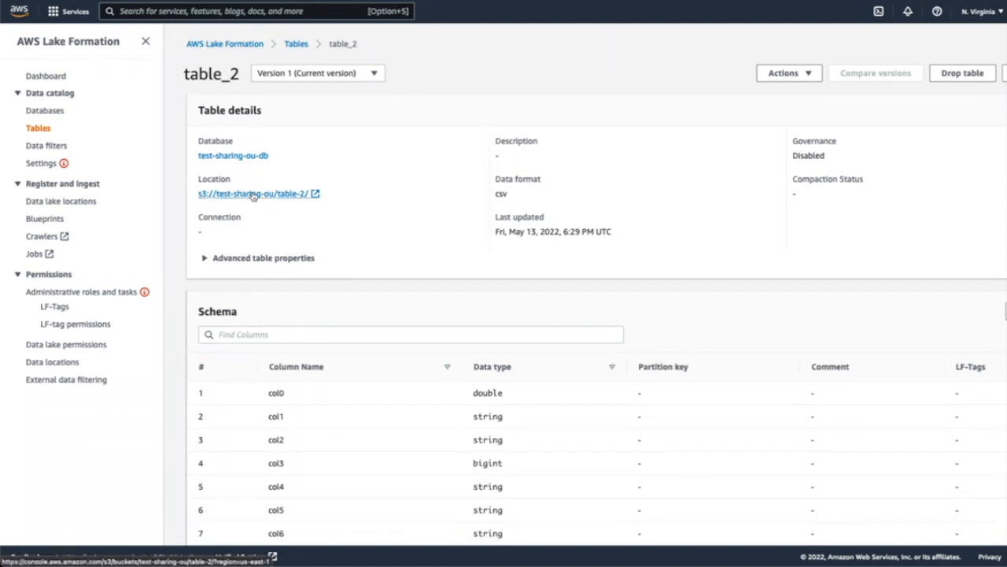
pyautogui.moveTo(201, 201)
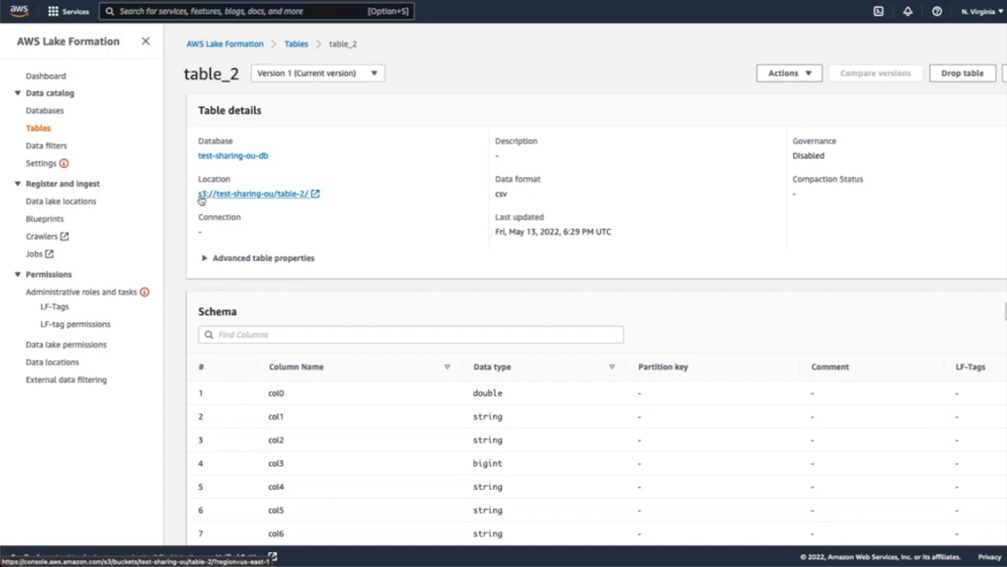
# Select the bucket name in table_2's S3 location and start registering a data lake location.
pyautogui.doubleClick(236, 193)
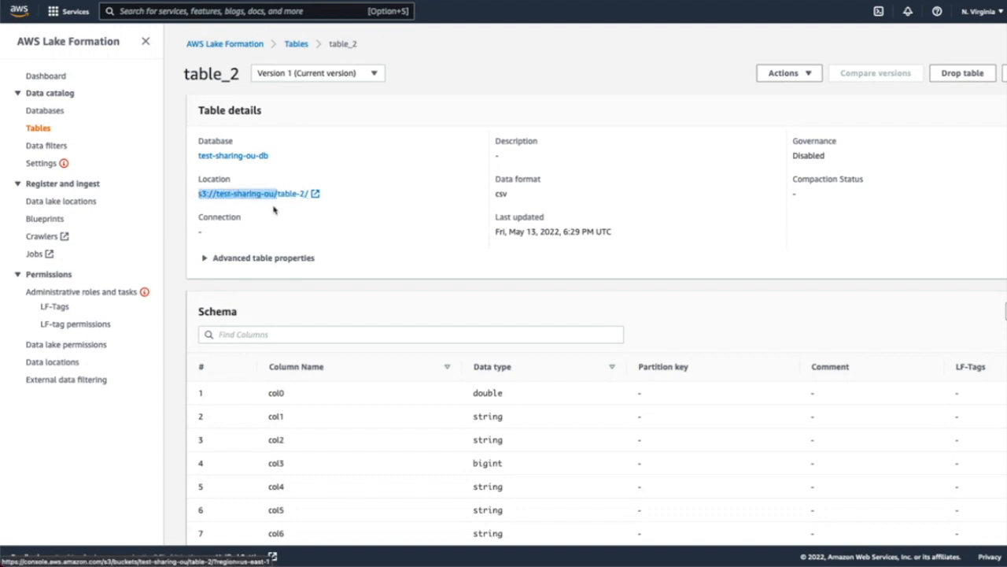
pyautogui.moveTo(102, 211)
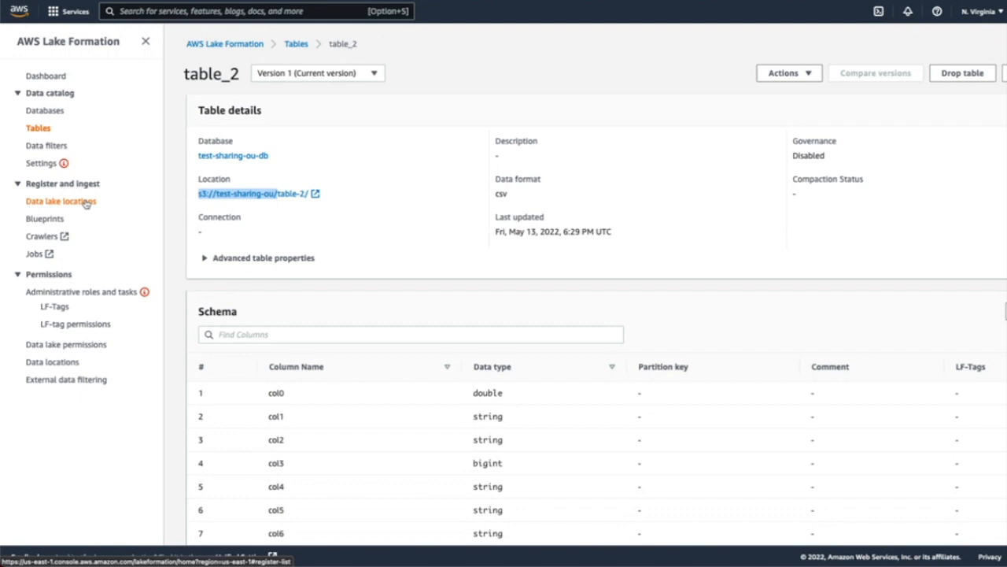
pyautogui.click(60, 202)
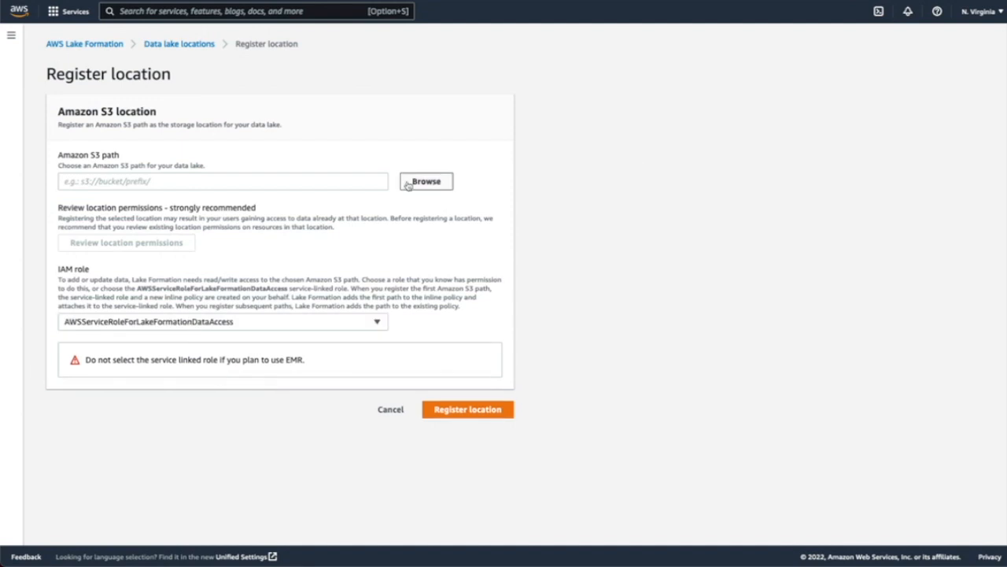
# Register the s3://test-sharing-ou bucket as a data lake location.
pyautogui.click(425, 181)
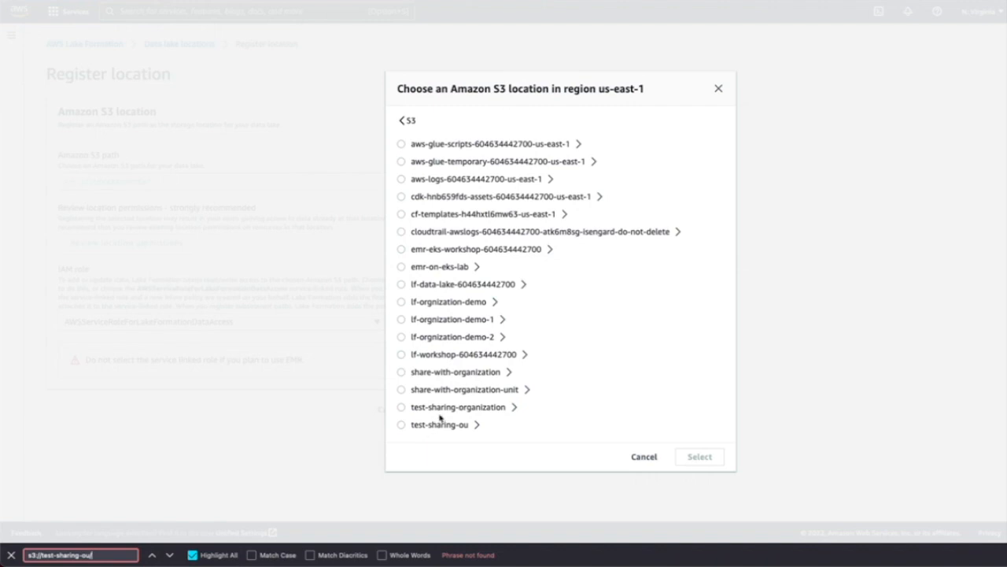
pyautogui.click(401, 425)
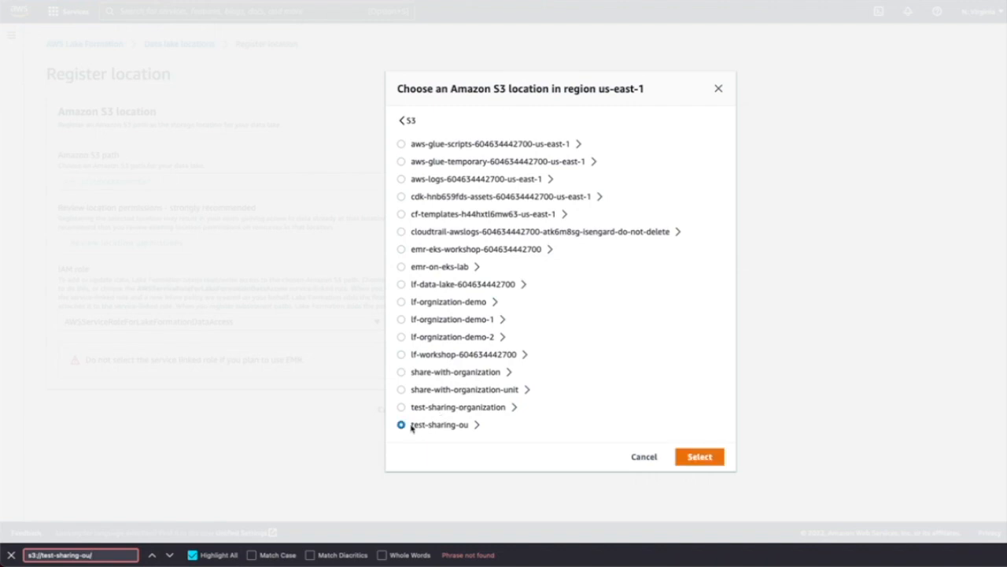
pyautogui.click(699, 456)
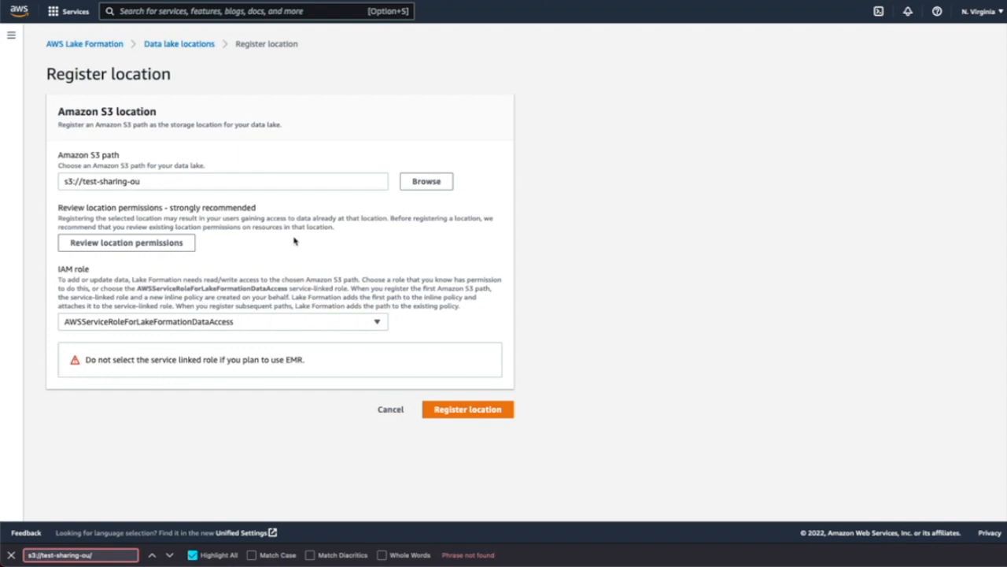
pyautogui.click(468, 409)
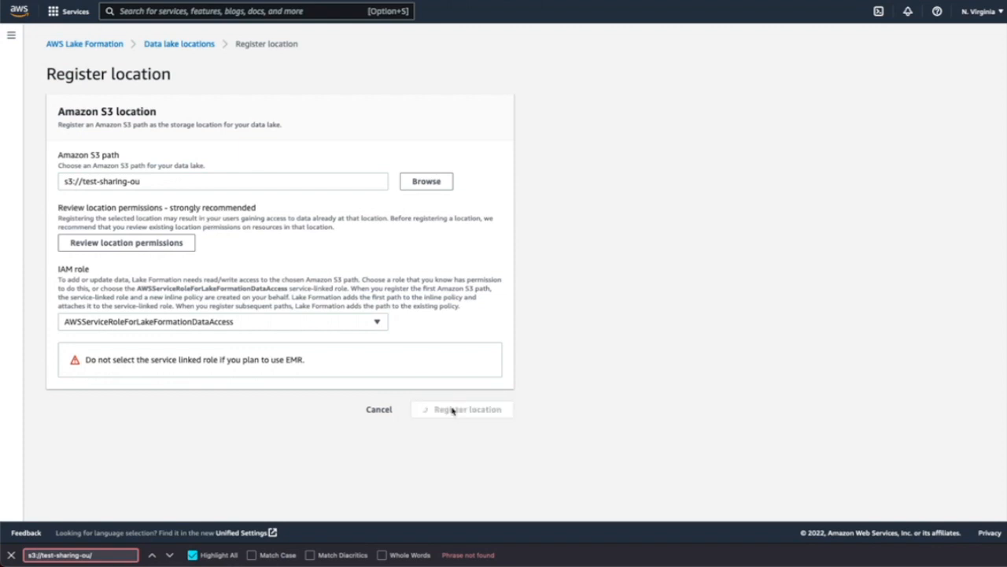
pyautogui.click(462, 409)
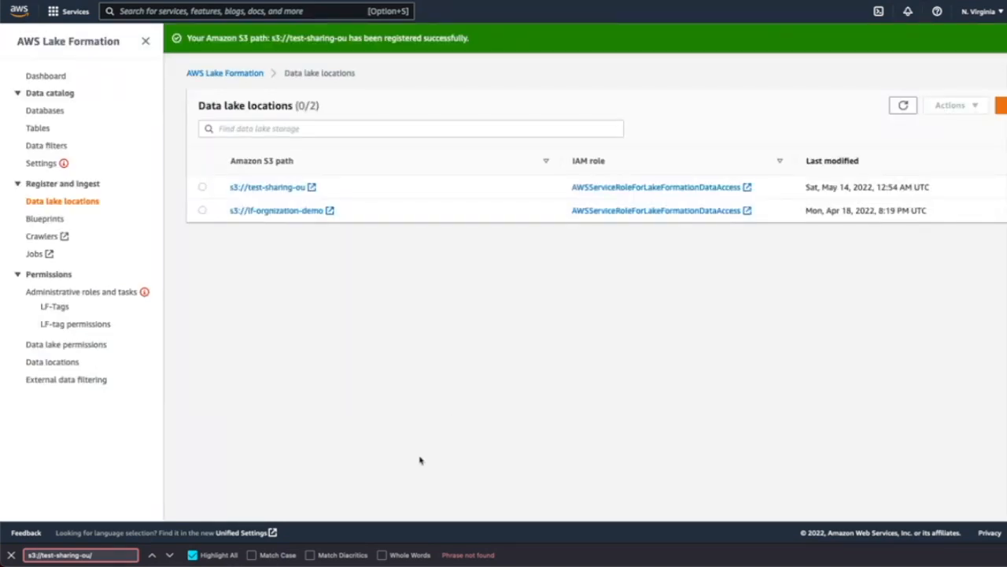
pyautogui.moveTo(91, 282)
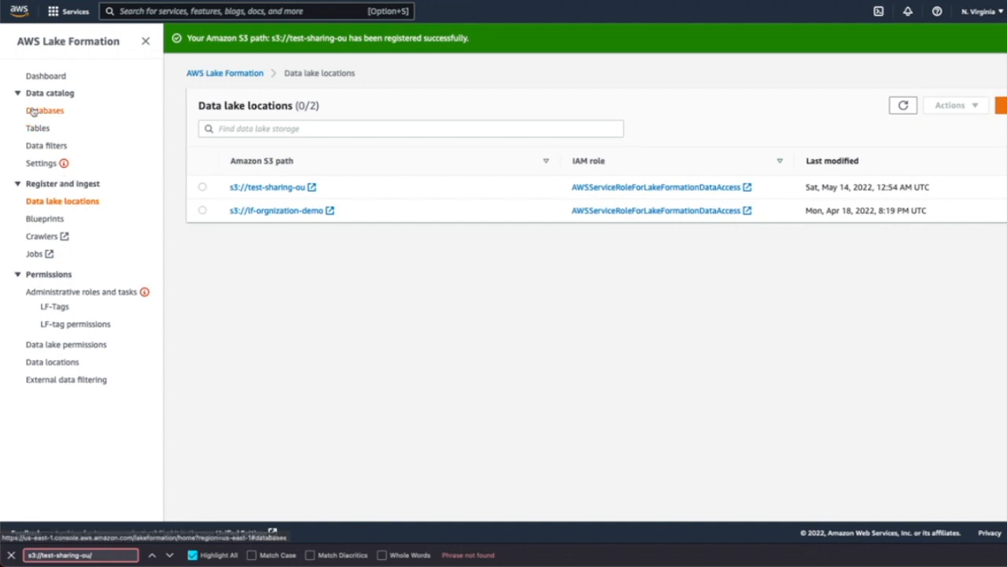
pyautogui.click(44, 110)
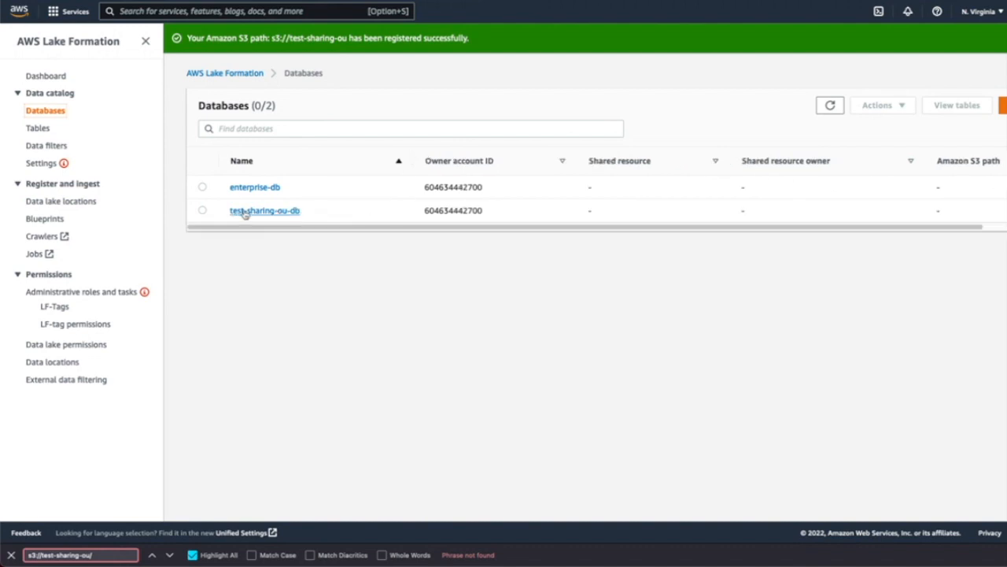
# View the data permissions on the test-sharing-ou-db database.
pyautogui.click(202, 211)
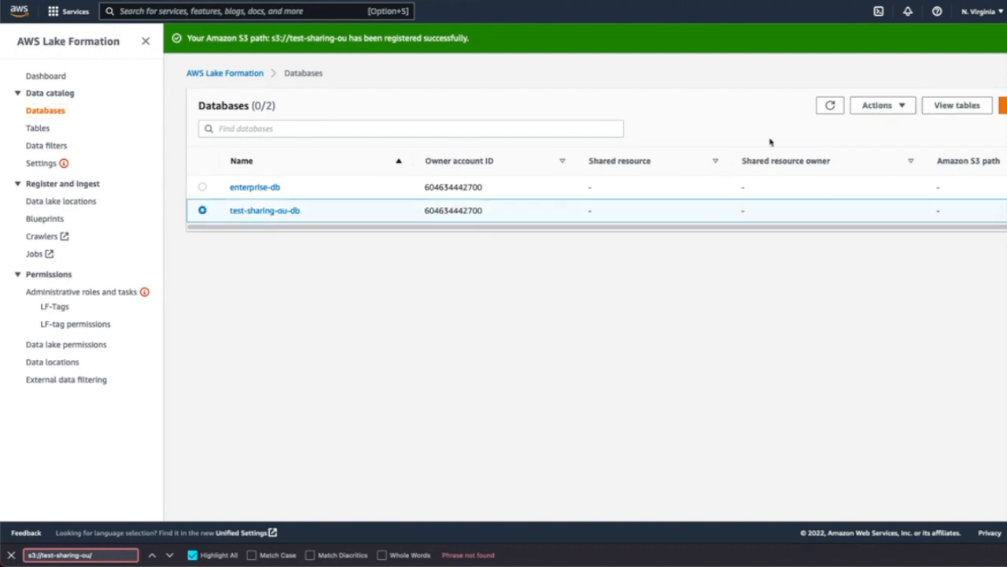
pyautogui.click(877, 104)
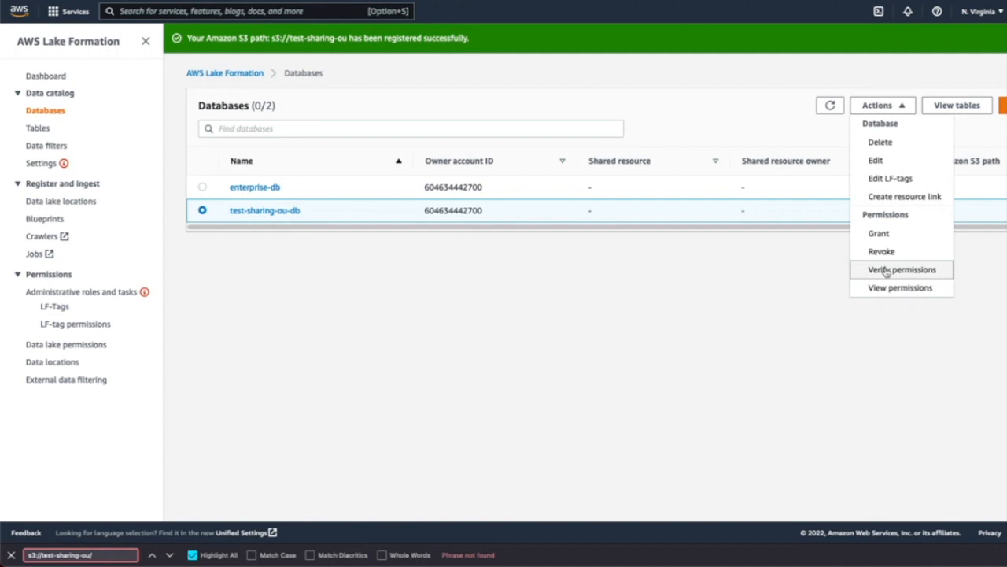
pyautogui.moveTo(886, 287)
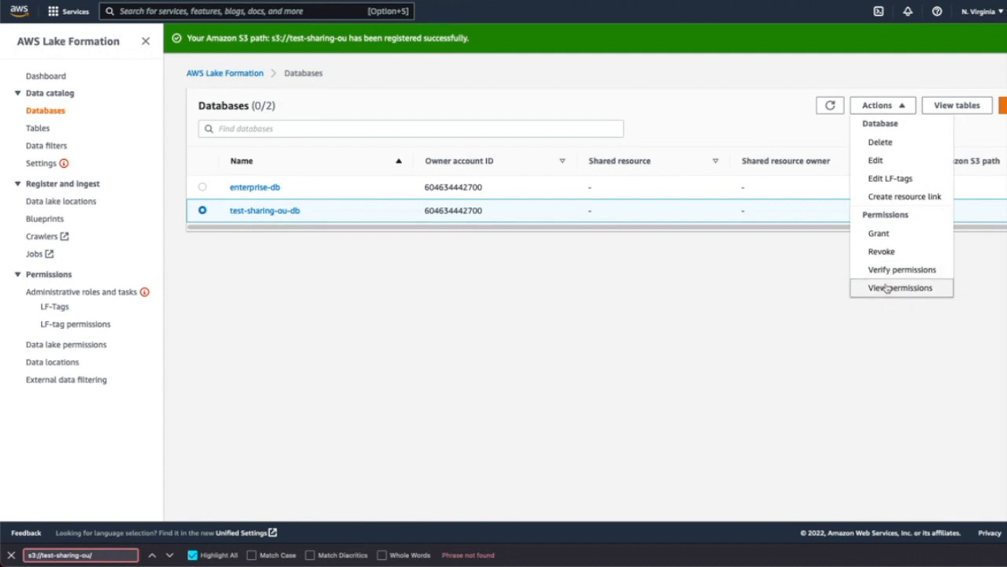
pyautogui.click(900, 286)
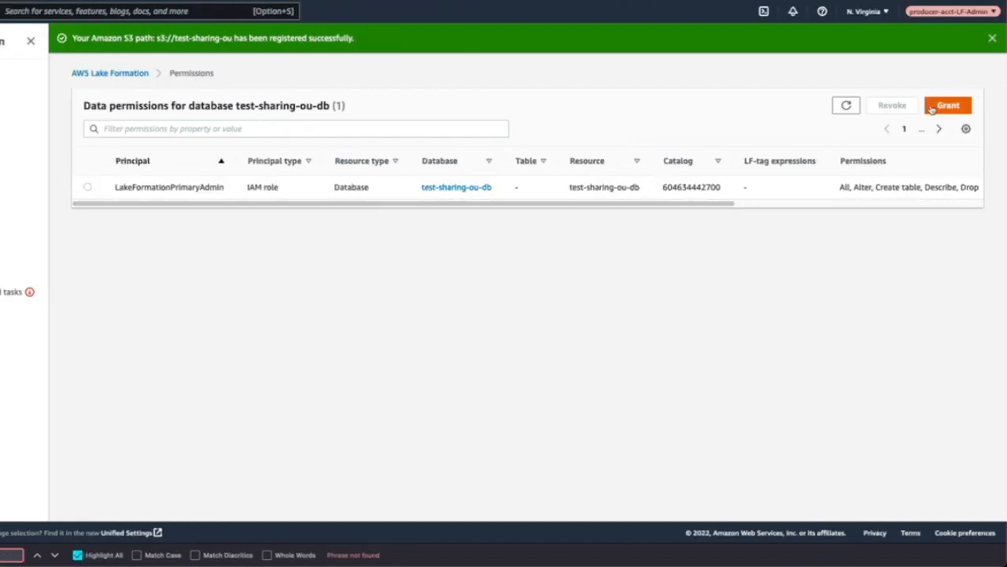
# Start a permission grant with organization o-kh405a7951 as the external principal.
pyautogui.click(947, 104)
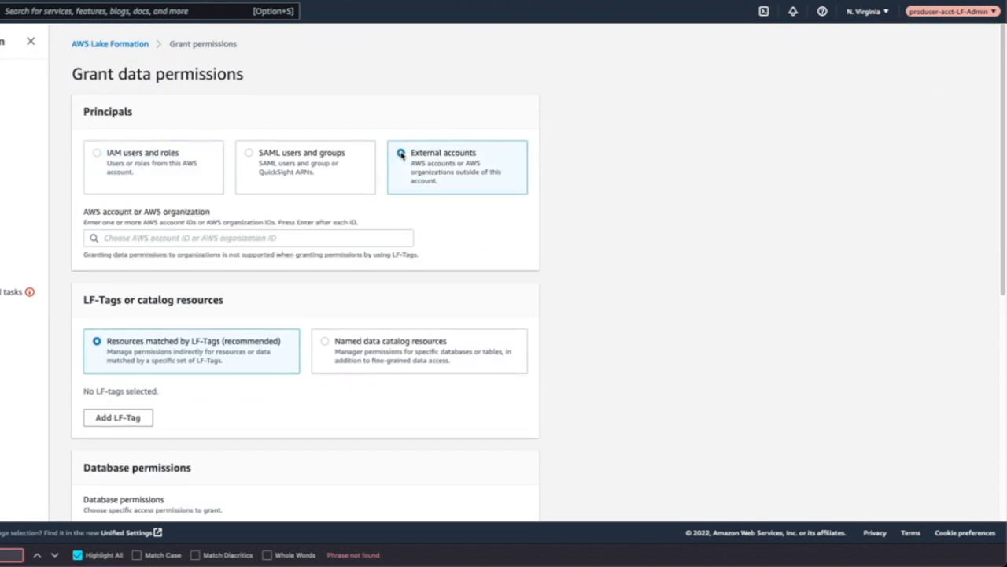
pyautogui.click(248, 237)
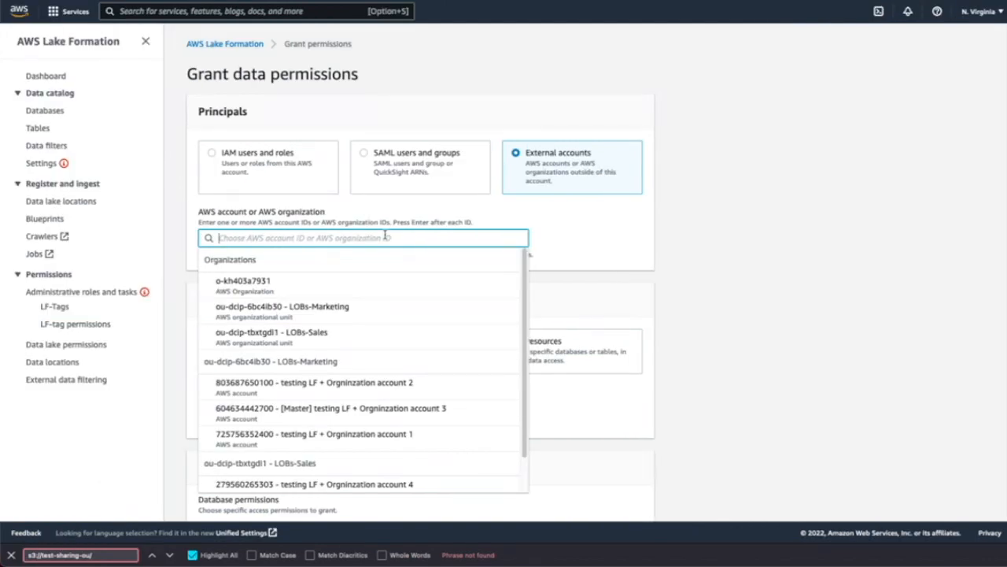
pyautogui.moveTo(362, 261)
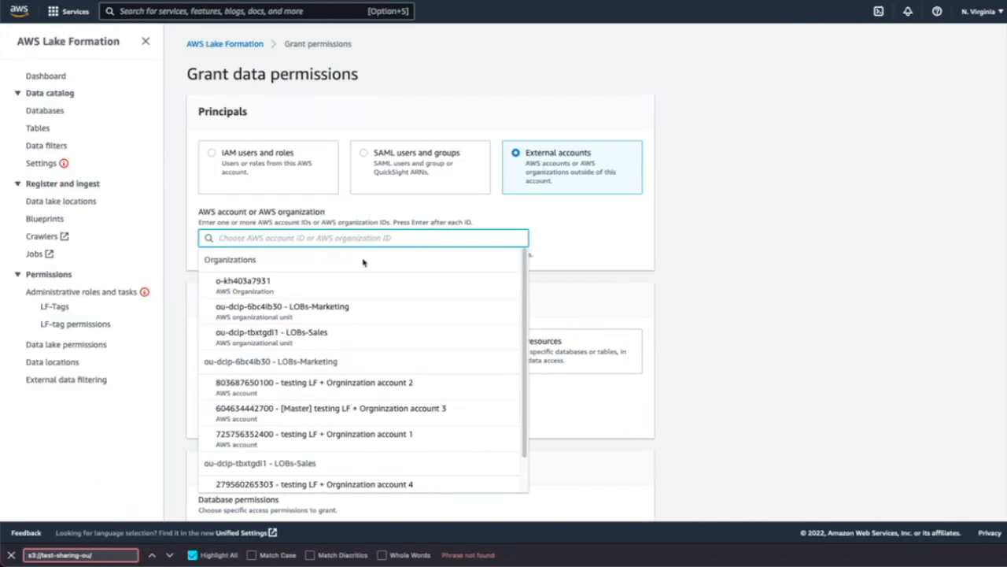
pyautogui.moveTo(318, 285)
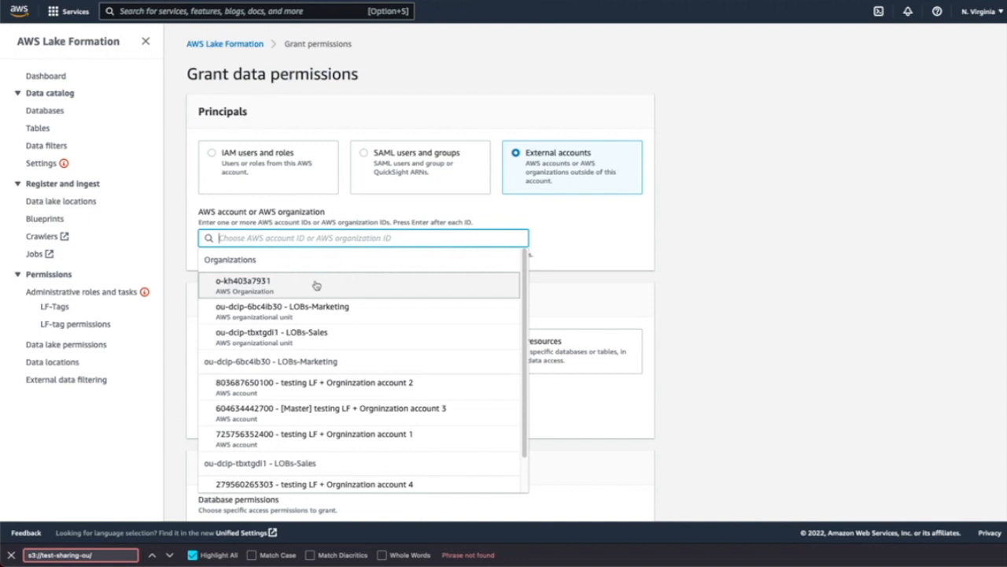
pyautogui.moveTo(315, 285)
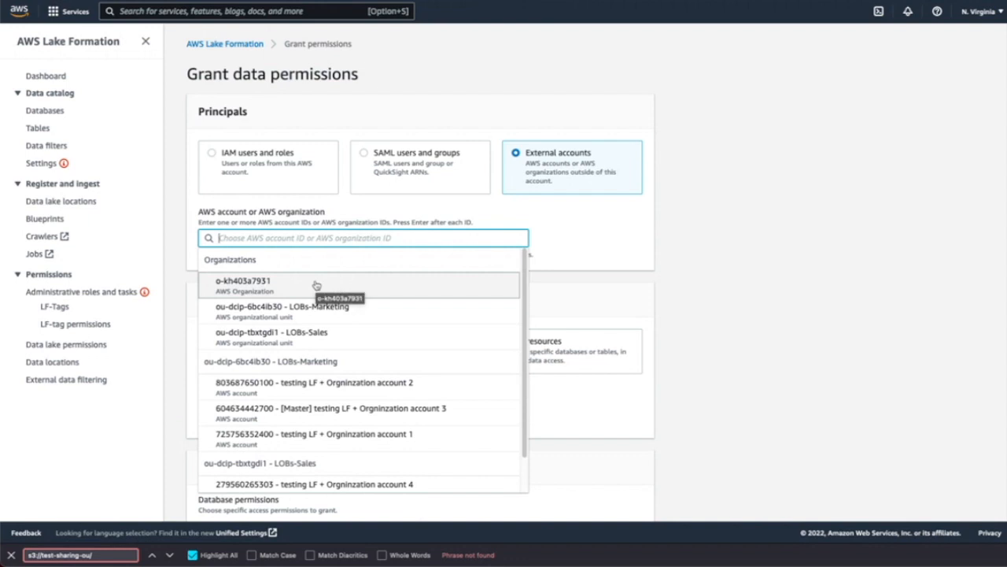
pyautogui.moveTo(299, 288)
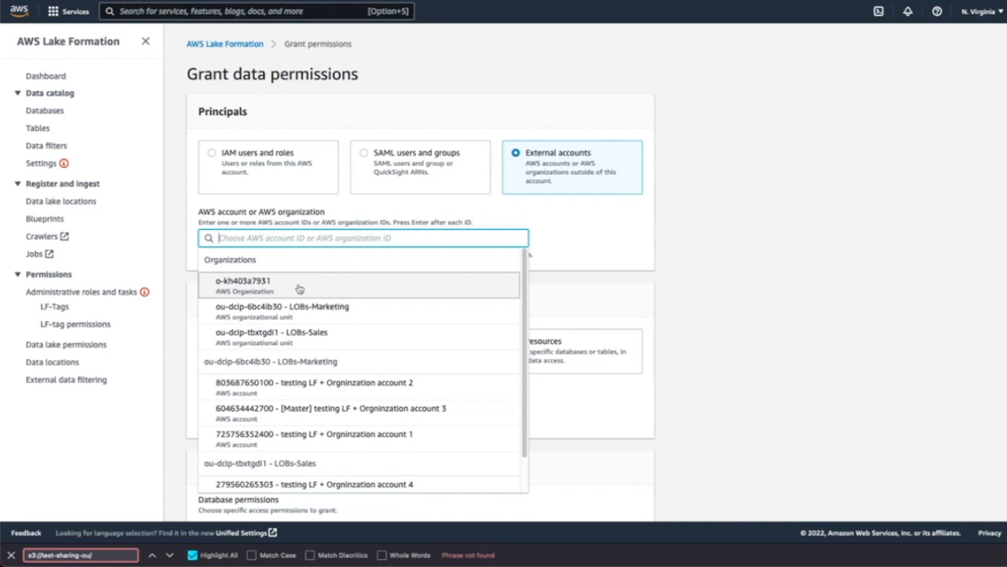
pyautogui.moveTo(299, 312)
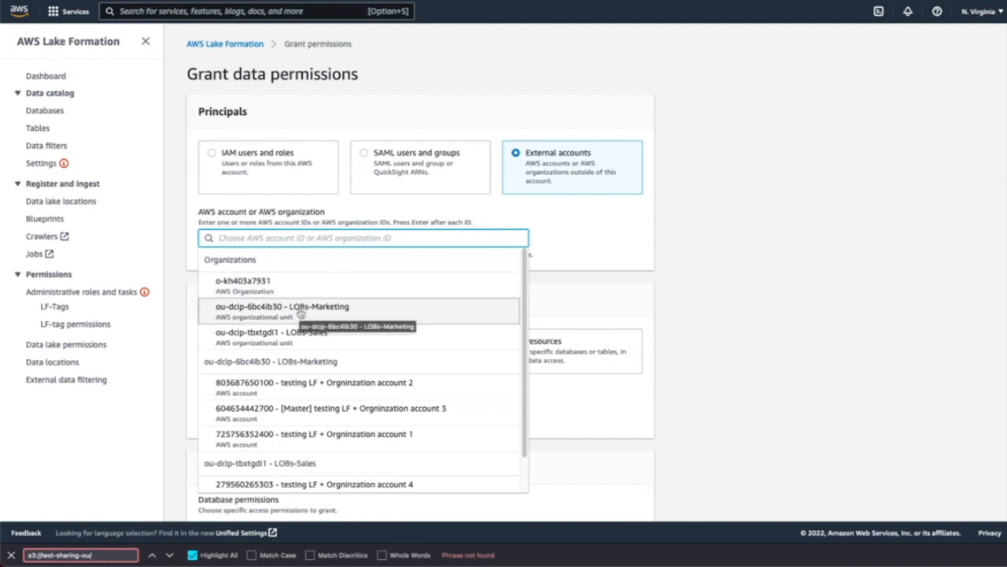
pyautogui.moveTo(302, 336)
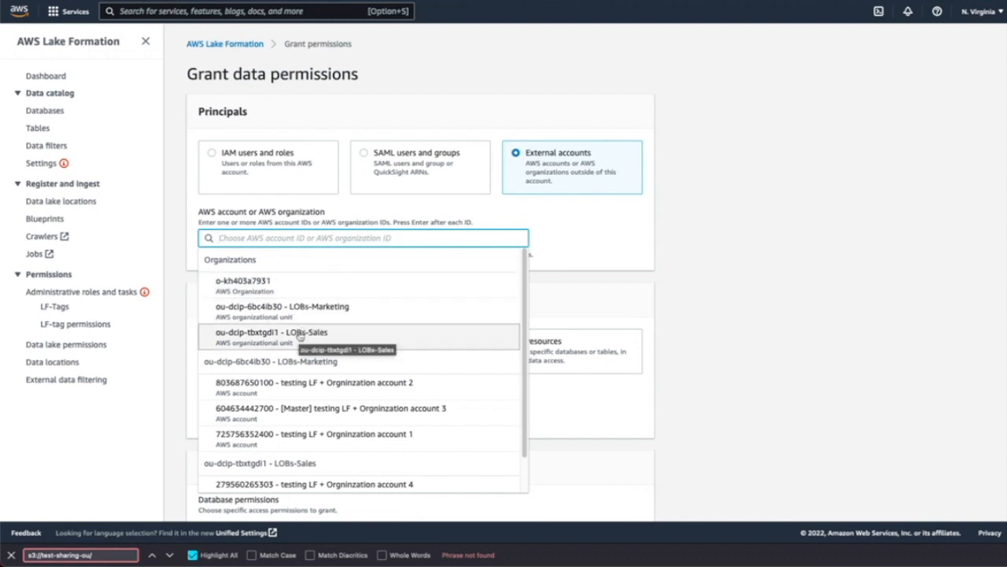
pyautogui.moveTo(299, 309)
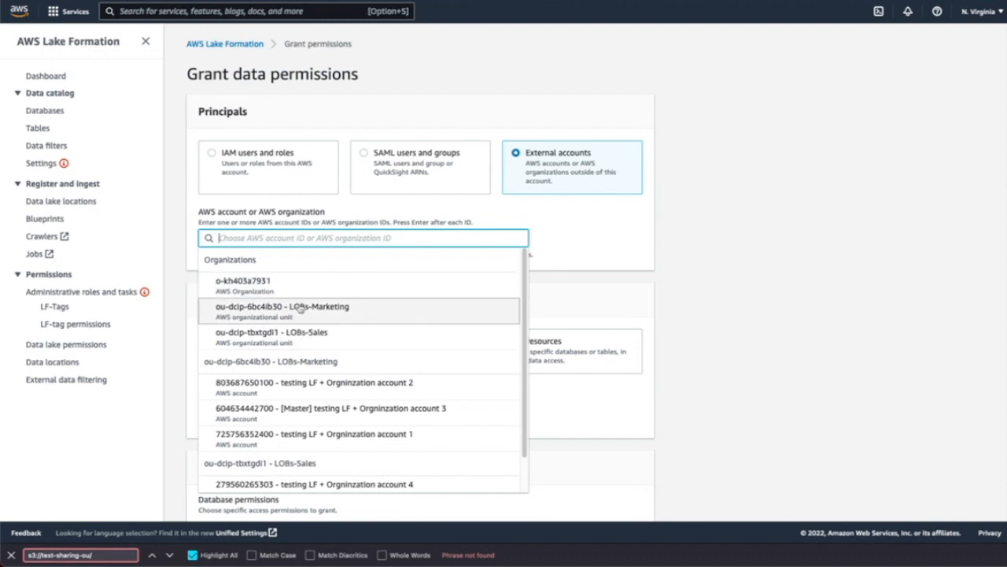
pyautogui.moveTo(302, 286)
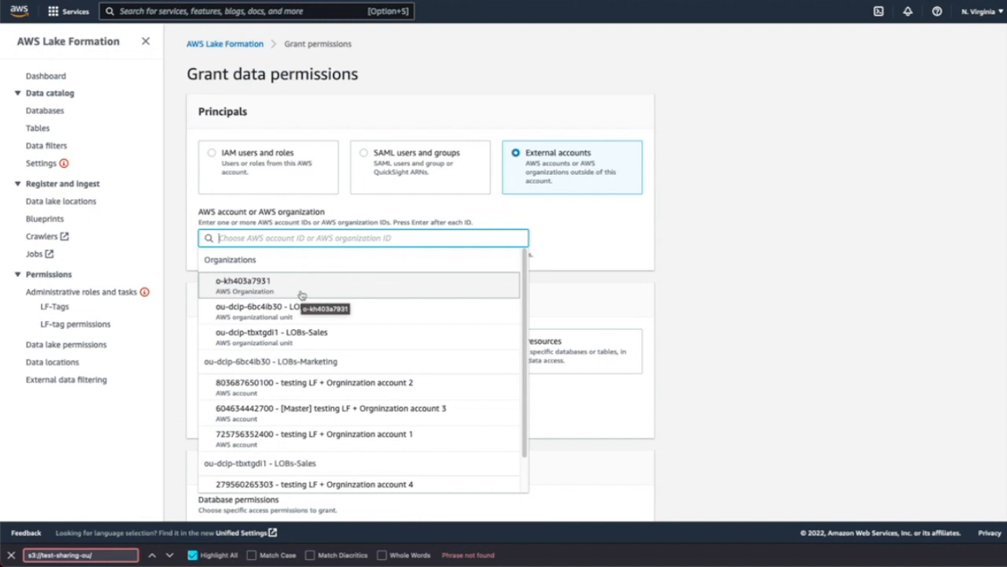
pyautogui.click(243, 285)
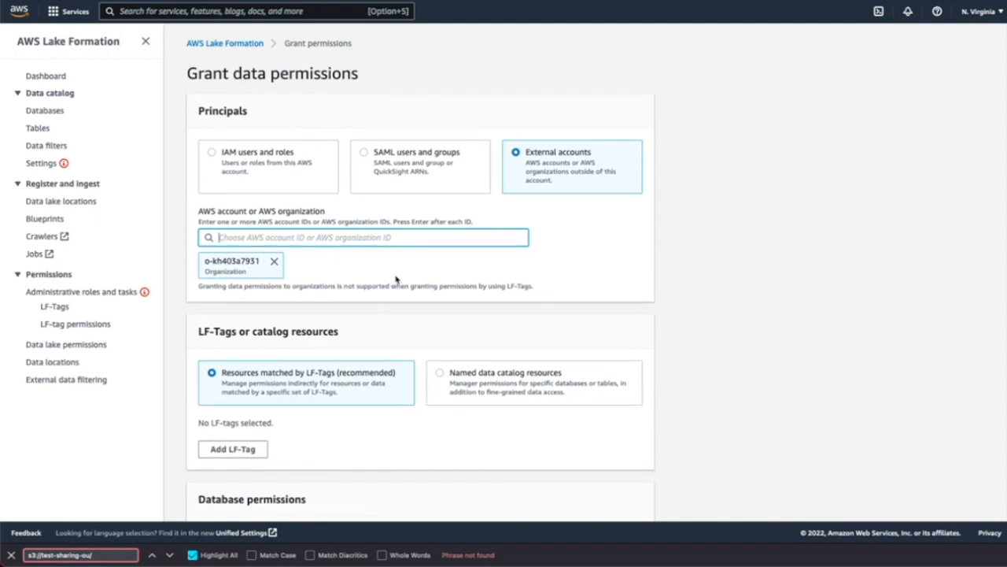
# Grant Describe plus grantable Describe on test-sharing-ou-db to the organization.
pyautogui.scroll(-3)
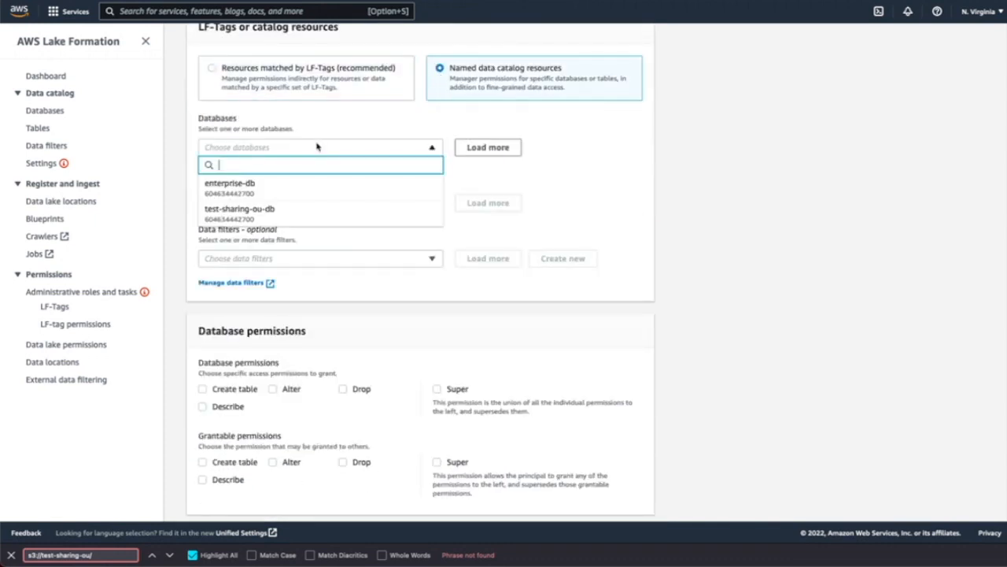
pyautogui.click(239, 213)
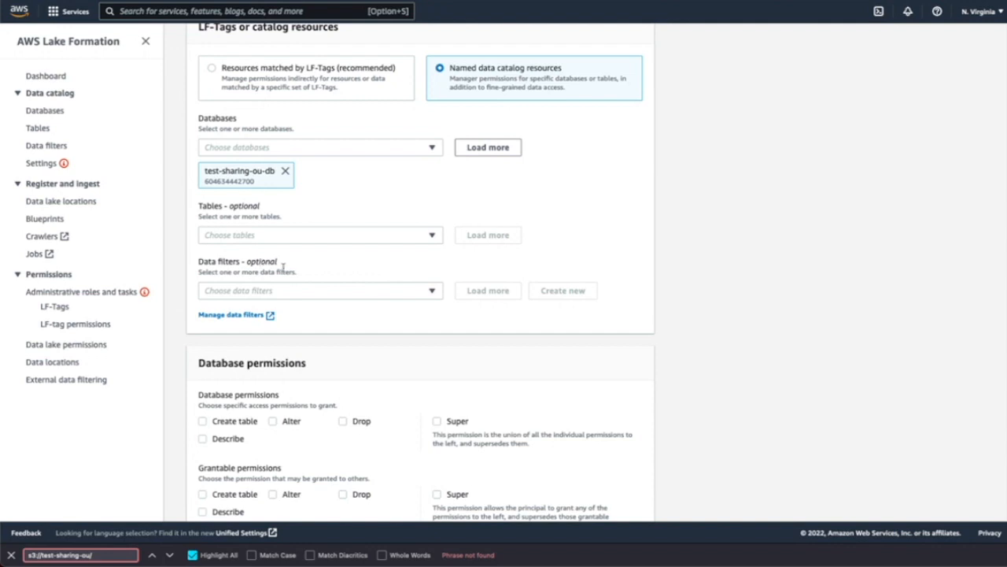
pyautogui.click(202, 385)
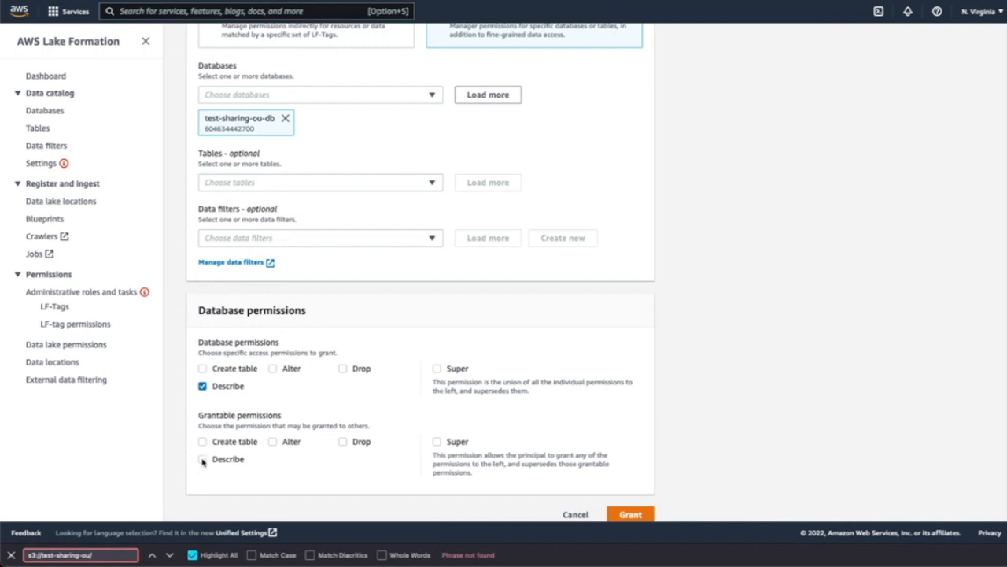
pyautogui.click(202, 460)
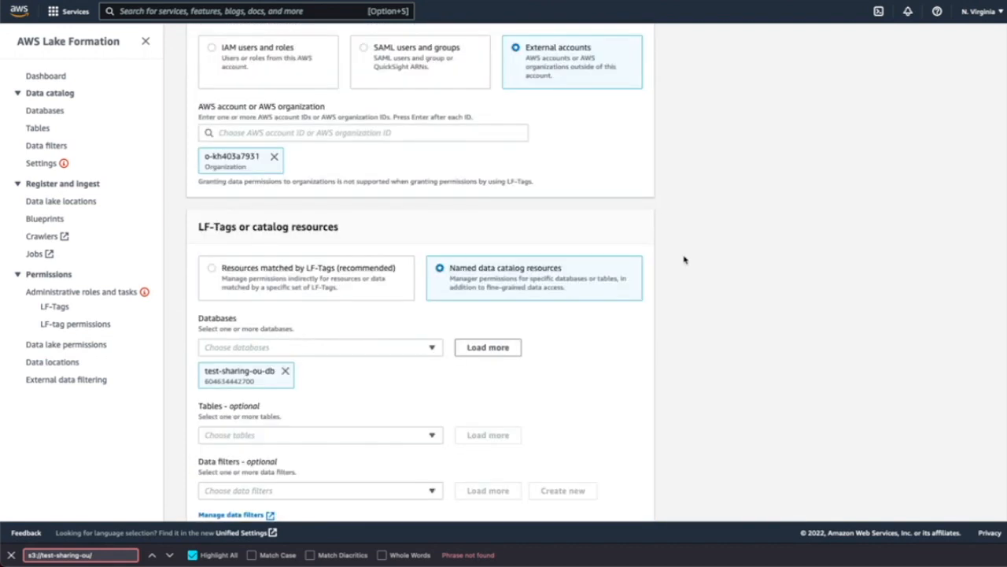
pyautogui.scroll(-3)
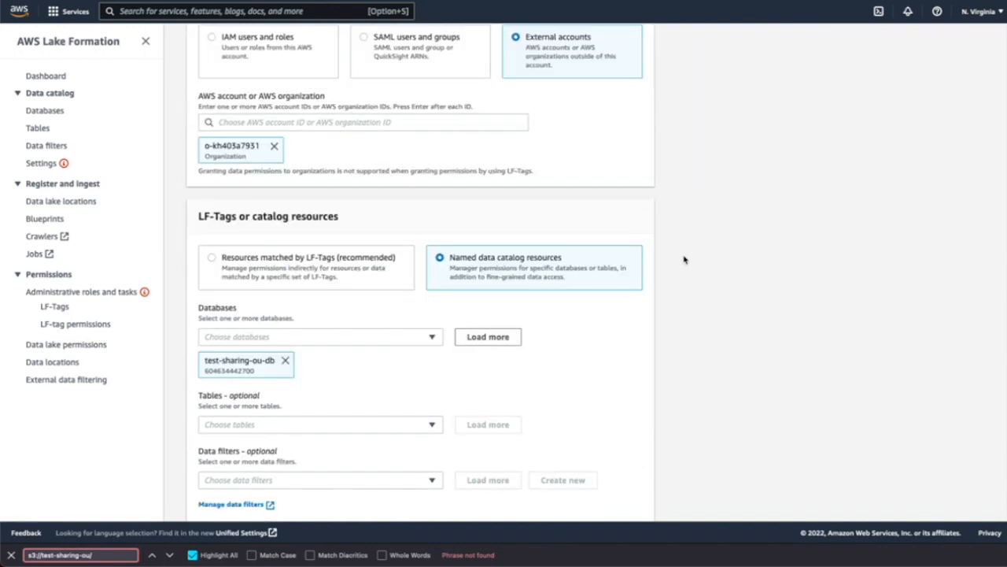
pyautogui.scroll(-3)
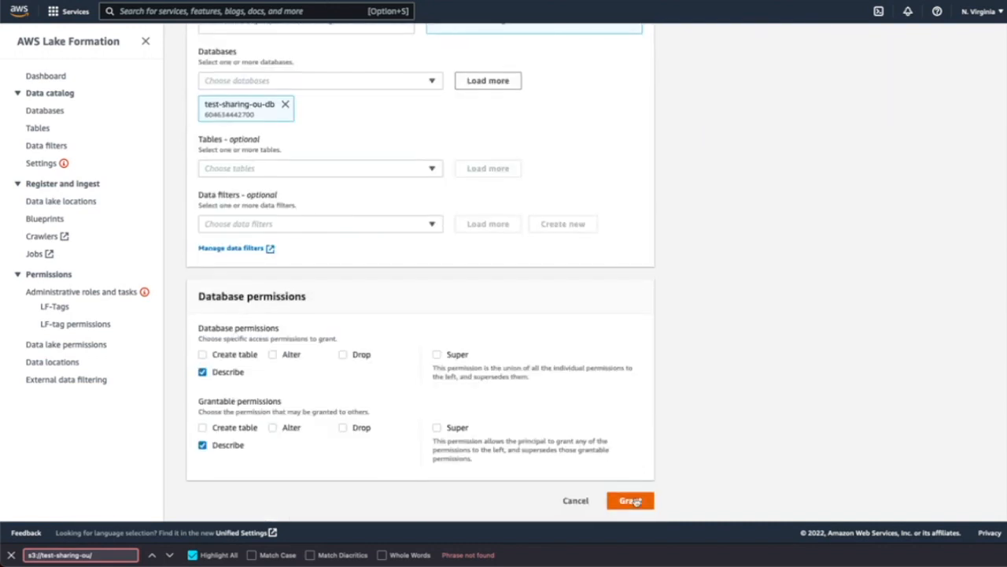
pyautogui.click(630, 500)
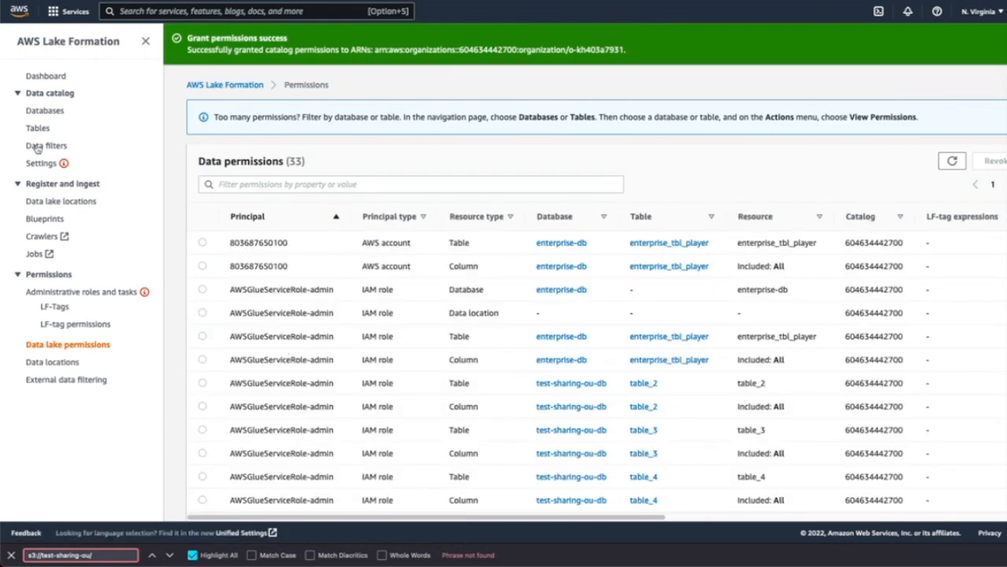
# Check test-sharing-ou-db's permissions show organization o-kh405a7951 with Describe, then reselect the database.
pyautogui.click(44, 110)
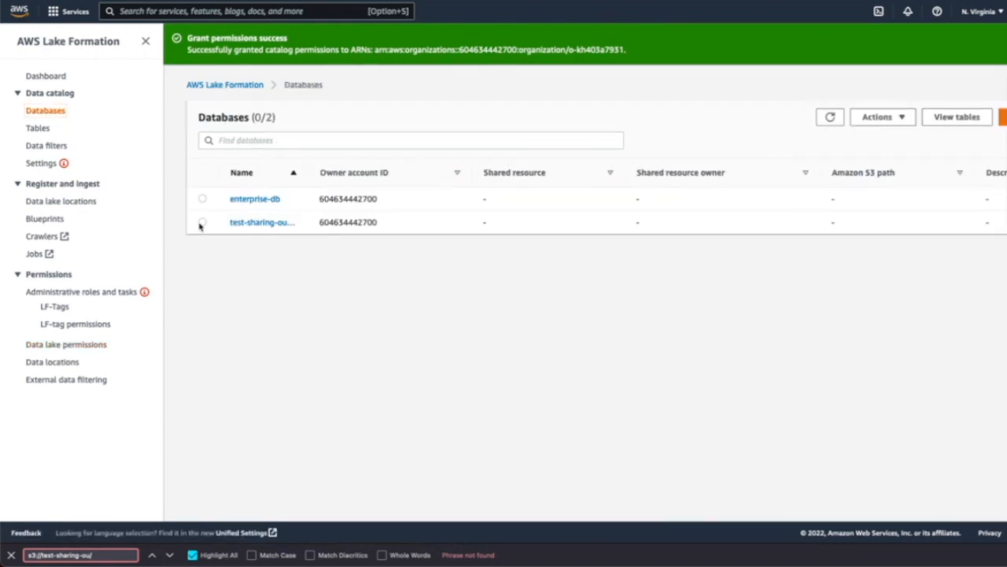
pyautogui.click(877, 116)
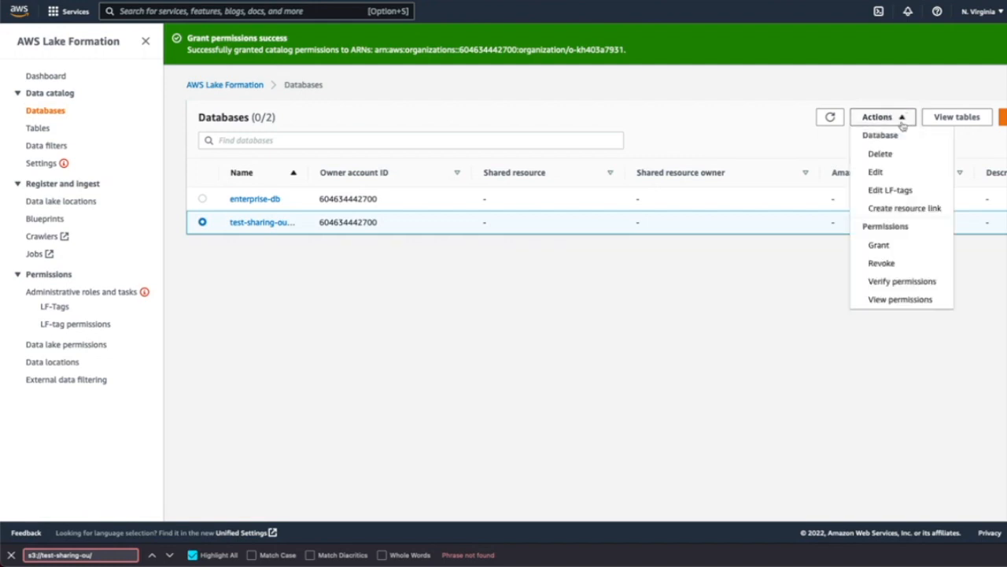
pyautogui.click(900, 299)
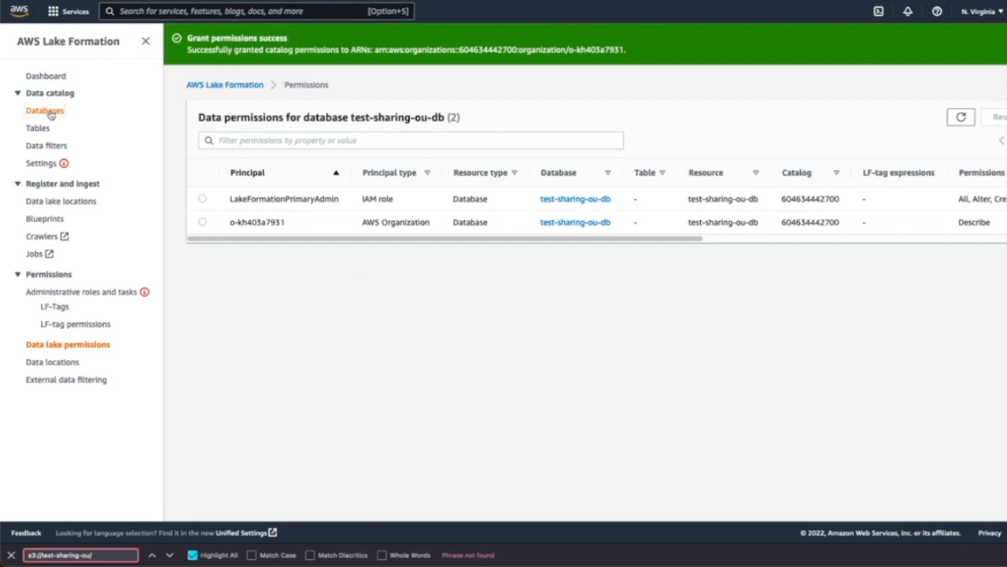
pyautogui.click(44, 110)
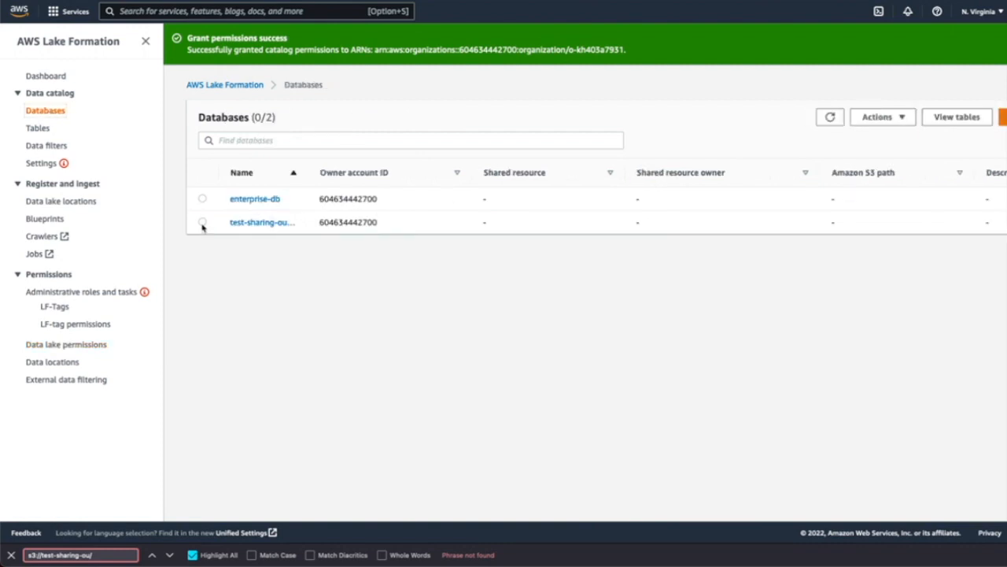
pyautogui.click(202, 222)
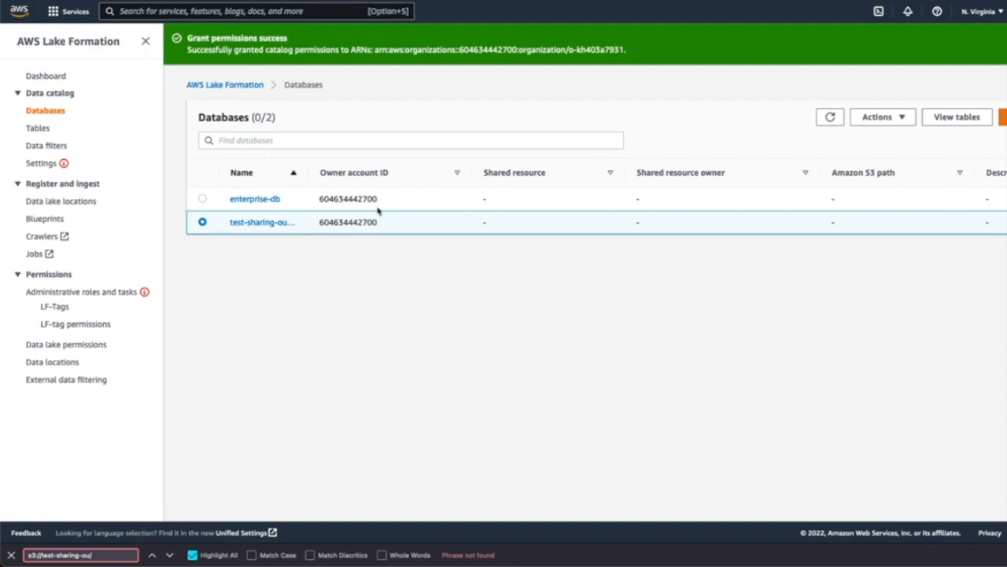
pyautogui.click(881, 117)
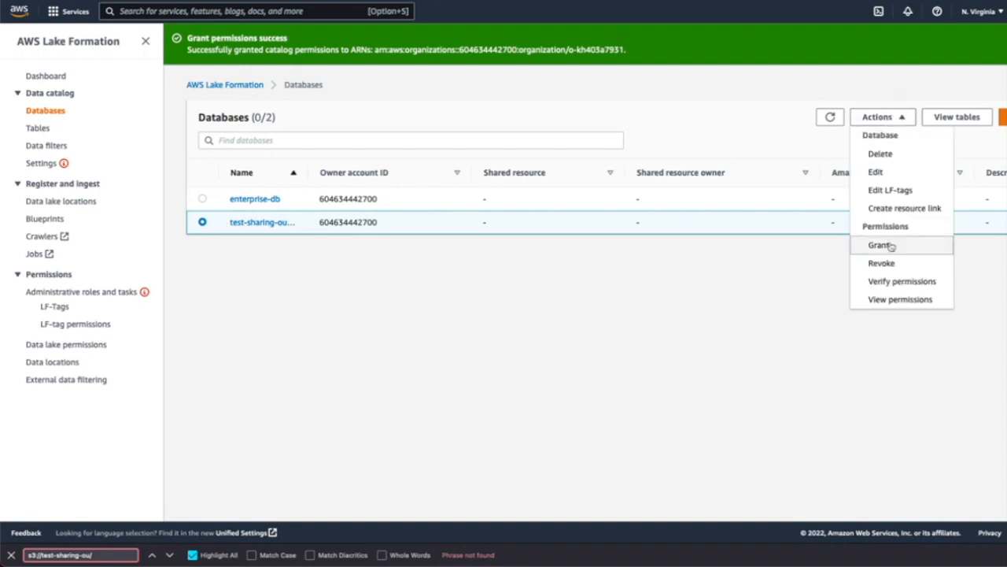
# Grant the organization Select and Describe with grant option on table_1–table_4 of test-sharing-ou-db.
pyautogui.click(878, 245)
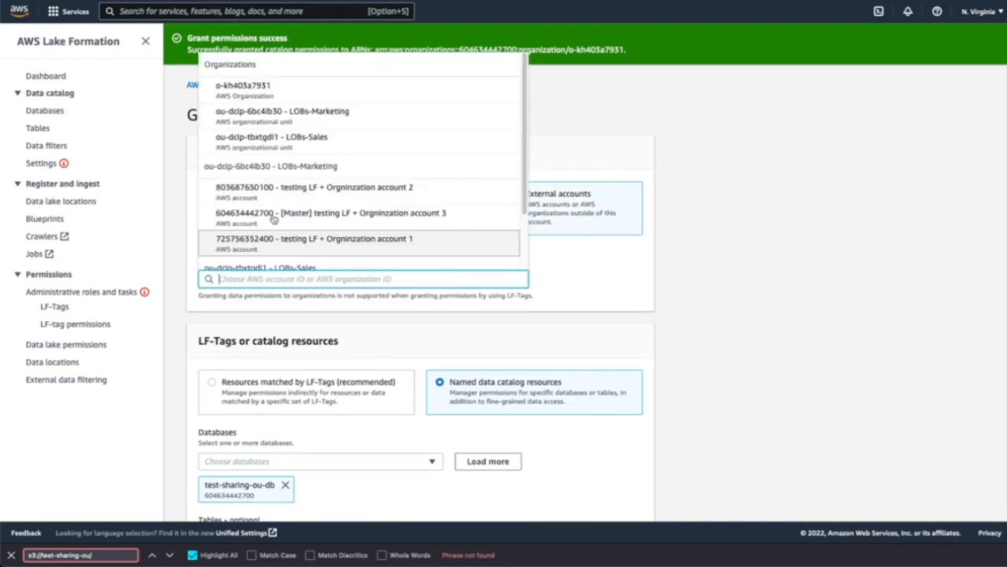
pyautogui.click(242, 89)
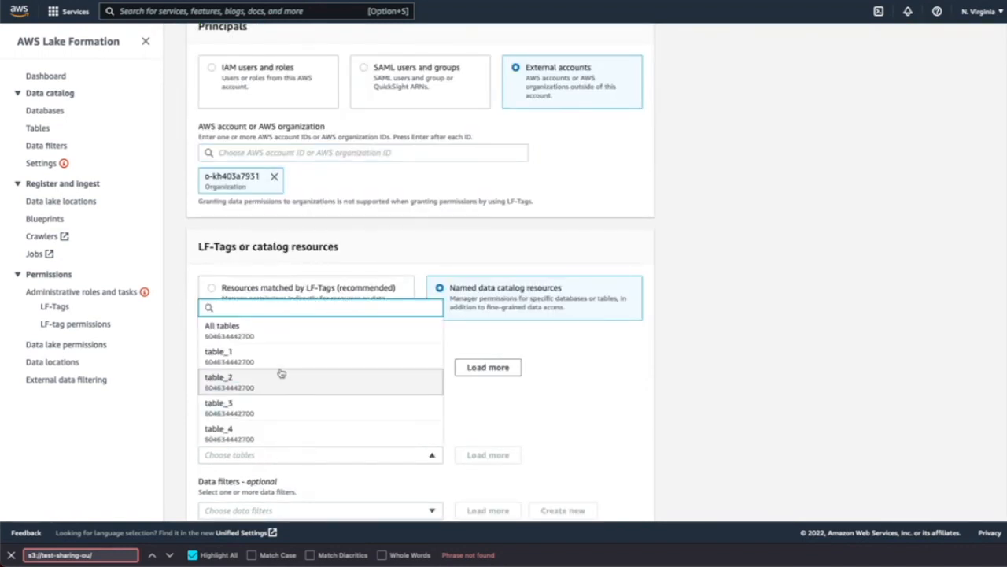
pyautogui.click(217, 351)
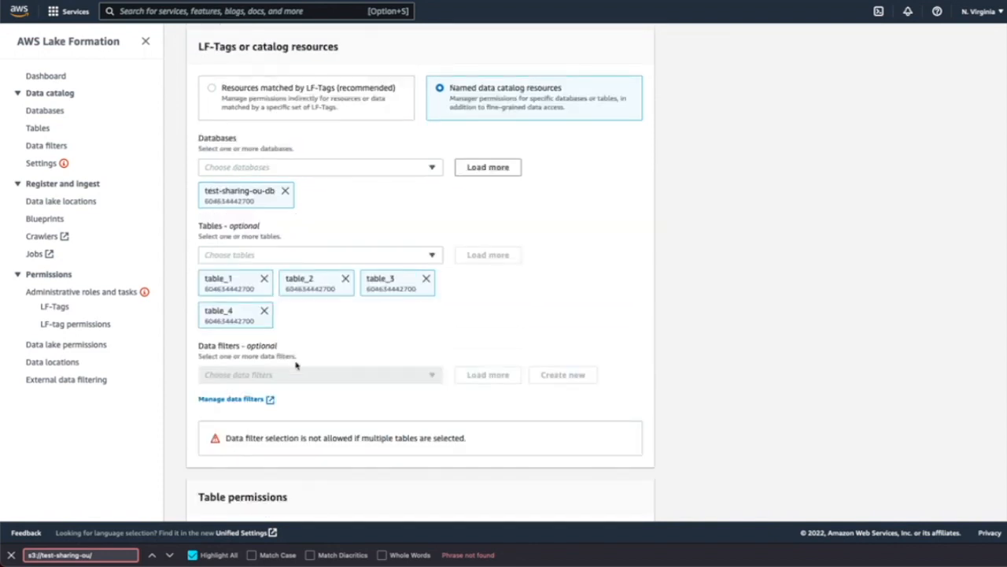
pyautogui.scroll(-3)
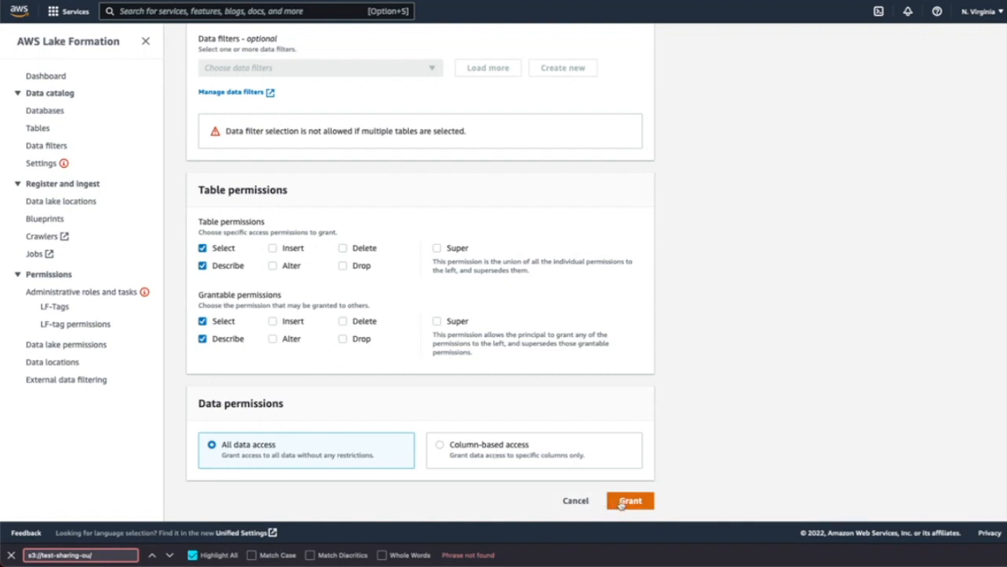
pyautogui.click(629, 500)
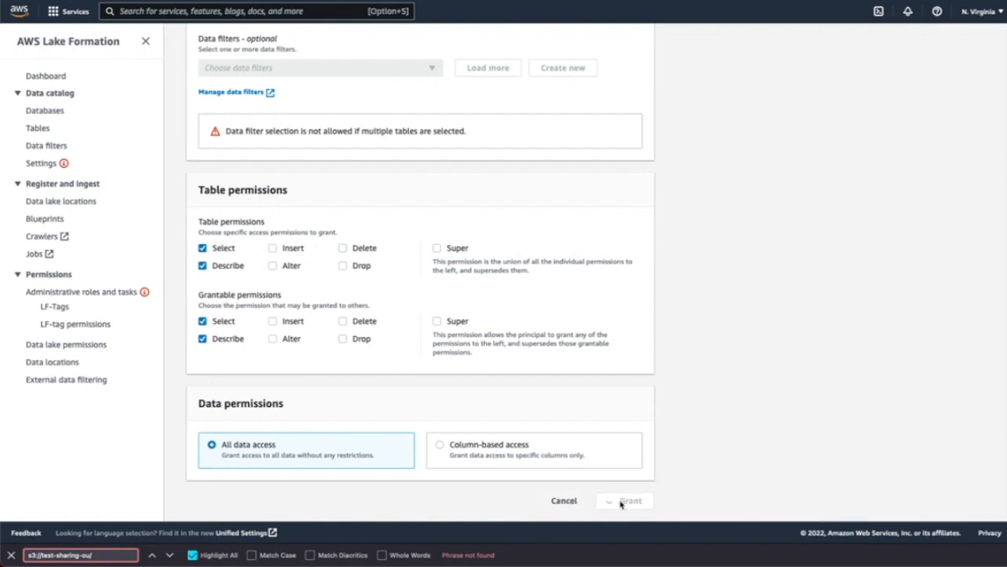
pyautogui.click(630, 501)
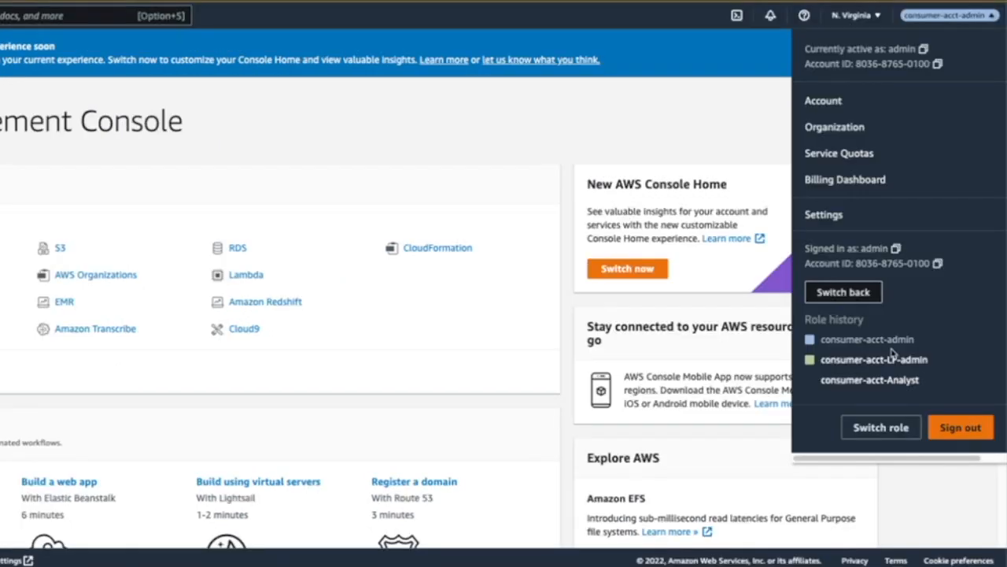
pyautogui.moveTo(873, 359)
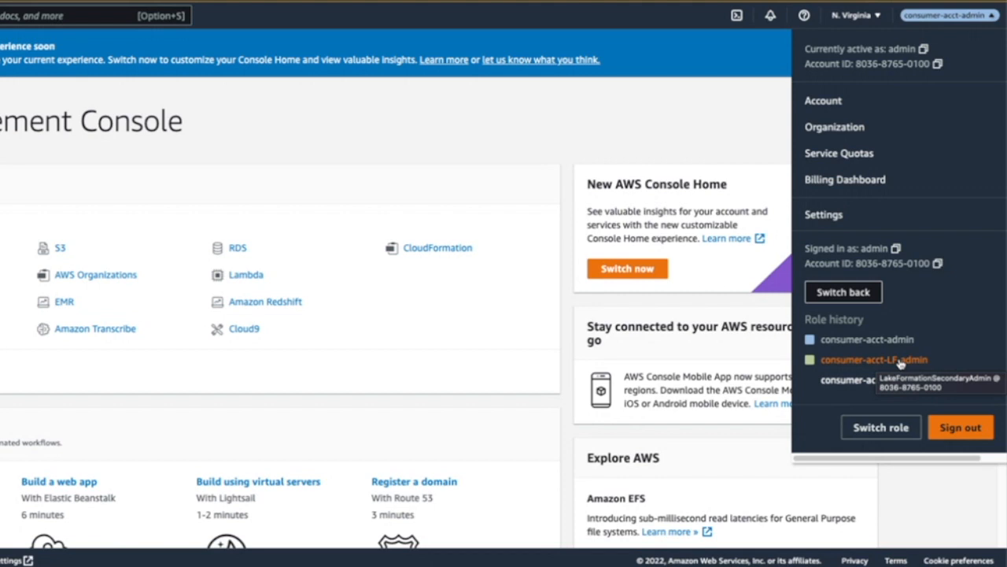
pyautogui.moveTo(869, 379)
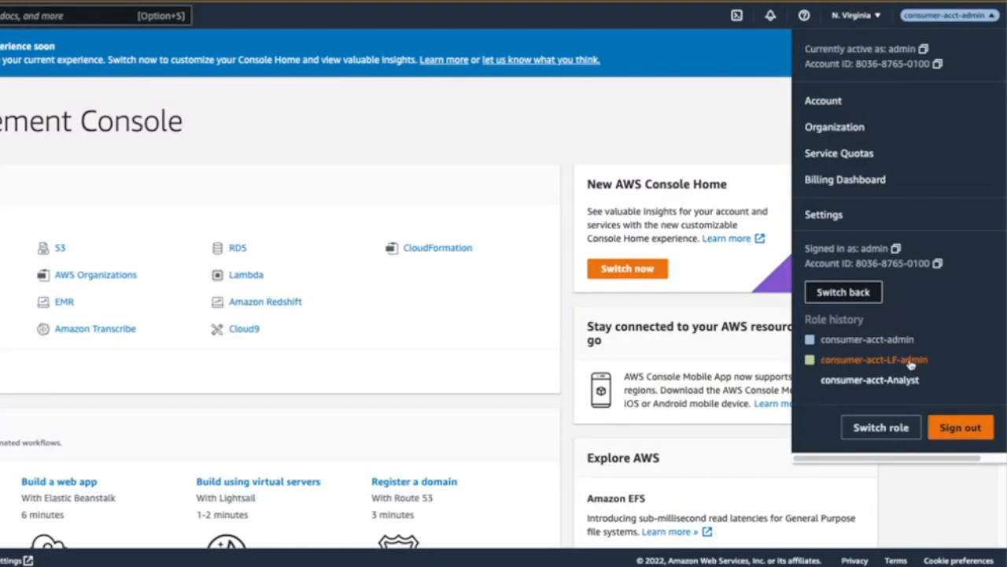
pyautogui.moveTo(911, 359)
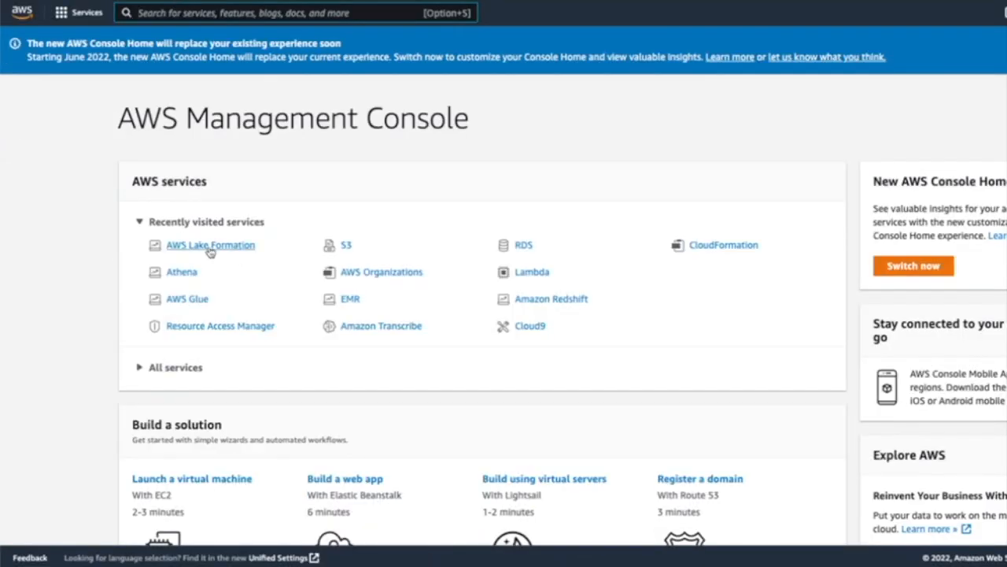
# From Lake Formation Databases in the consumer account, start the Create database form.
pyautogui.click(211, 245)
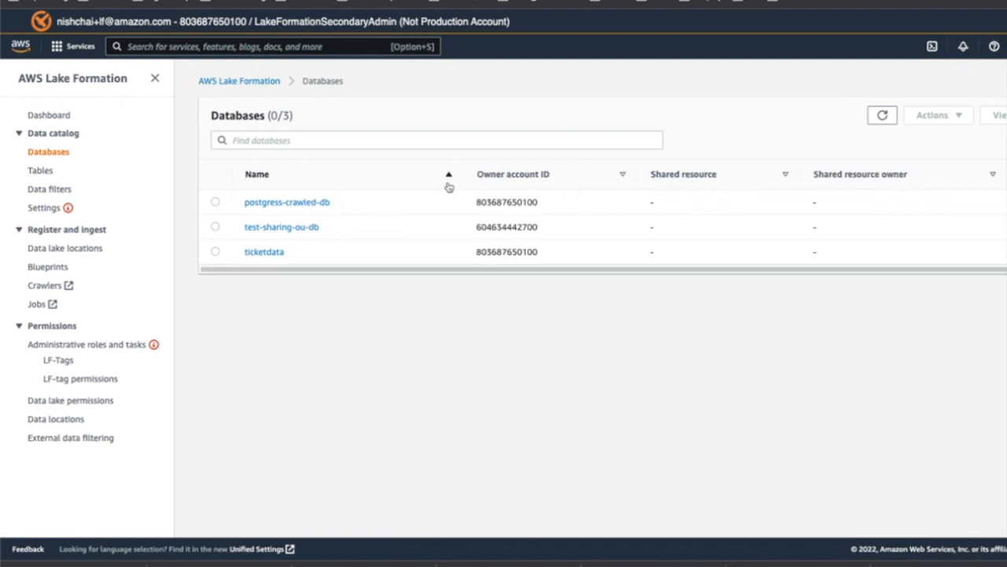
pyautogui.moveTo(280, 227)
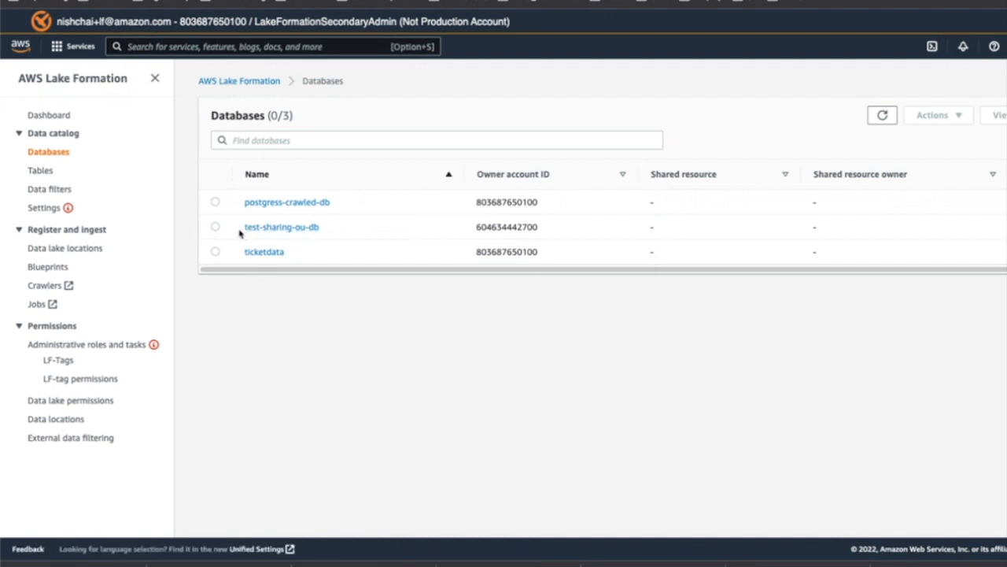
pyautogui.moveTo(214, 233)
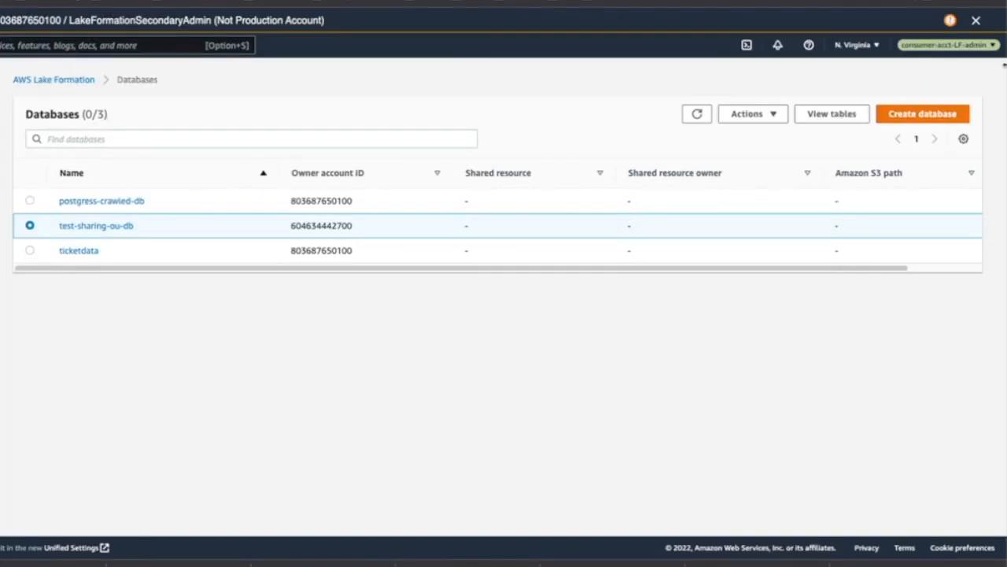
pyautogui.click(922, 113)
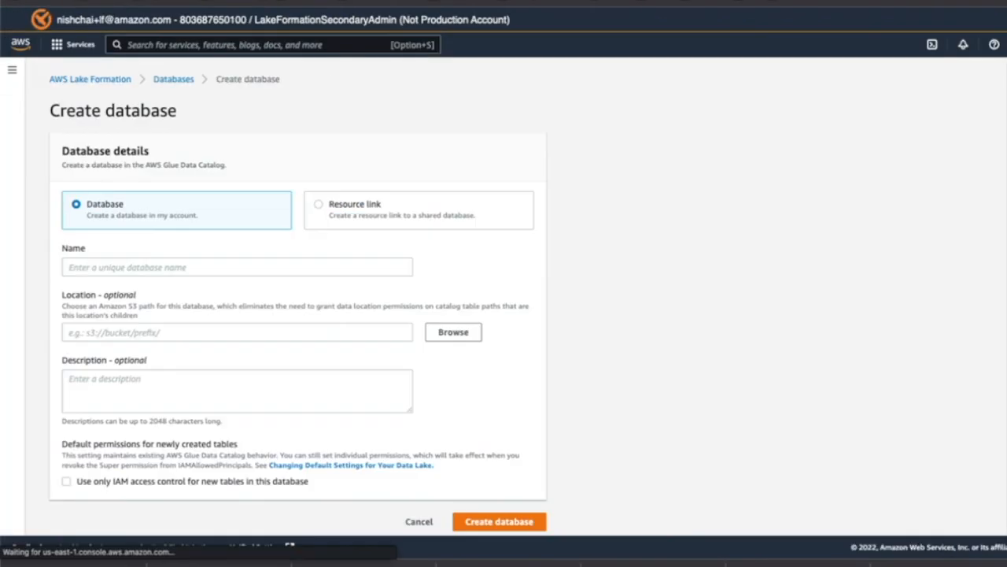
# Start a resource link database named local_rl_test-sharing-ou-db.
pyautogui.click(66, 482)
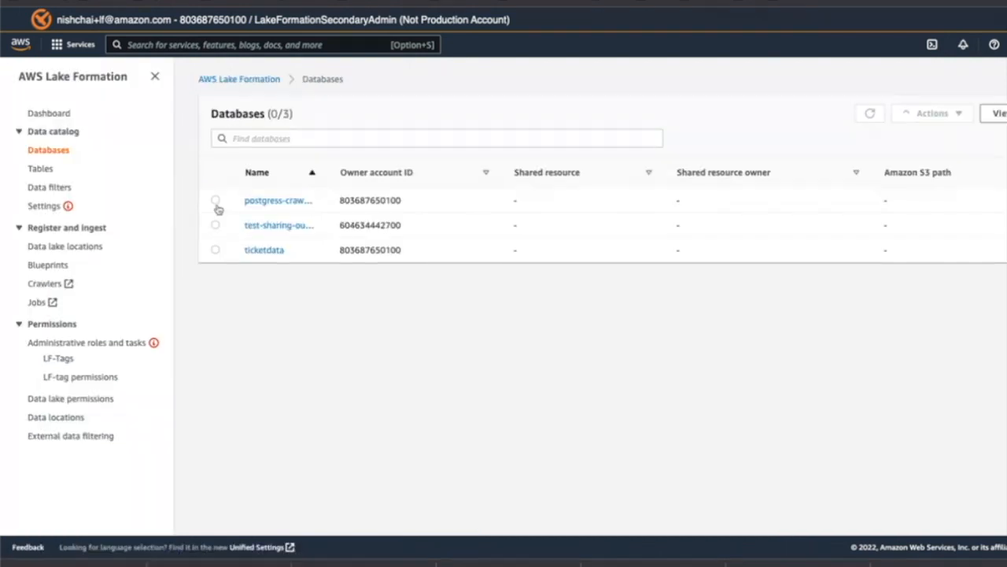
pyautogui.click(214, 224)
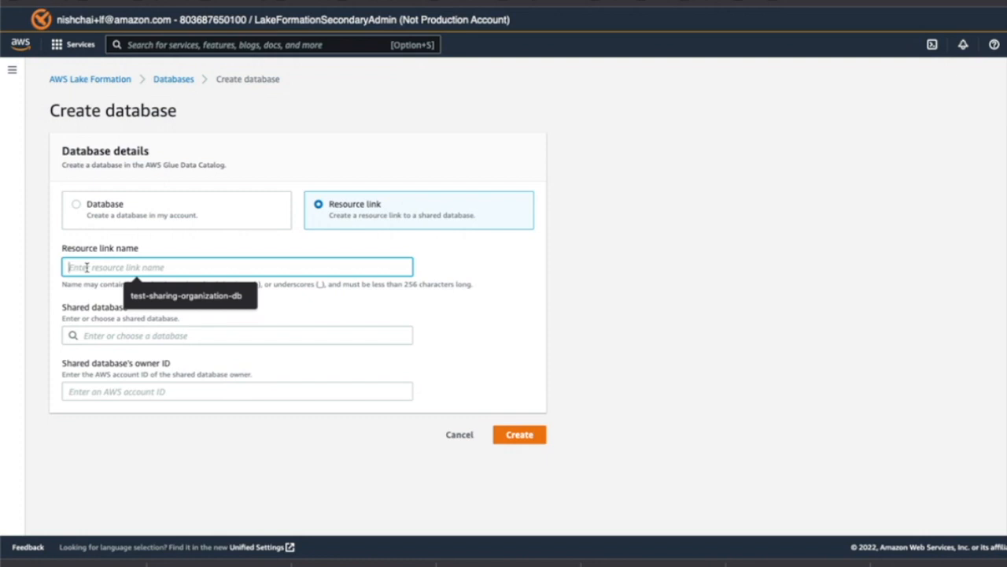
pyautogui.write('local_rl_')
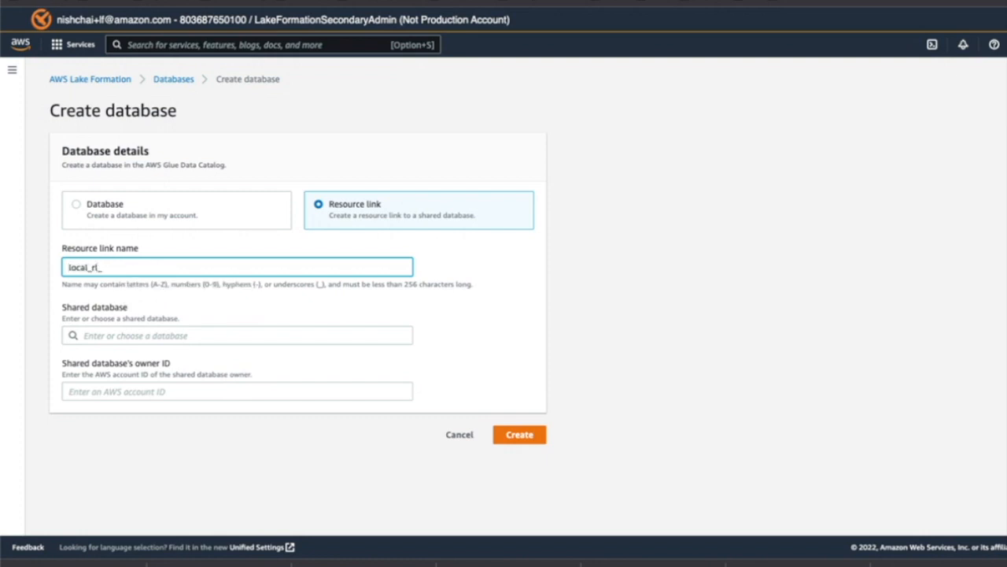
pyautogui.click(236, 335)
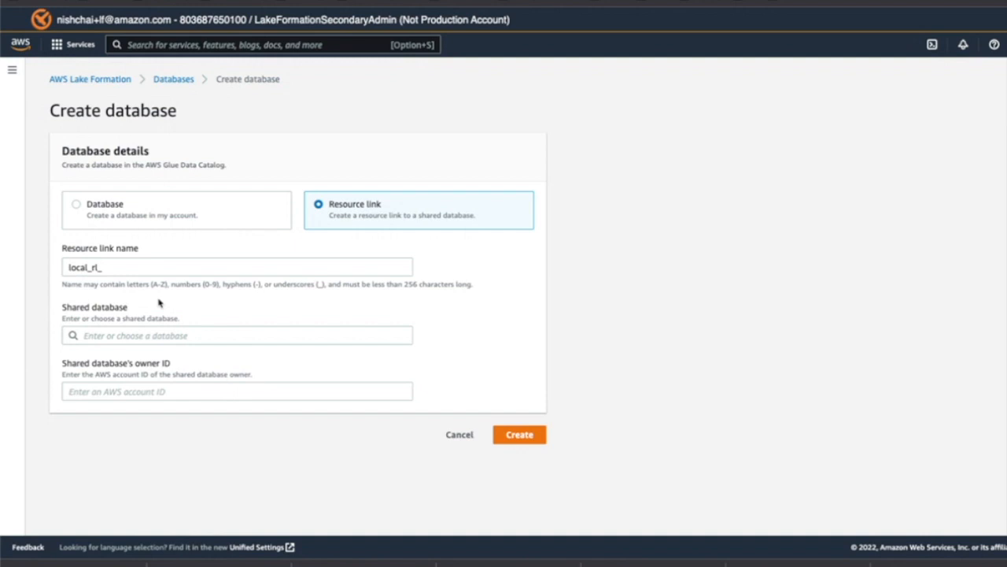
pyautogui.write('test-sharing-ou-db')
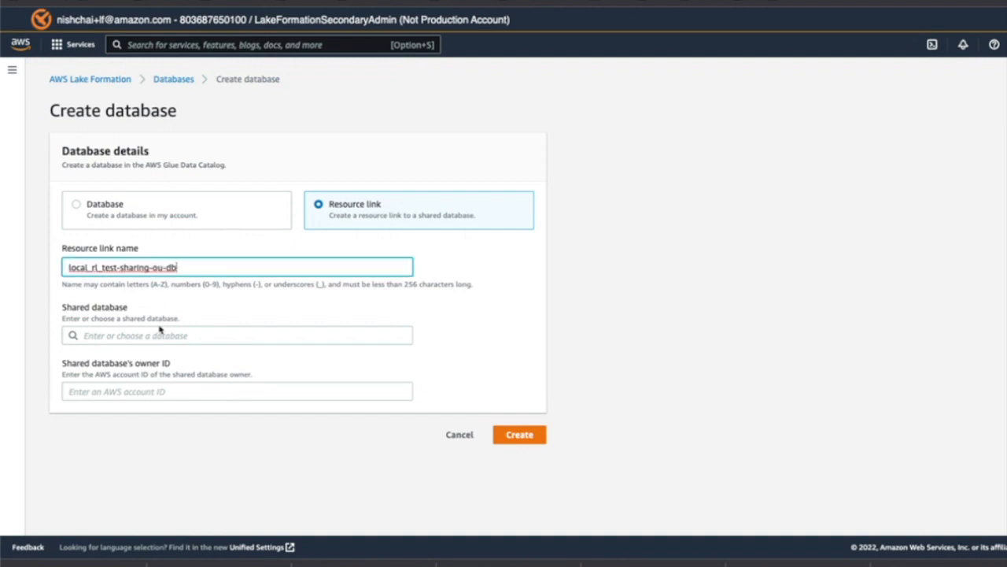
# Point the link at the shared test-sharing-ou-db database and create it.
pyautogui.click(237, 335)
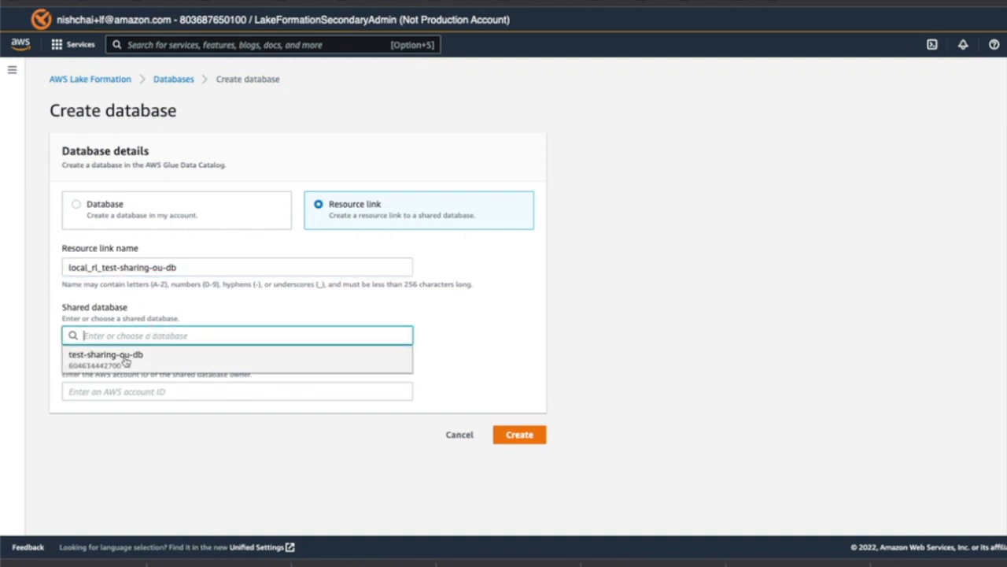
pyautogui.click(104, 354)
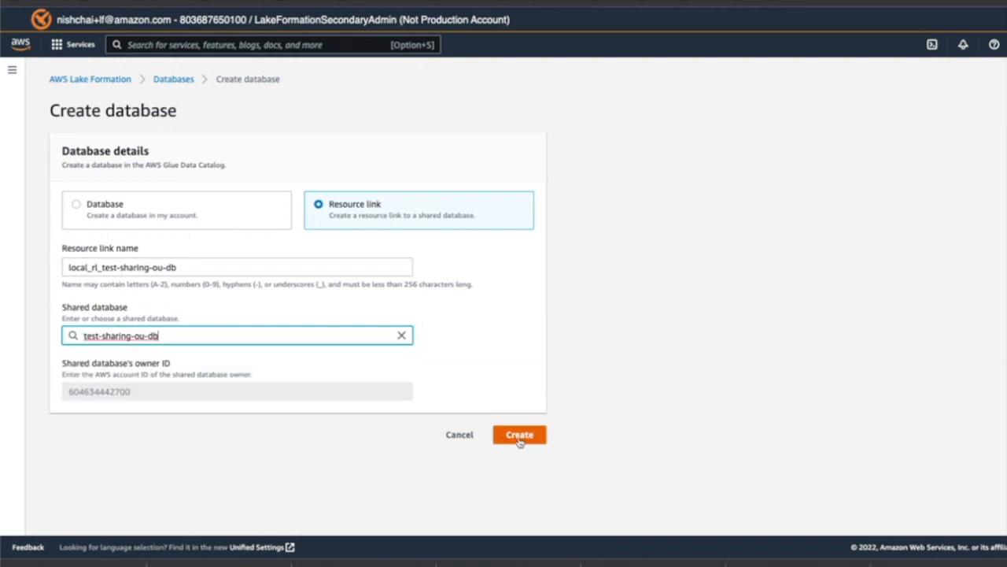
pyautogui.click(519, 435)
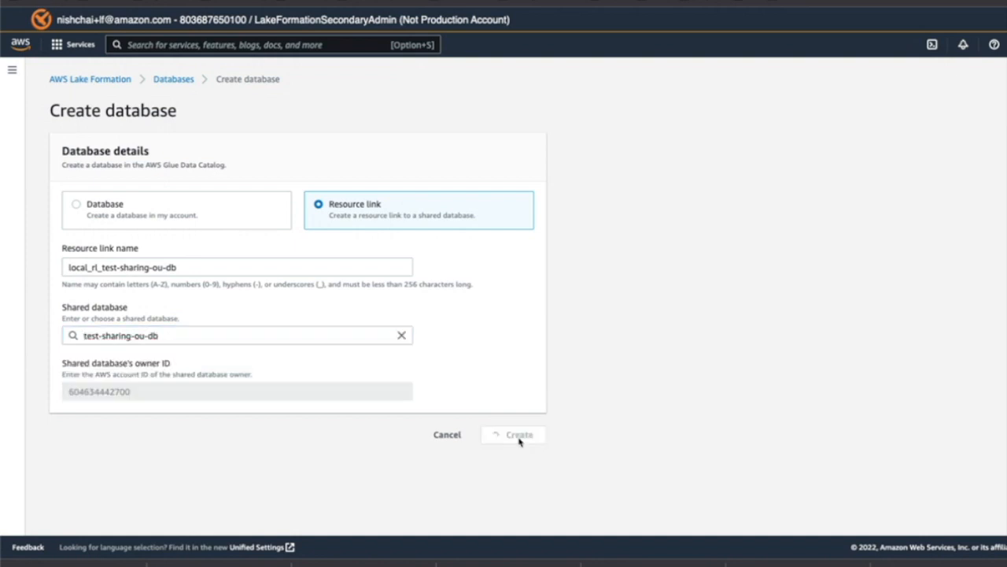
pyautogui.click(520, 435)
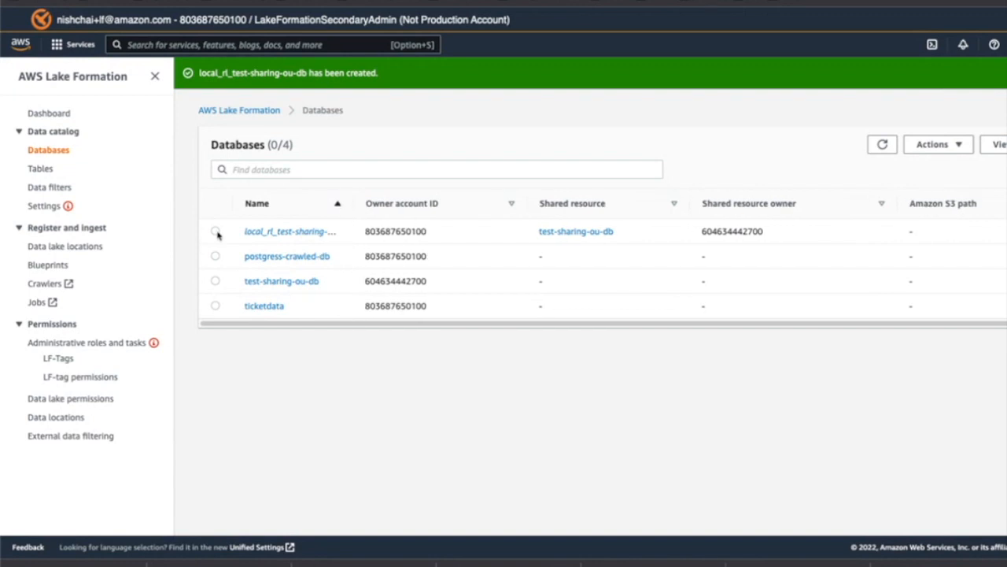
# View permissions on local_rl_test-sharing-ou-db and select the IAMAllowedPrincipals entry.
pyautogui.click(214, 230)
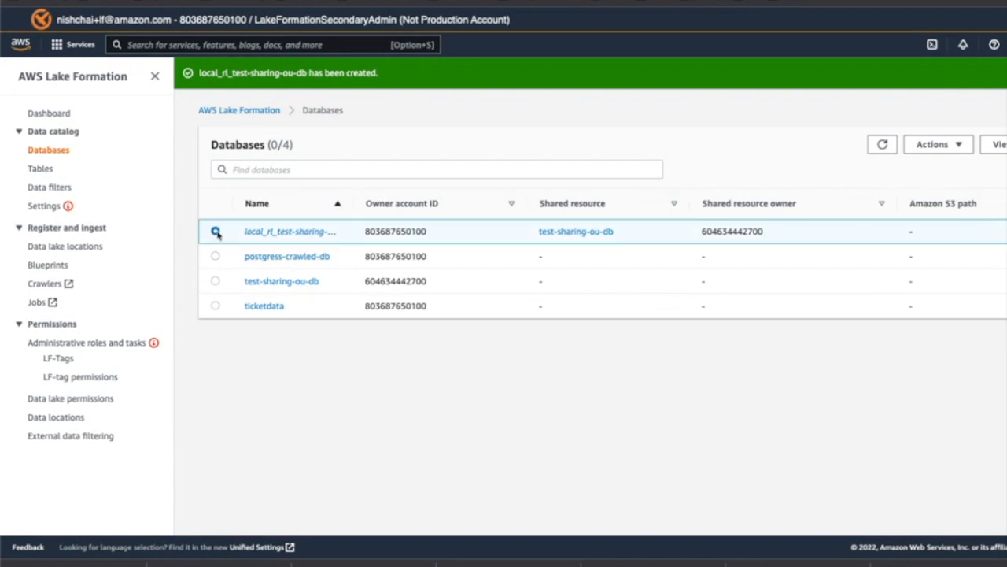
pyautogui.click(933, 145)
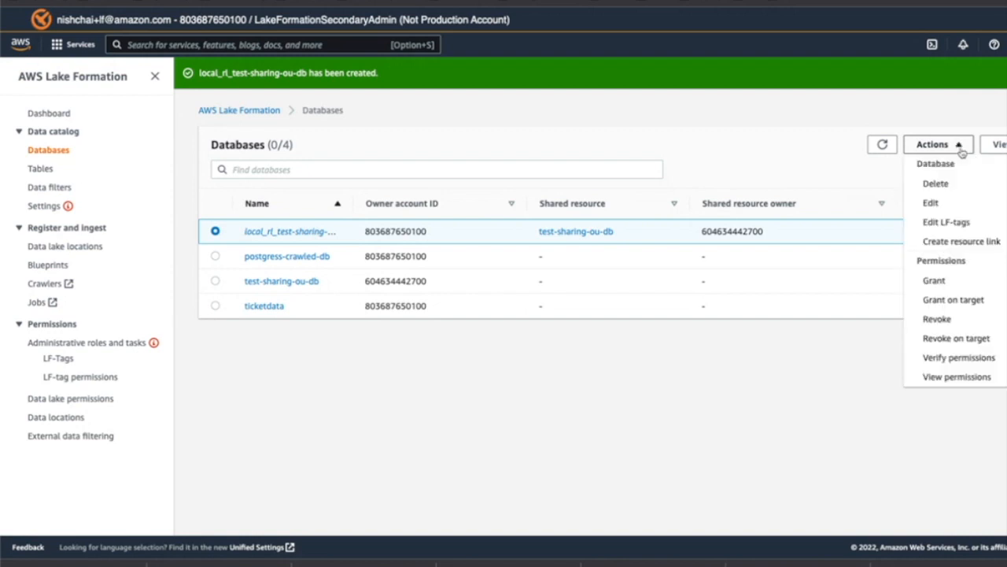
pyautogui.moveTo(956, 457)
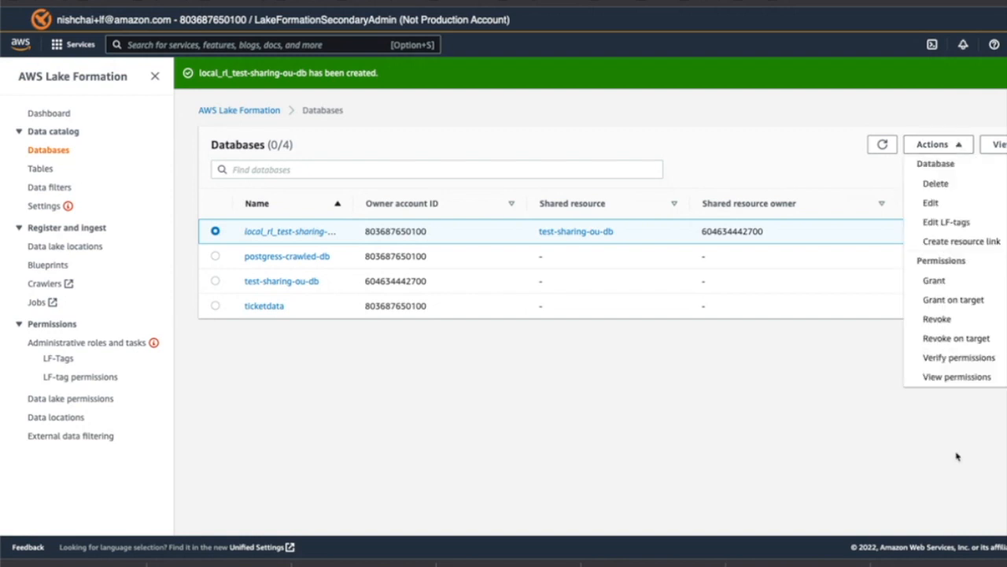
pyautogui.click(957, 376)
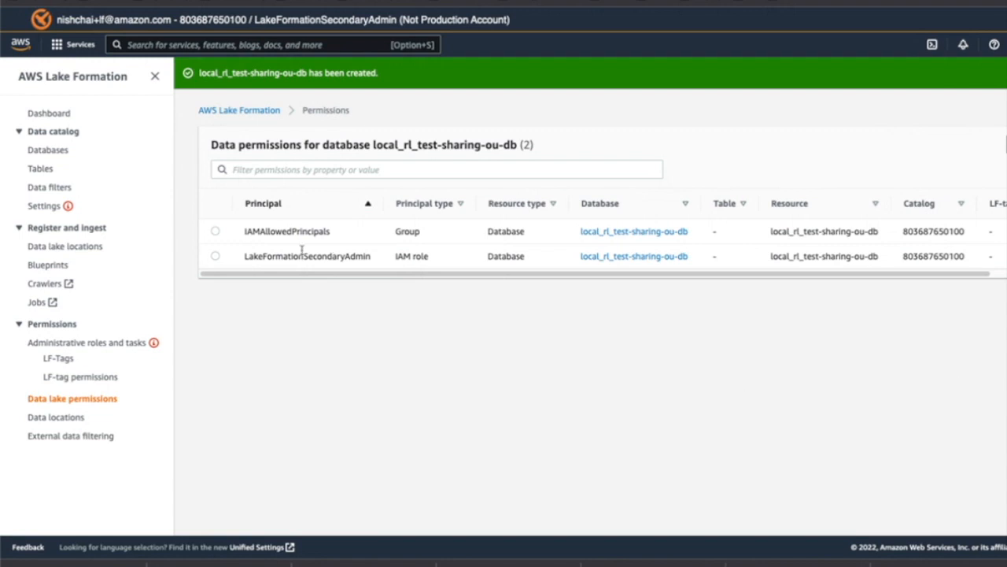
pyautogui.moveTo(287, 244)
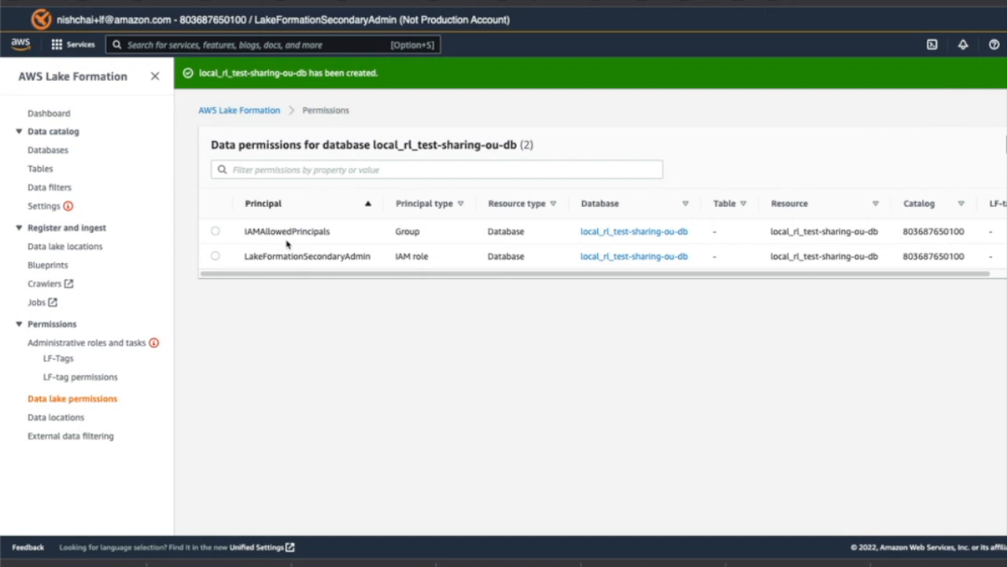
pyautogui.click(214, 230)
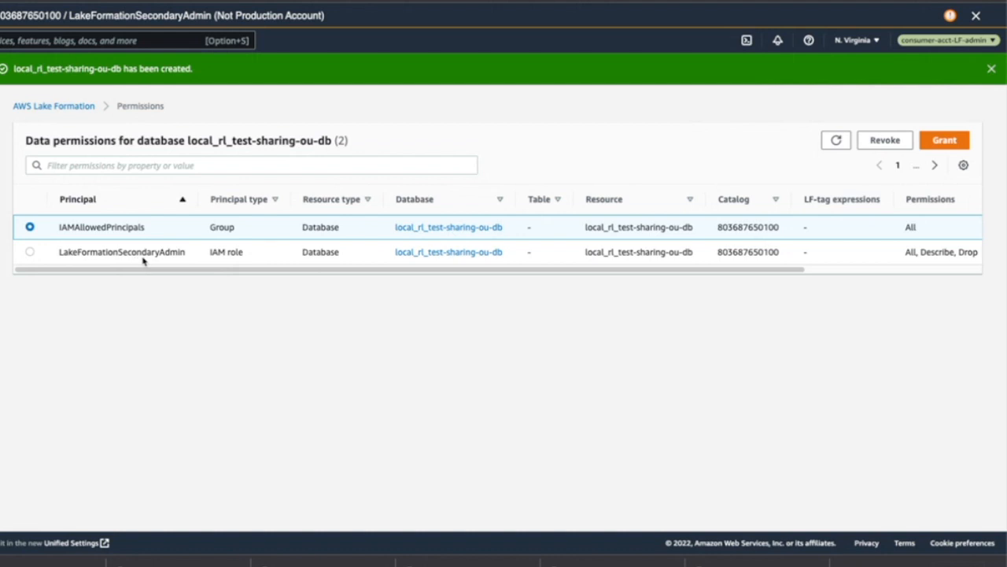
pyautogui.moveTo(160, 260)
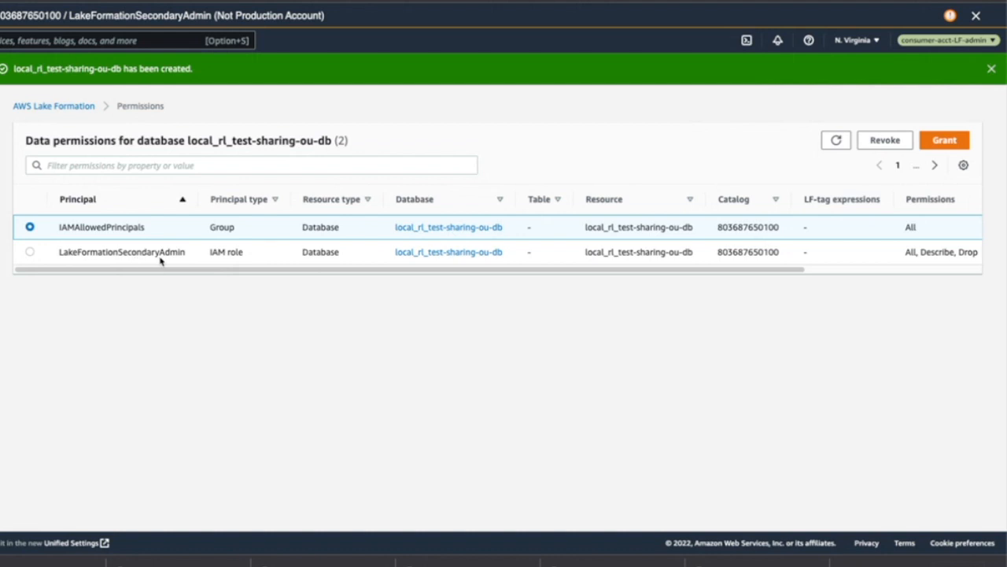
pyautogui.click(991, 69)
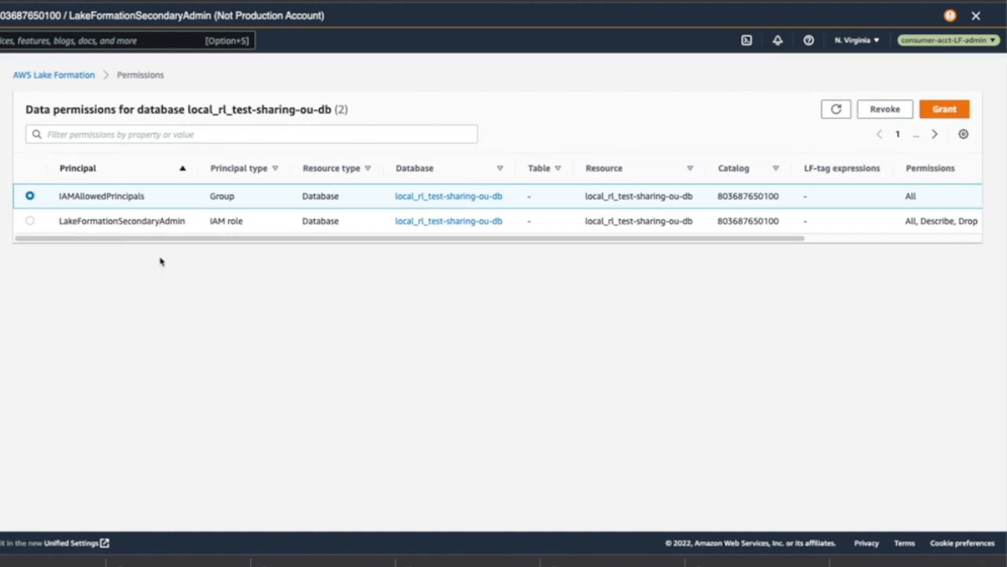
# Revoke the IAMAllowedPrincipals Super permission on the resource link and confirm.
pyautogui.click(884, 108)
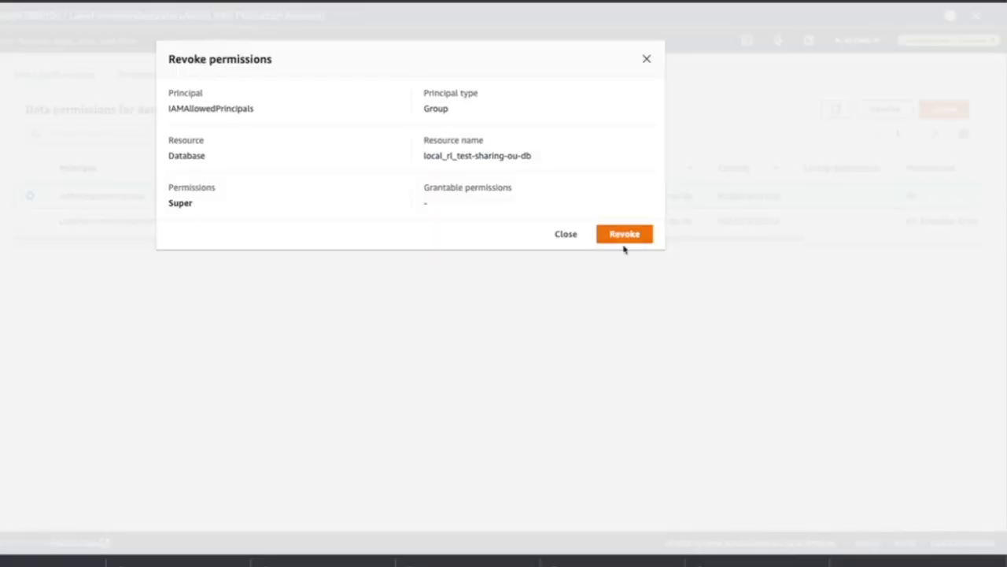
pyautogui.click(623, 233)
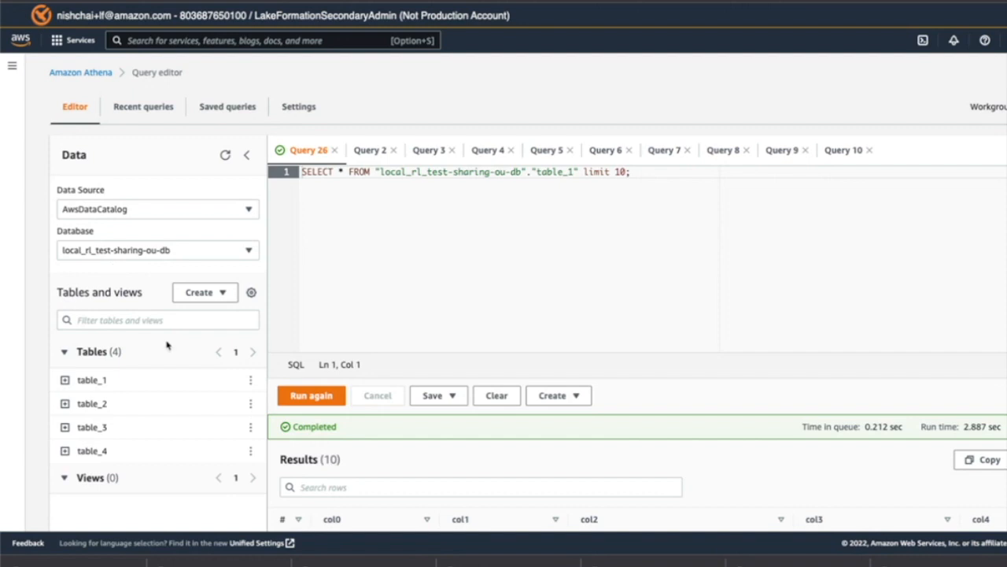
pyautogui.moveTo(167, 345)
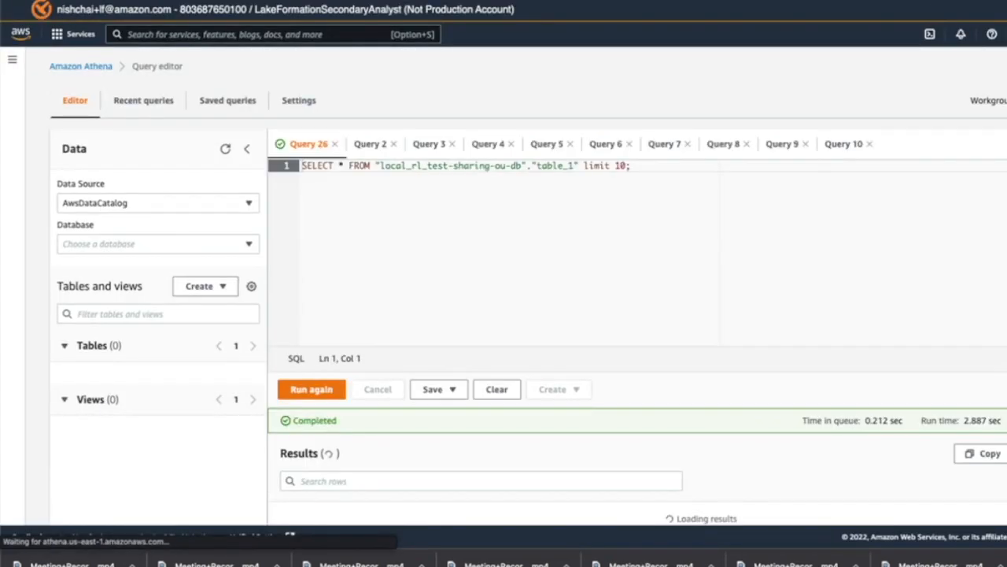
# List the databases the analyst role can query in the Athena editor; only postgres-crawled-db and ticketdata appear.
pyautogui.click(157, 242)
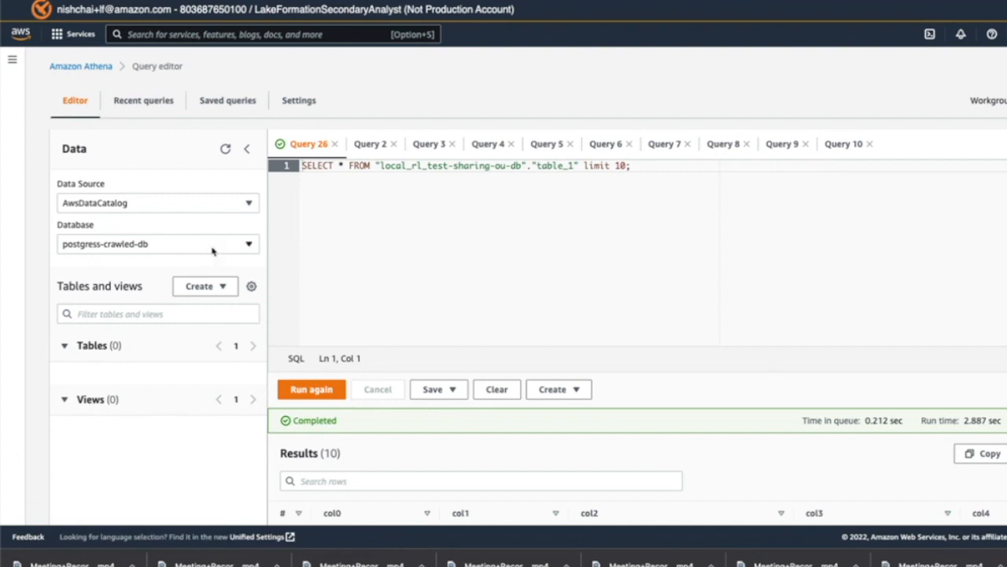
pyautogui.click(157, 242)
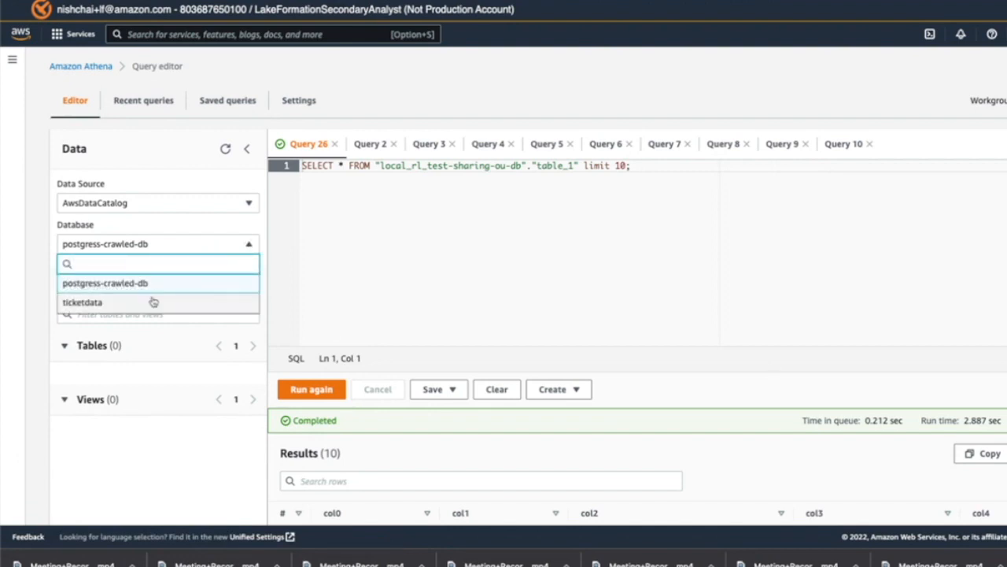
pyautogui.moveTo(82, 302)
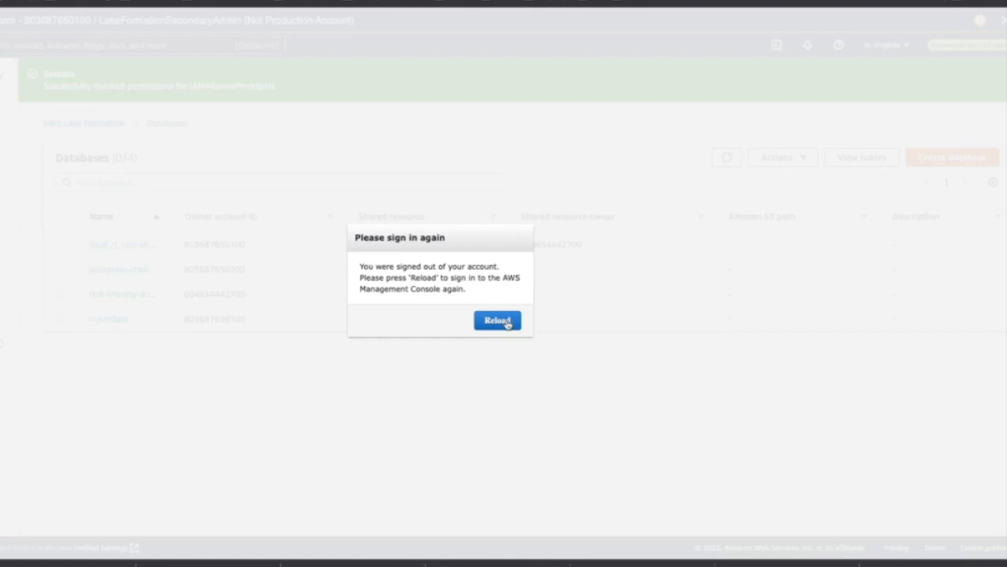
# Reload the console and switch to the consumer-acct-LF-admin role, showing all four databases.
pyautogui.click(498, 321)
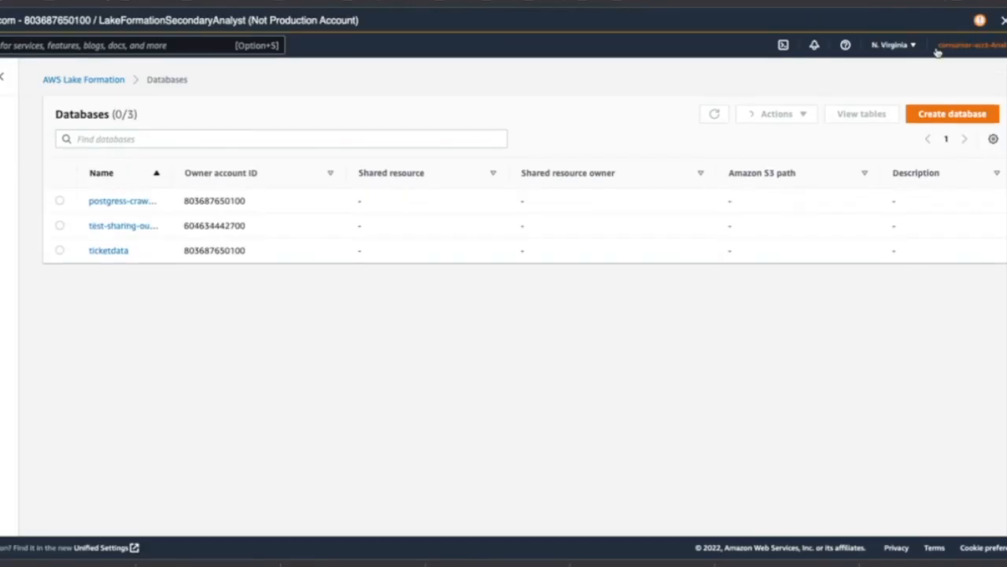
pyautogui.click(968, 44)
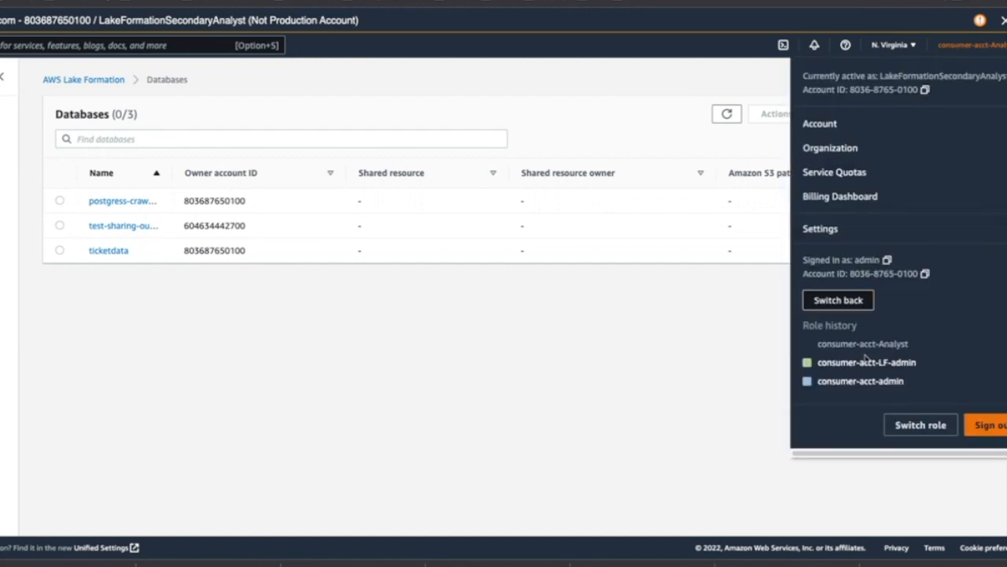
pyautogui.click(837, 299)
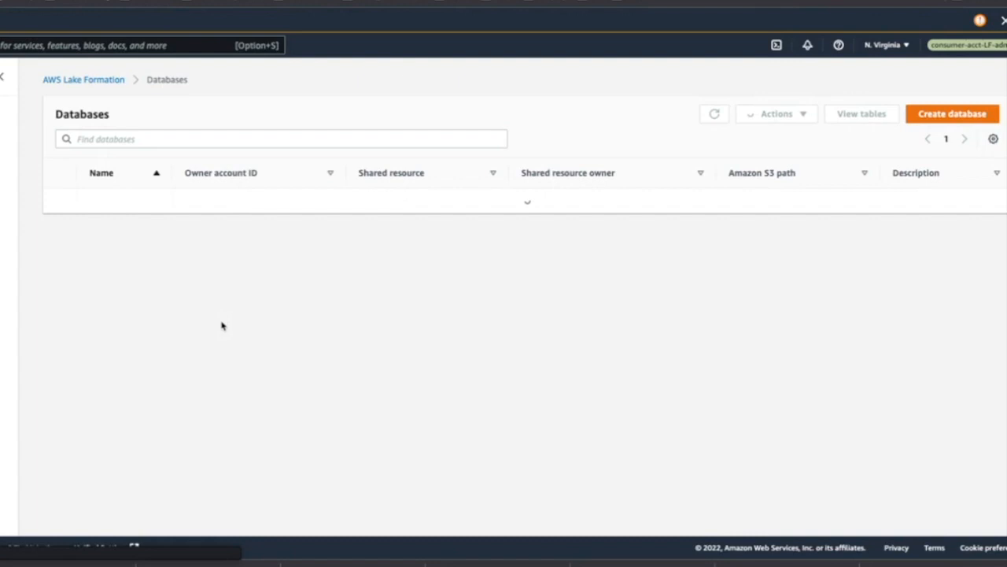
pyautogui.click(726, 114)
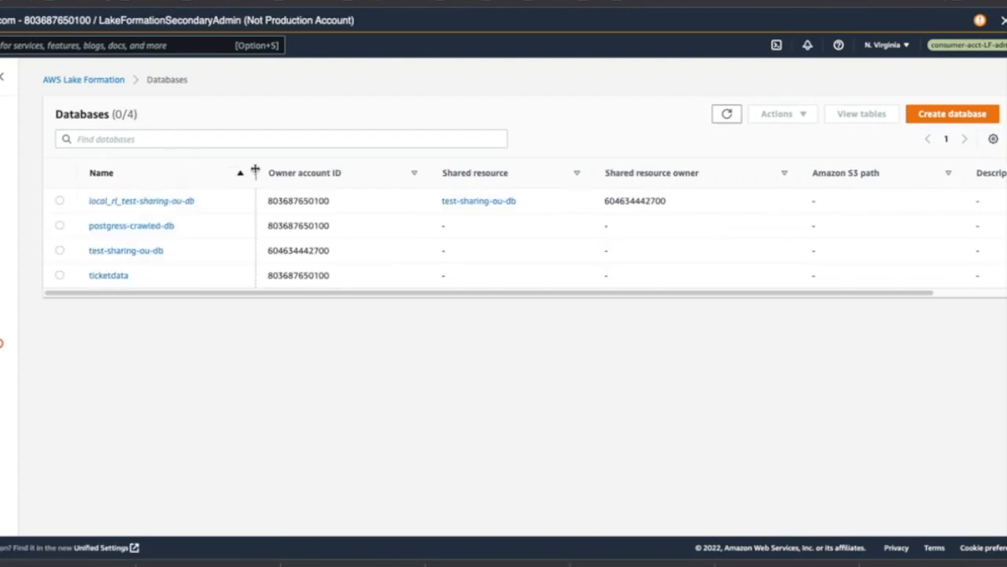
# Start a grant on local_rl_test-sharing-ou-db and search principals for 'lake'.
pyautogui.click(59, 200)
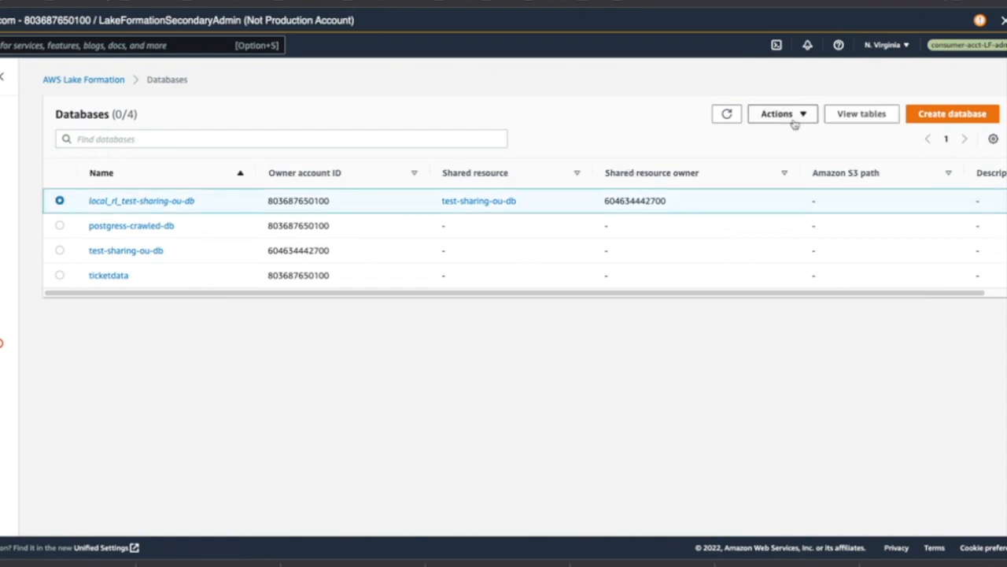
pyautogui.click(782, 113)
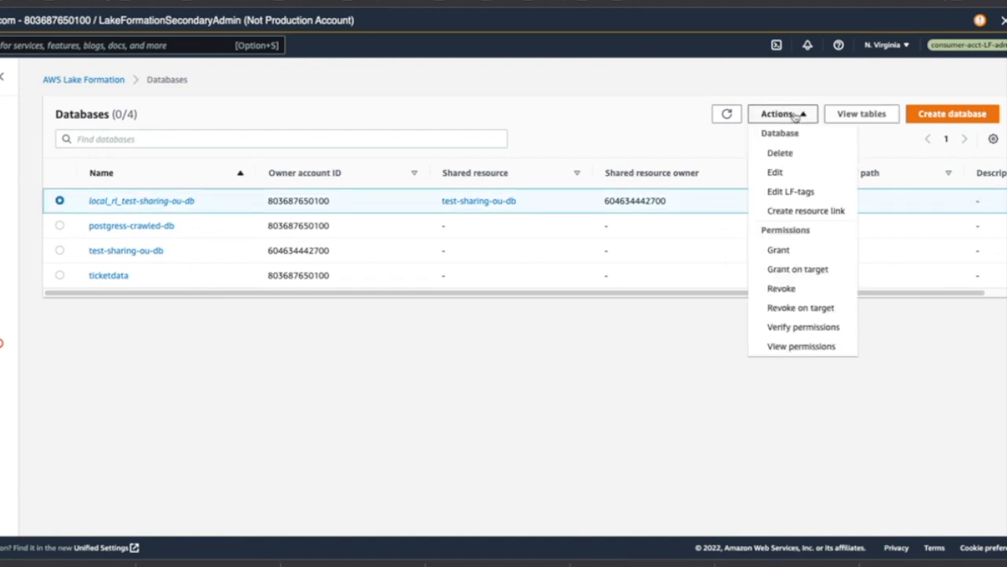
pyautogui.moveTo(778, 249)
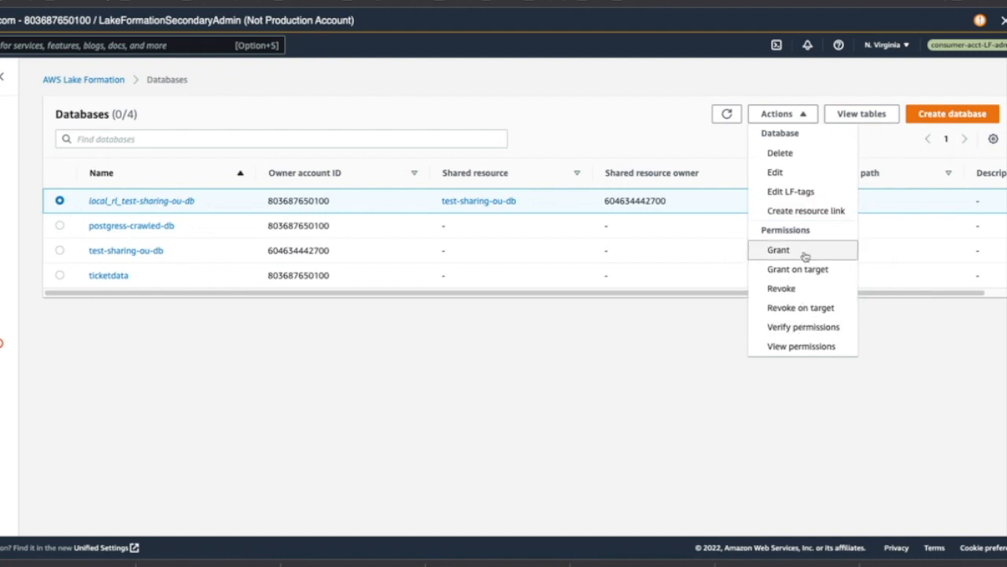
pyautogui.click(777, 249)
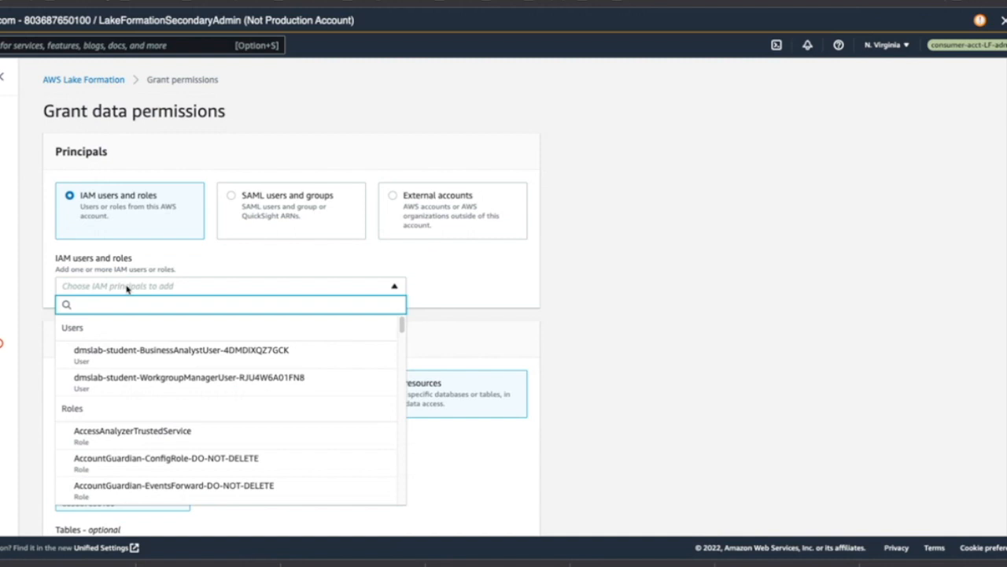
pyautogui.write('lake')
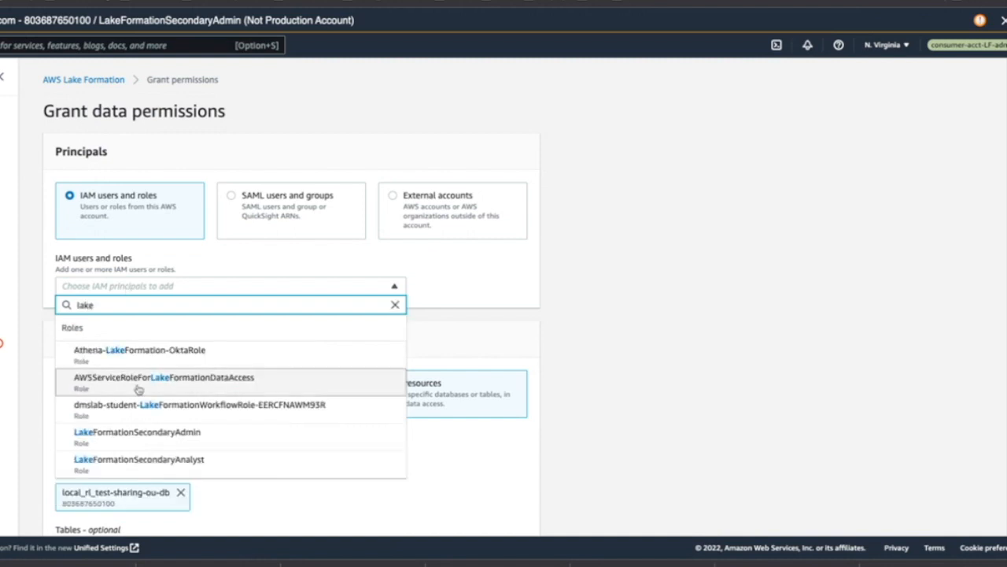
pyautogui.moveTo(139, 460)
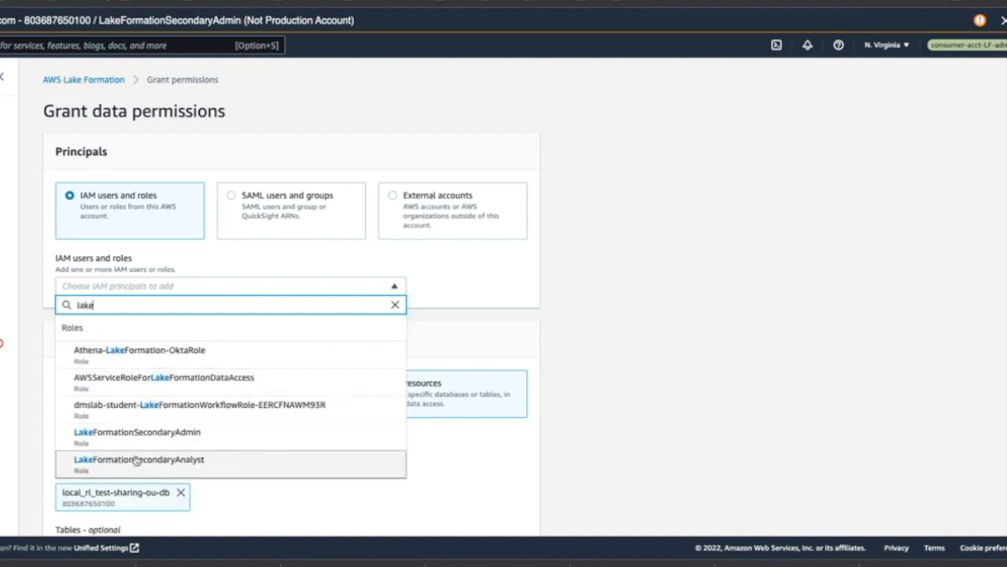
# Grant LakeFormationSecondaryAnalyst Describe under Resource link permissions.
pyautogui.click(138, 460)
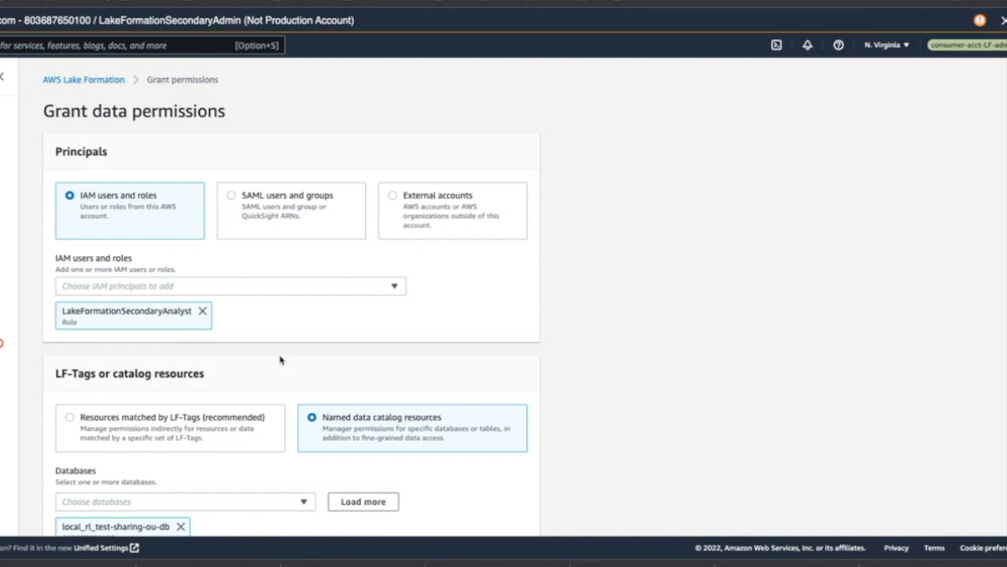
pyautogui.scroll(-3)
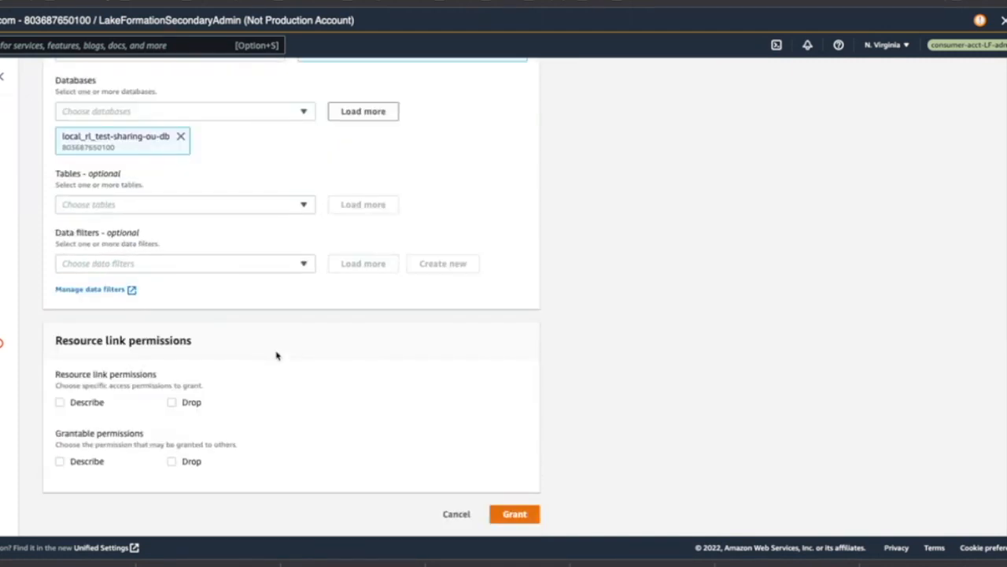
pyautogui.click(60, 402)
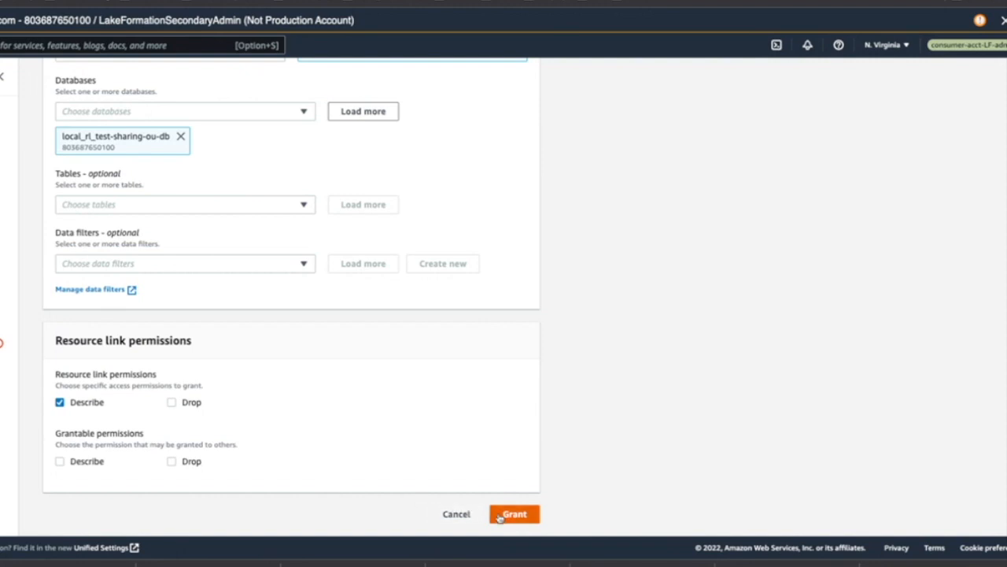
pyautogui.click(513, 513)
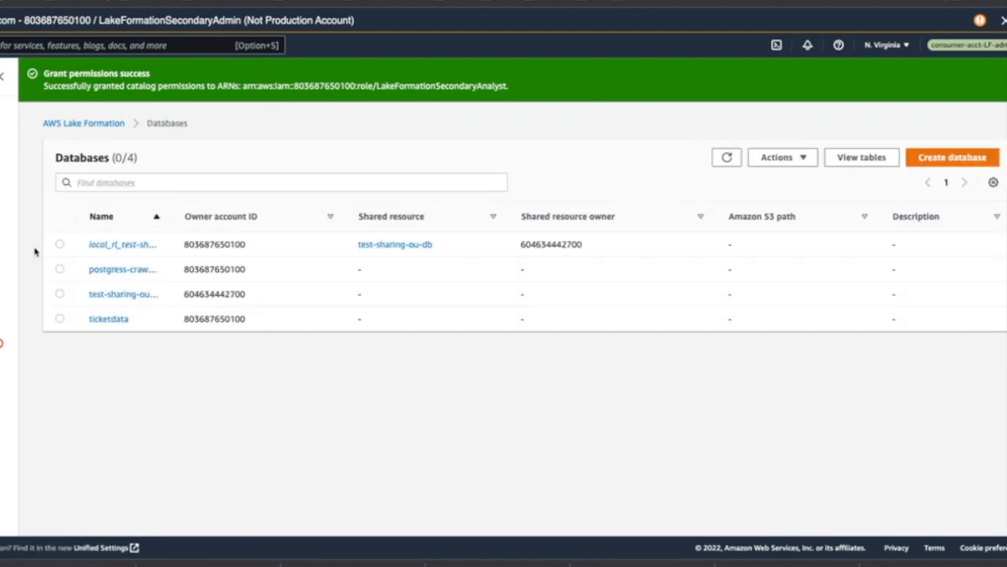
# Start a Grant on target for the resource link and search principals for the analyst role.
pyautogui.click(60, 244)
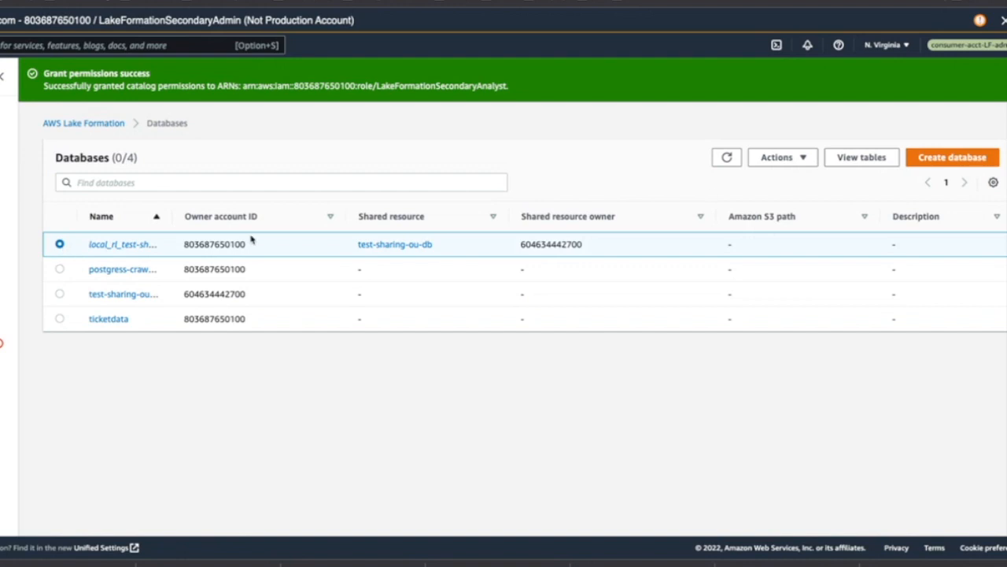
pyautogui.click(777, 158)
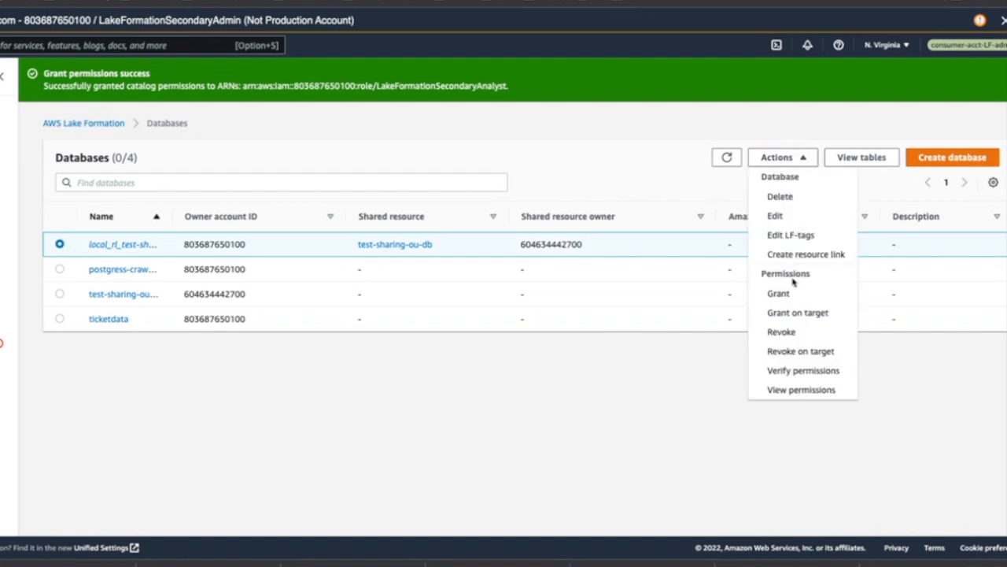
pyautogui.moveTo(781, 331)
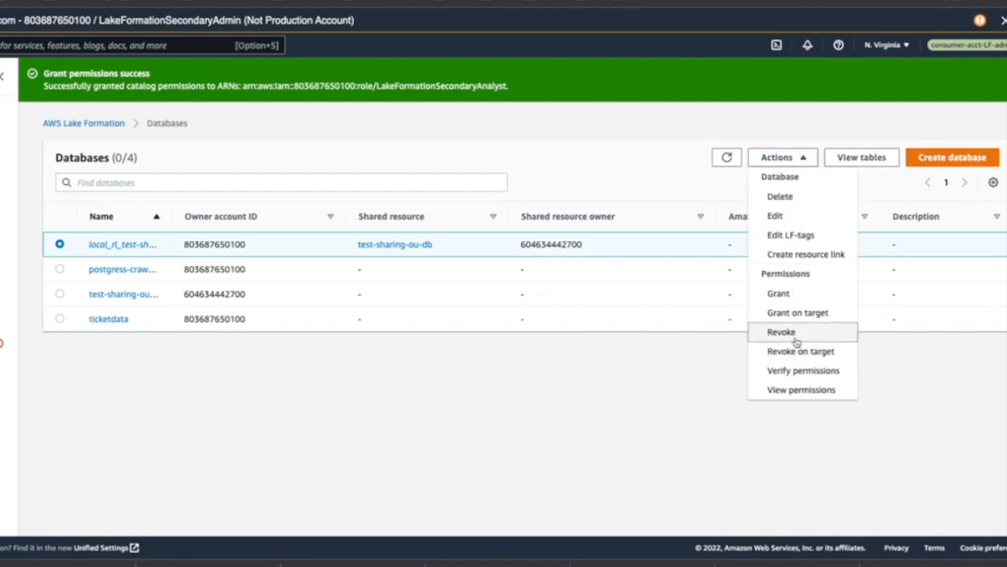
pyautogui.click(778, 293)
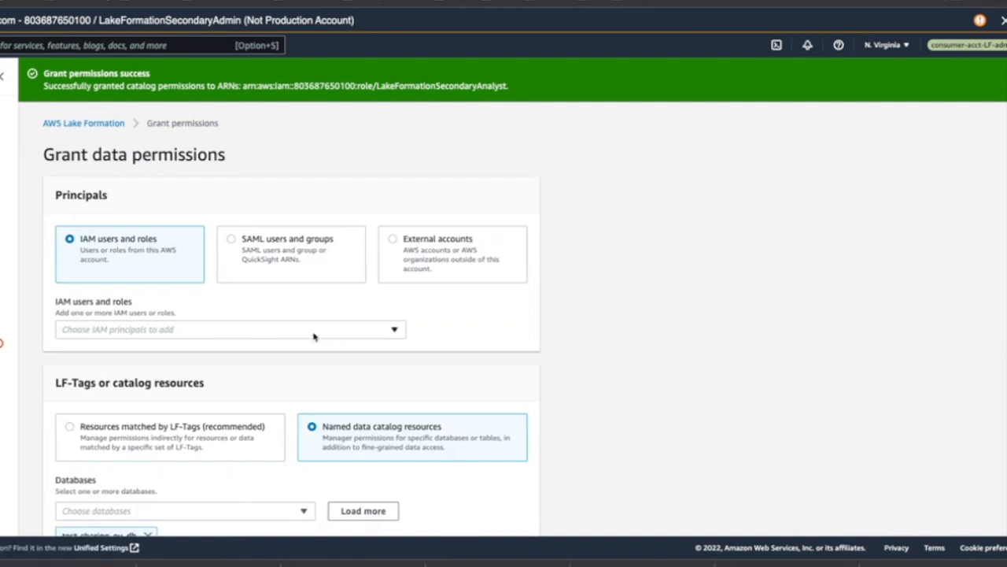
pyautogui.click(230, 328)
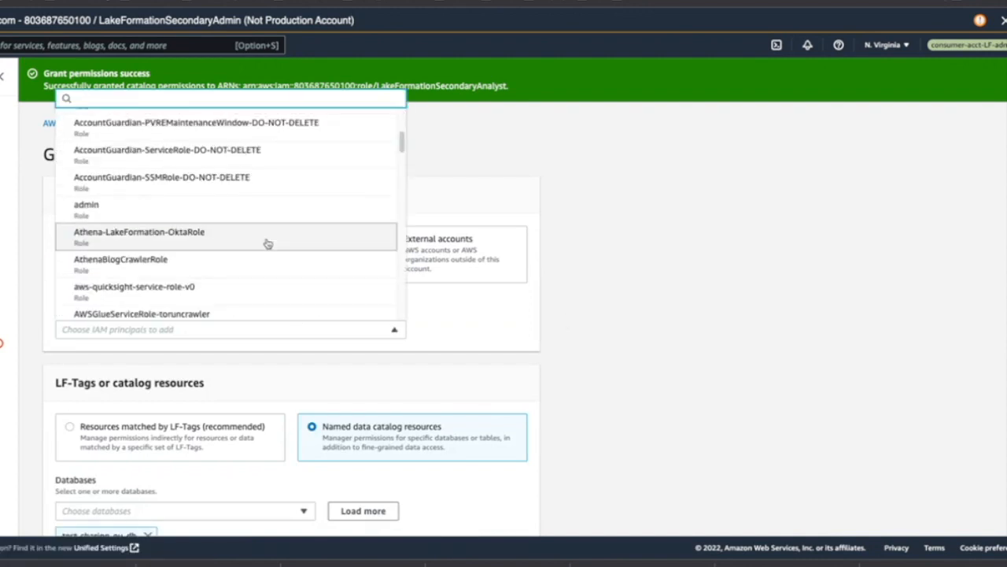
pyautogui.scroll(-3)
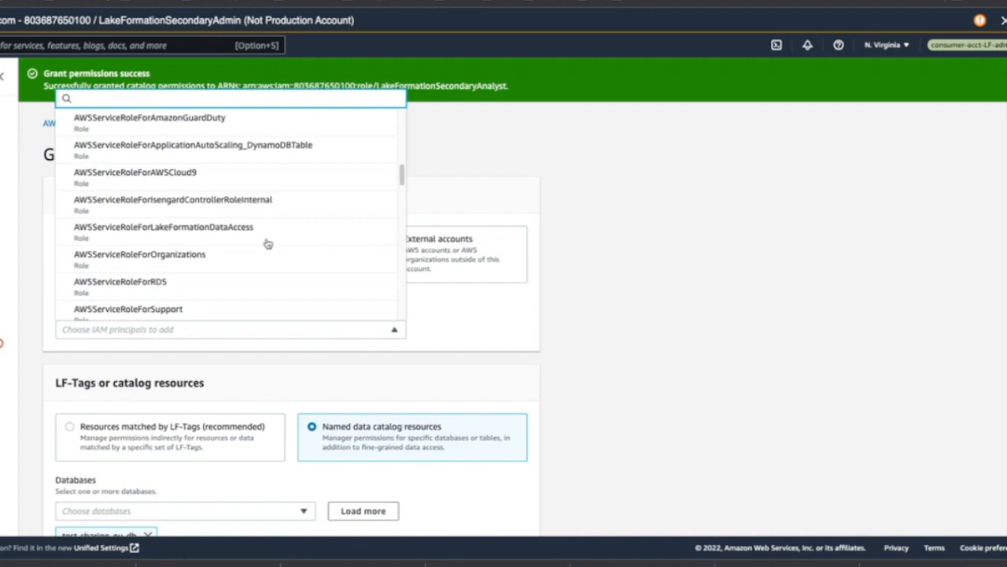
pyautogui.scroll(-3)
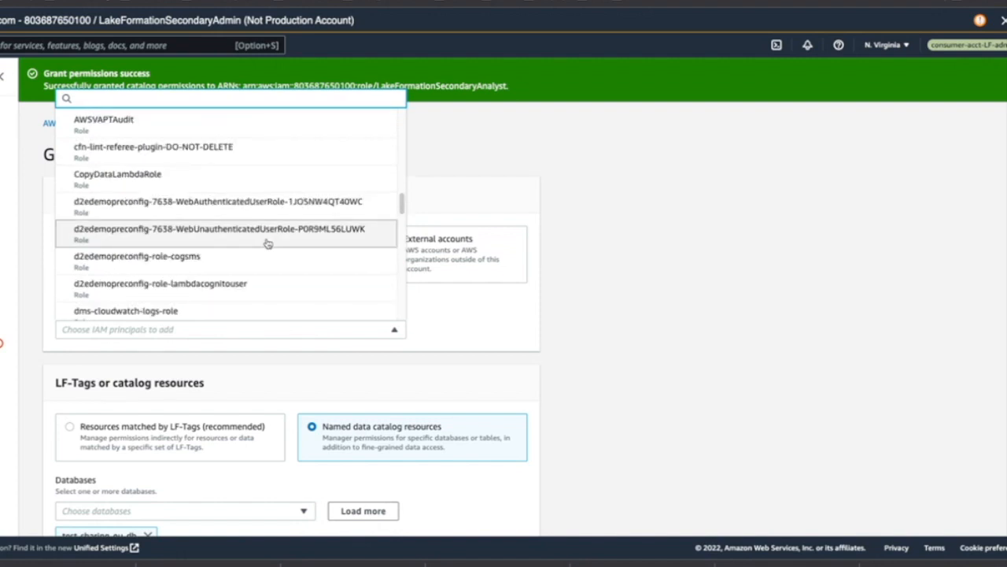
pyautogui.write('lak')
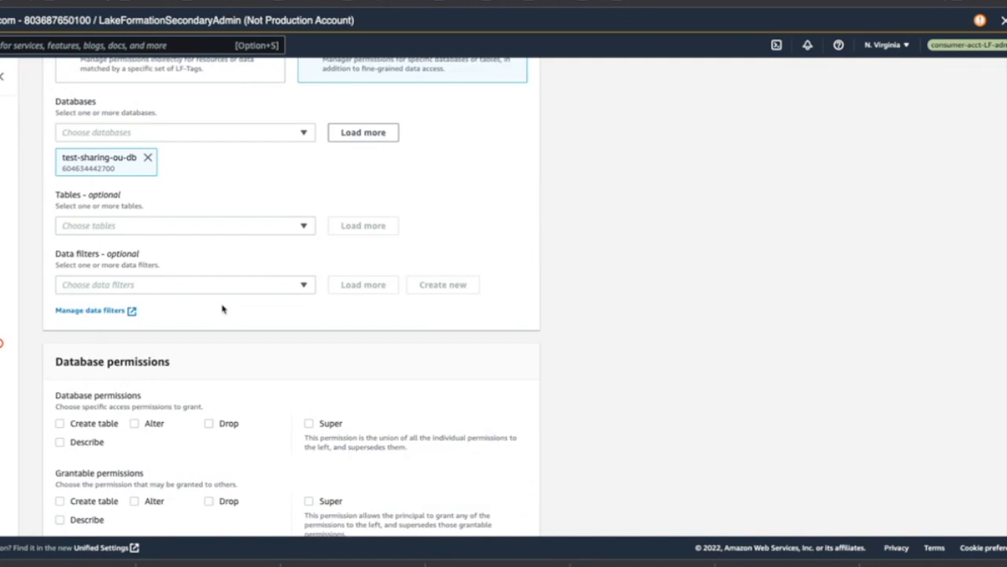
# Grant LakeFormationSecondaryAnalyst Describe on the target database test-sharing-ou-db.
pyautogui.click(60, 440)
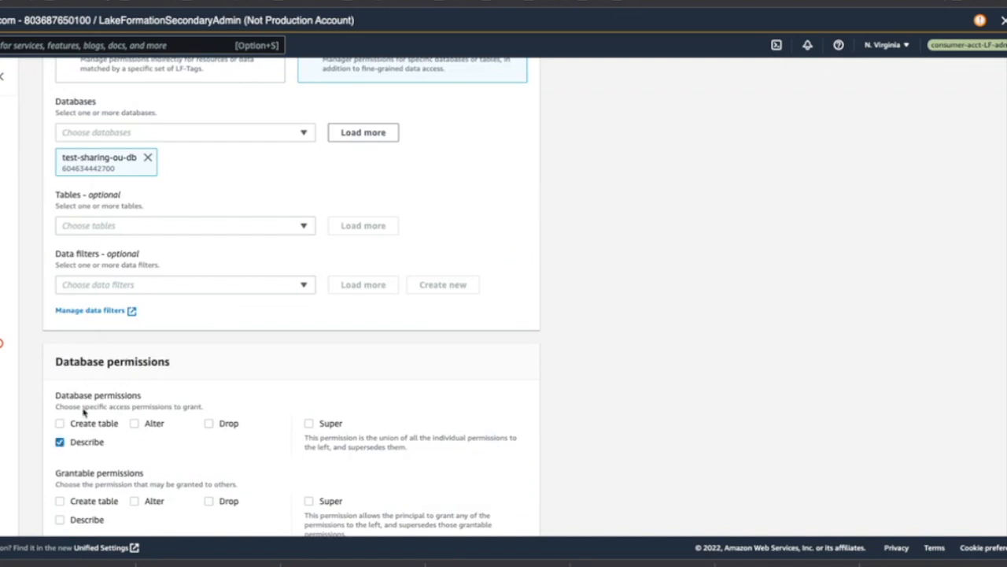
pyautogui.scroll(-3)
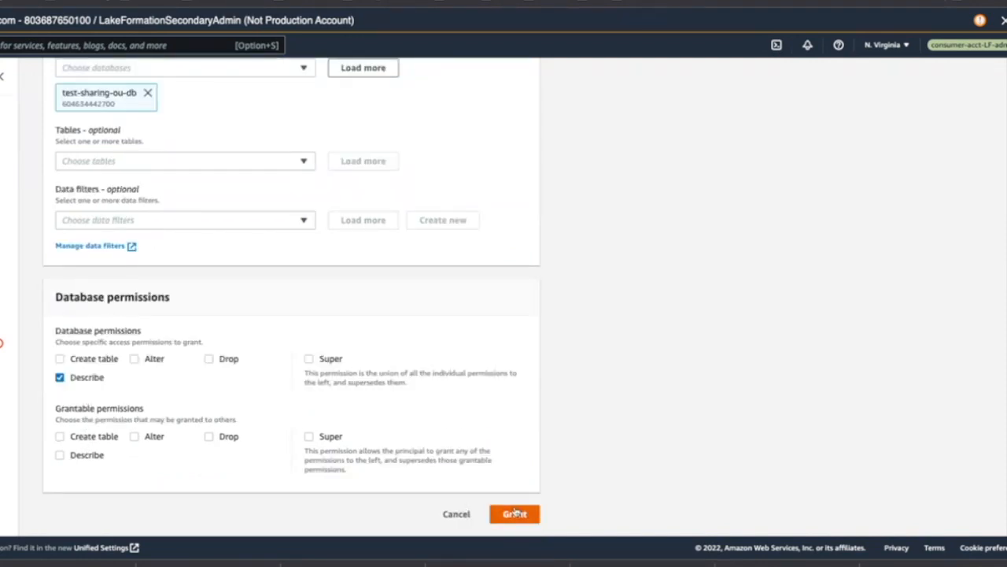
pyautogui.click(513, 513)
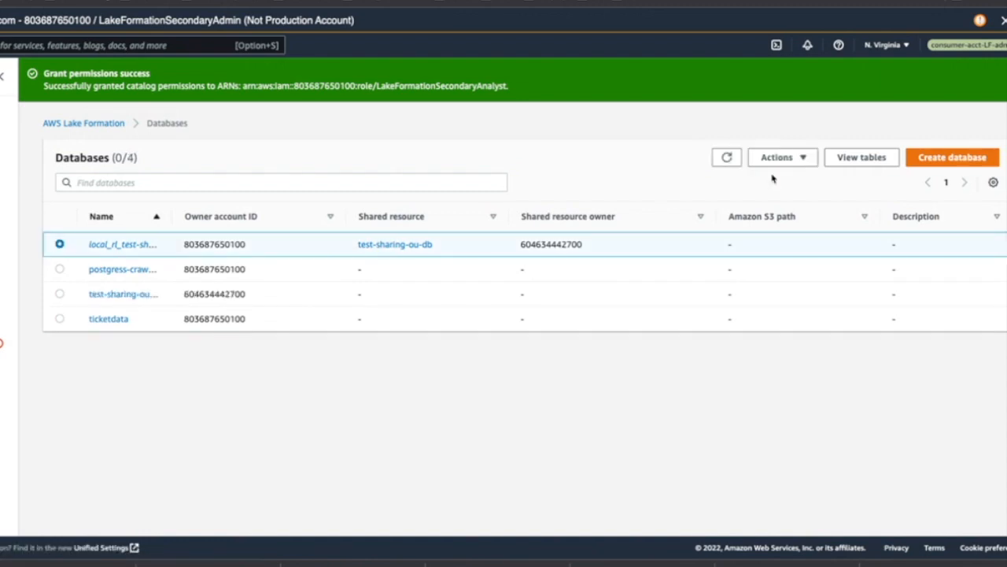
# Attempt to view the resource link's permissions; a sign-in-again notice appears.
pyautogui.click(782, 157)
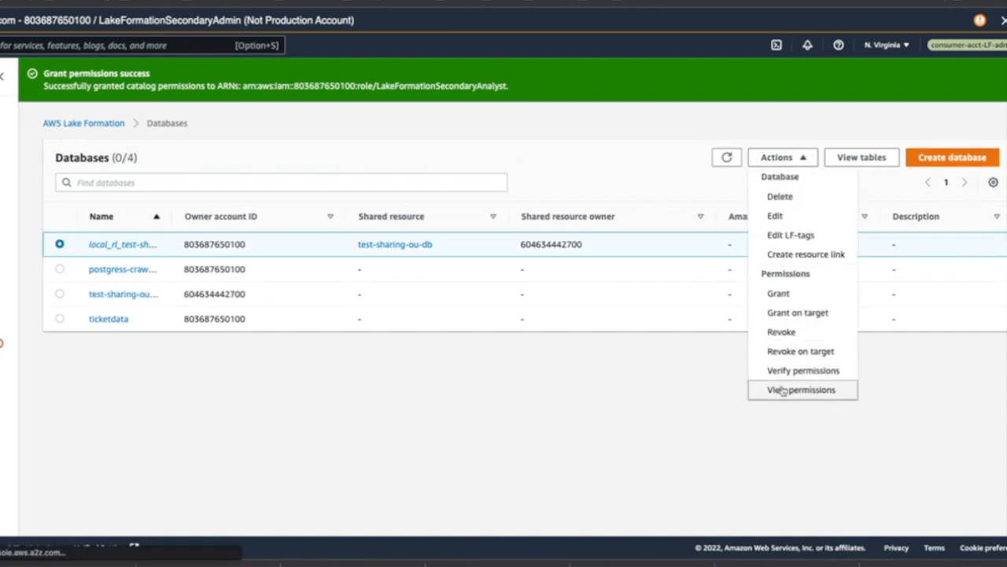
pyautogui.click(800, 391)
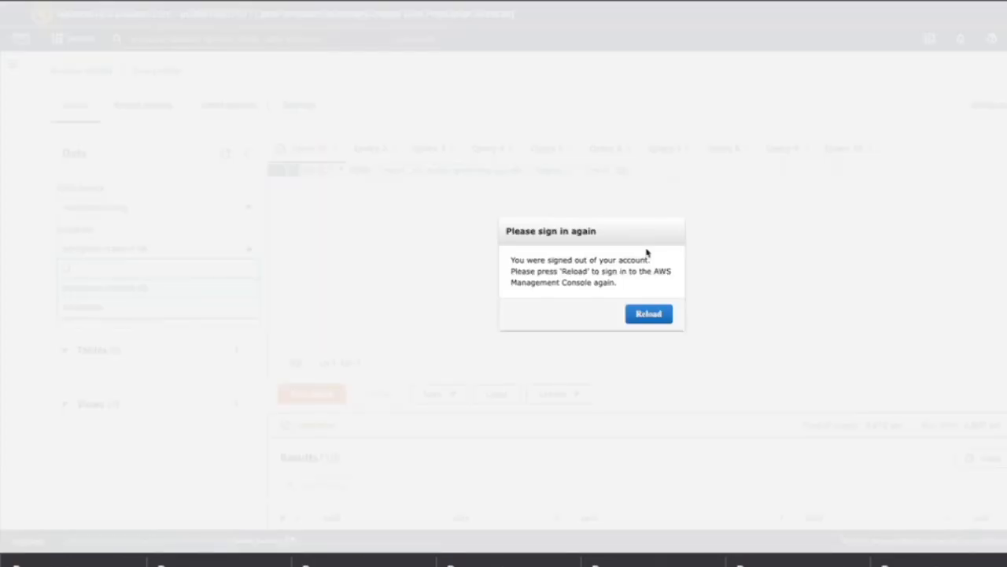
# Reload the console and switch to the consumer-acct-Analyst role from Role history.
pyautogui.click(649, 314)
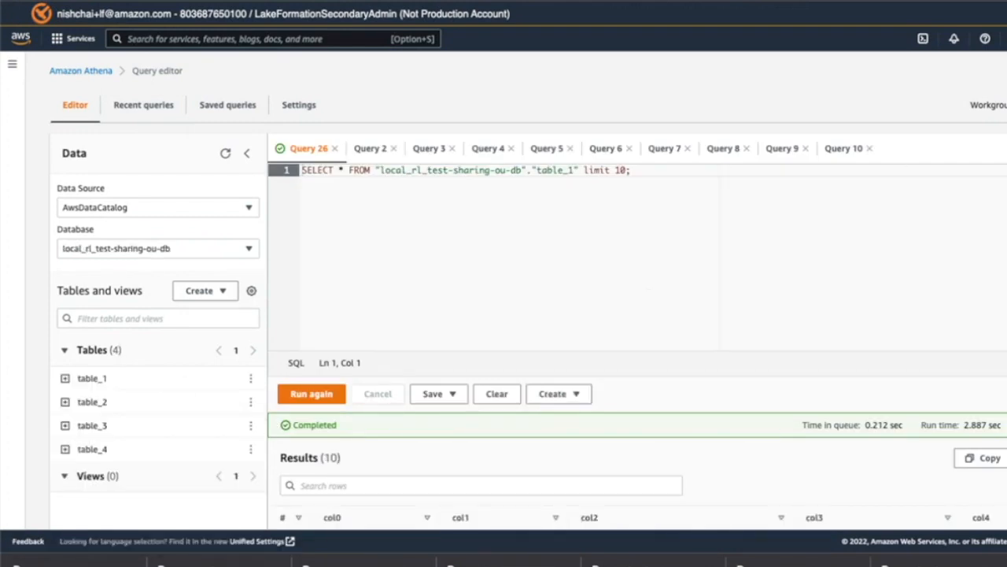
pyautogui.click(936, 35)
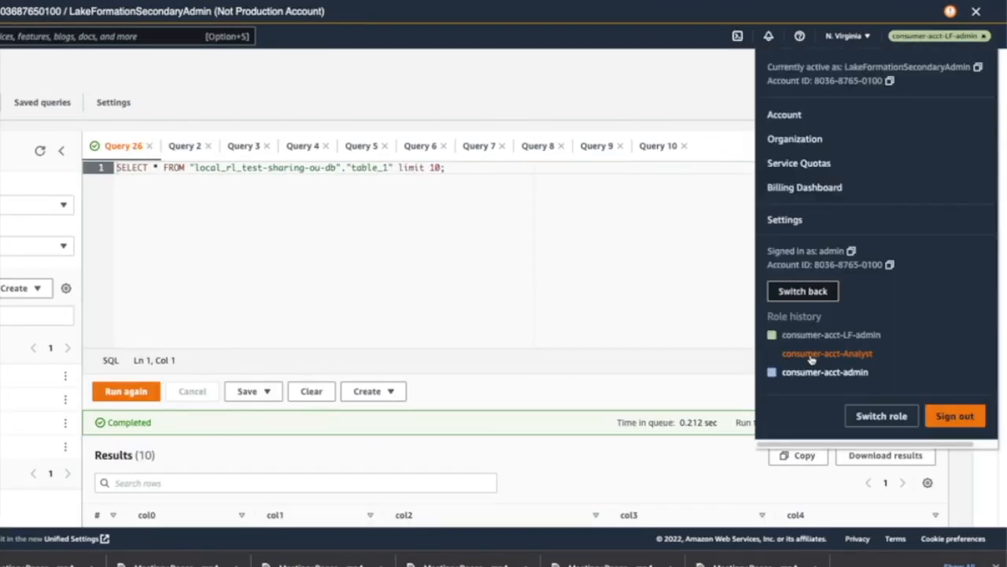
pyautogui.click(826, 352)
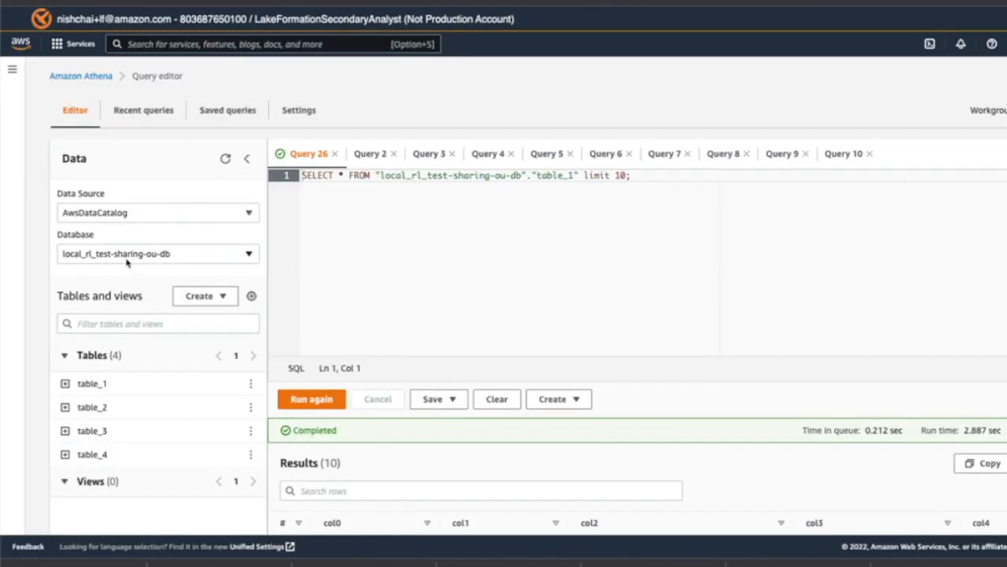
pyautogui.moveTo(145, 384)
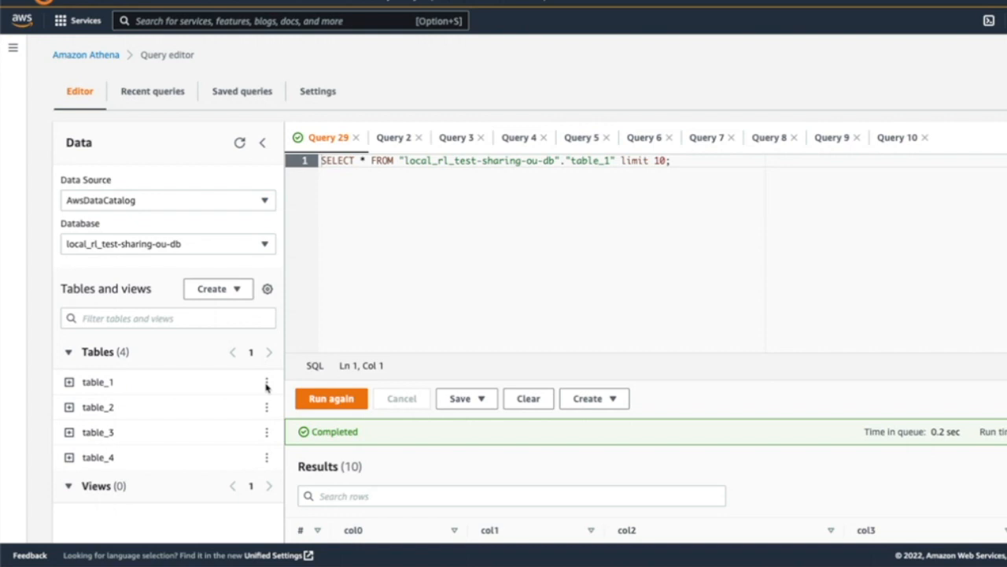
# Rerun the SELECT query on table_1 as the analyst and view its 10 result rows.
pyautogui.click(267, 382)
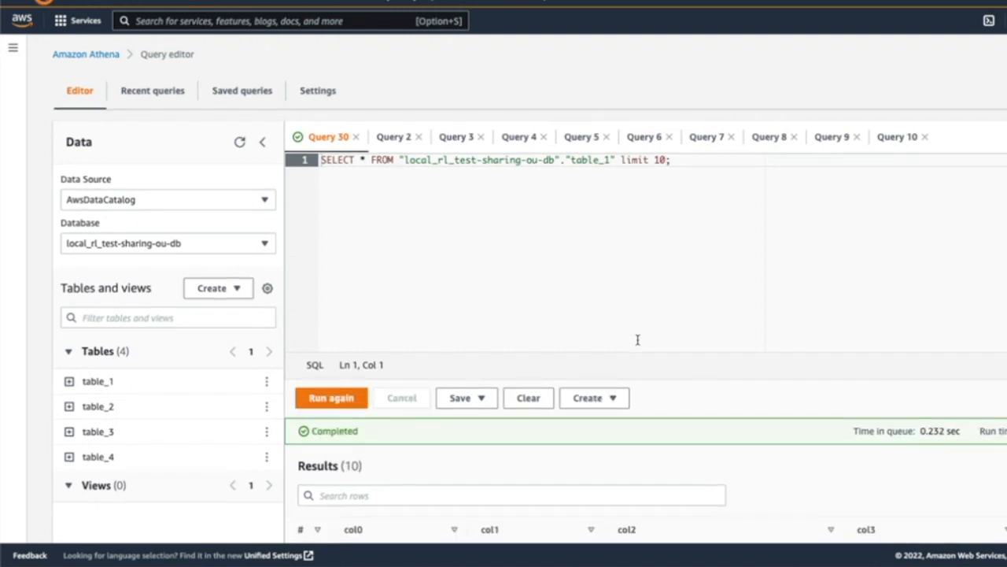
pyautogui.scroll(-3)
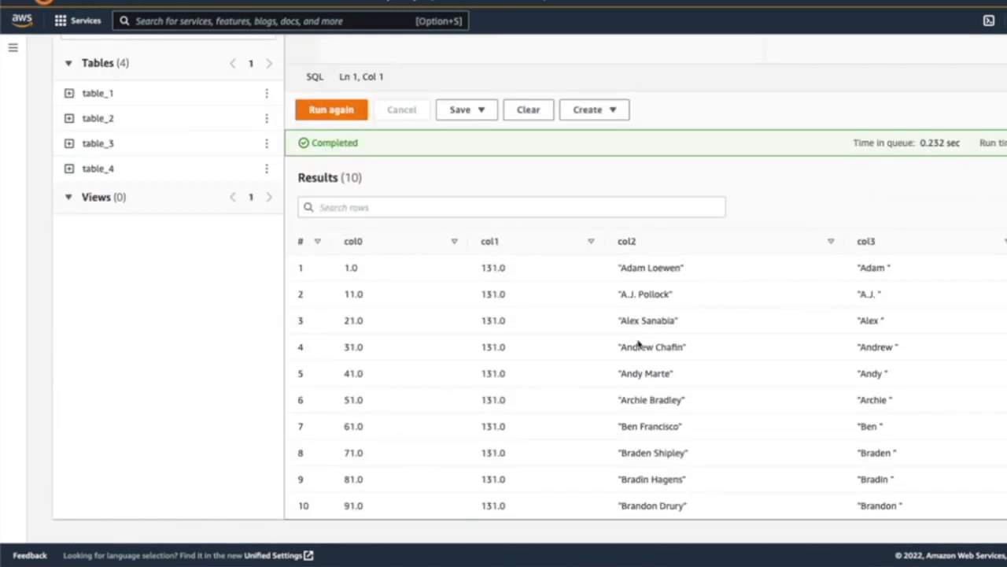